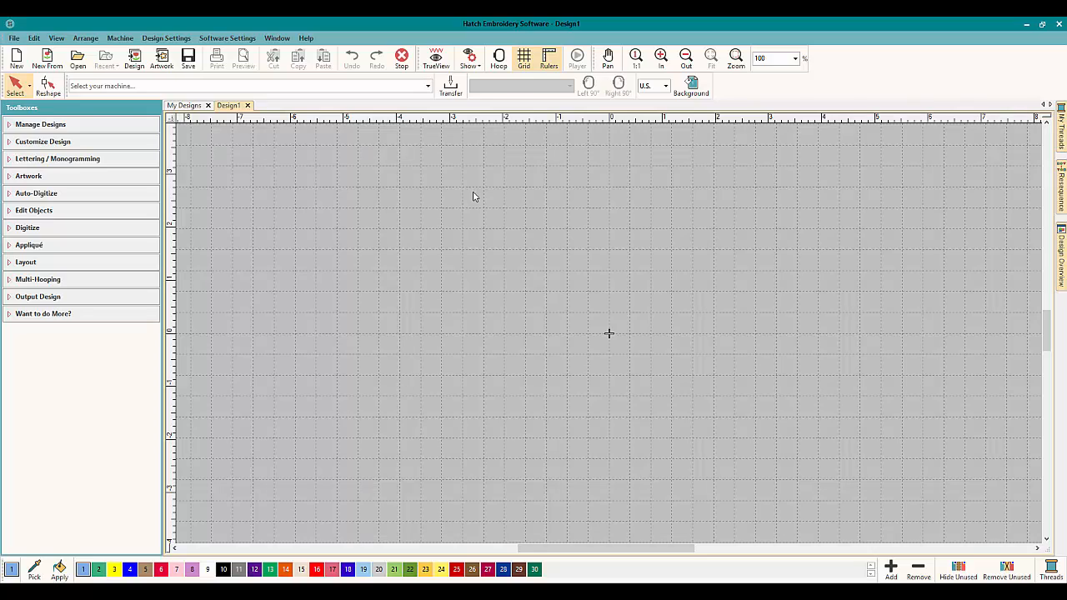
mouse_move(342, 103)
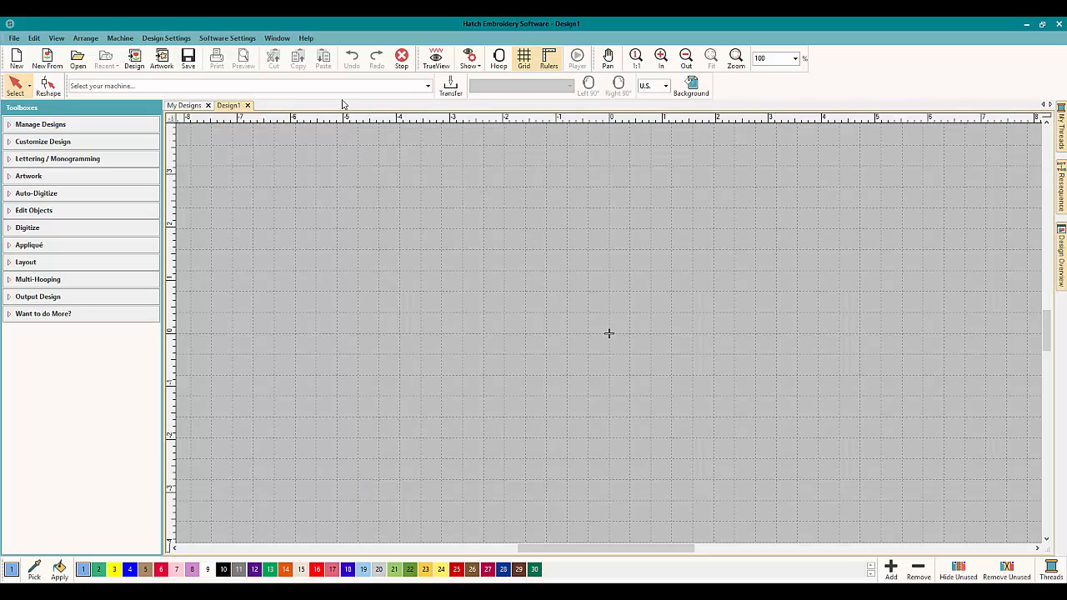
Scroll the Hatch V1.0G Update 2 release notes down to the Stitch quality improvements section
left_click(306, 37)
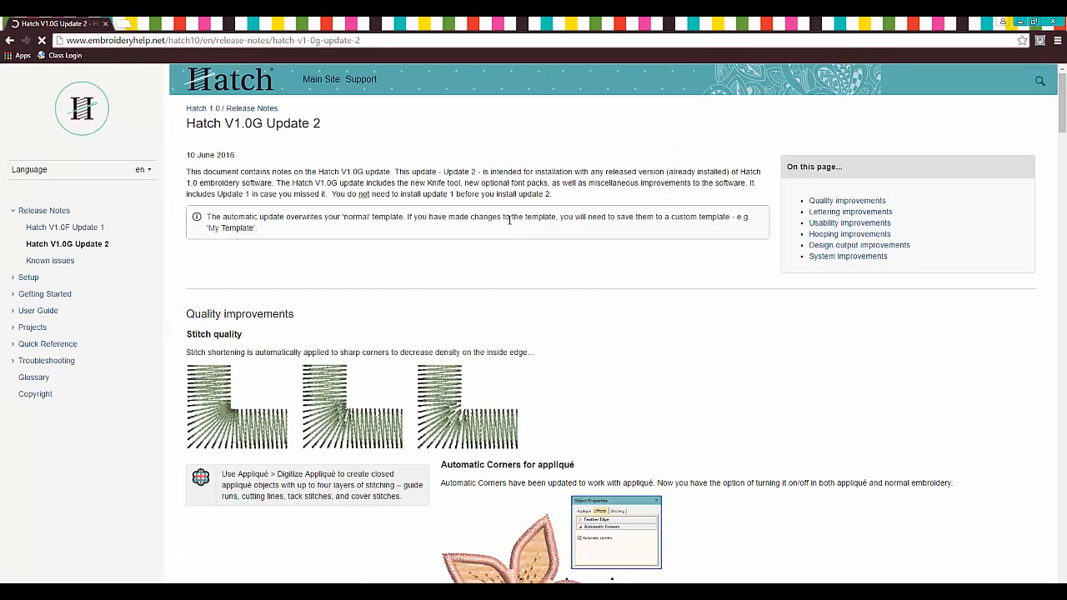
scroll("down", 3)
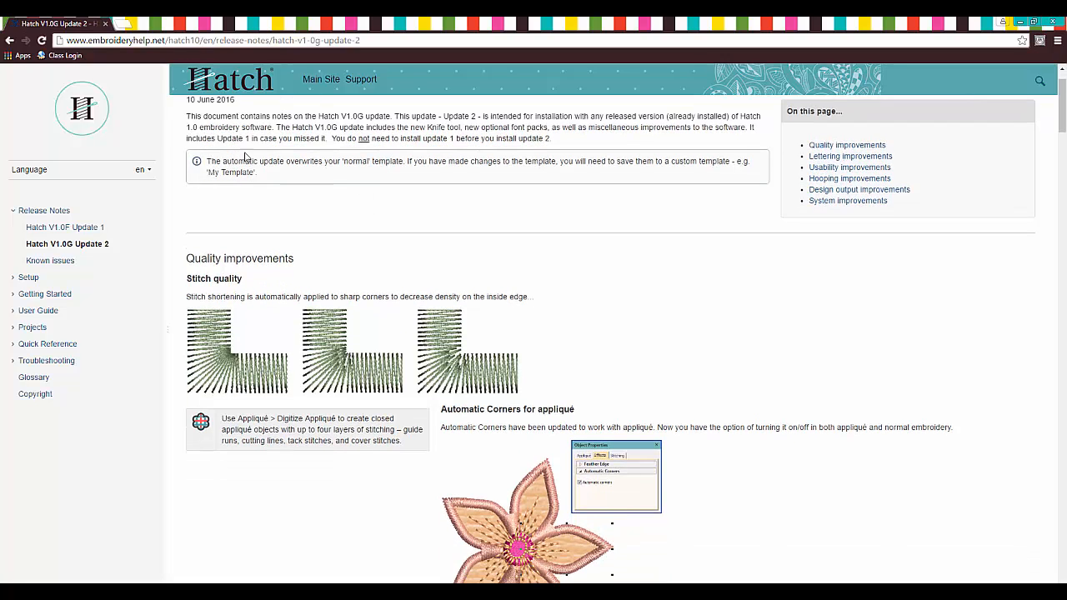
mouse_move(396, 223)
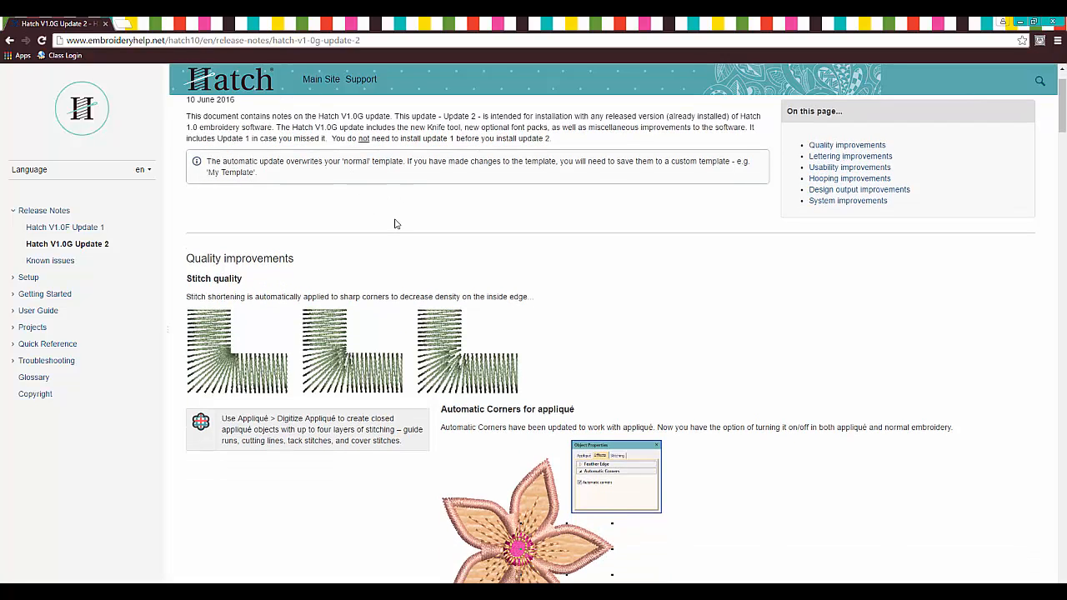
scroll("down", 3)
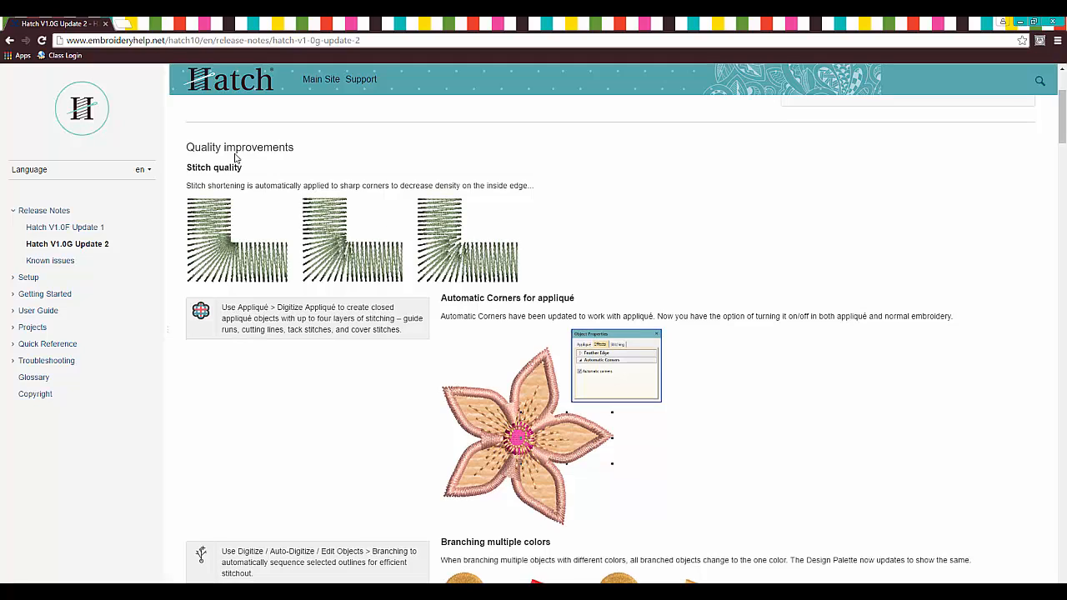
mouse_move(209, 180)
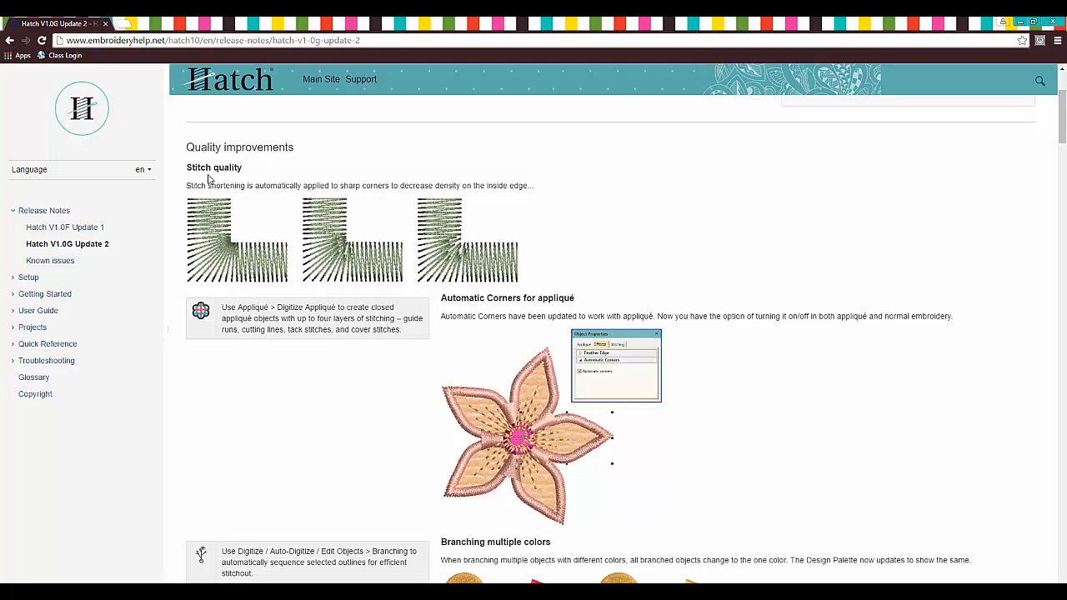
mouse_move(245, 199)
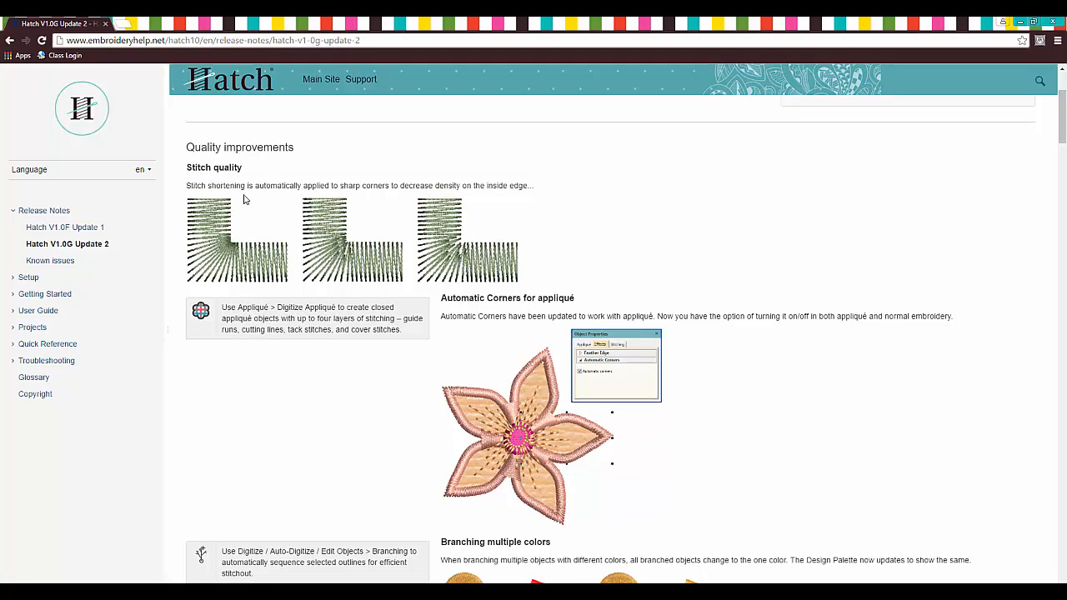
mouse_move(383, 200)
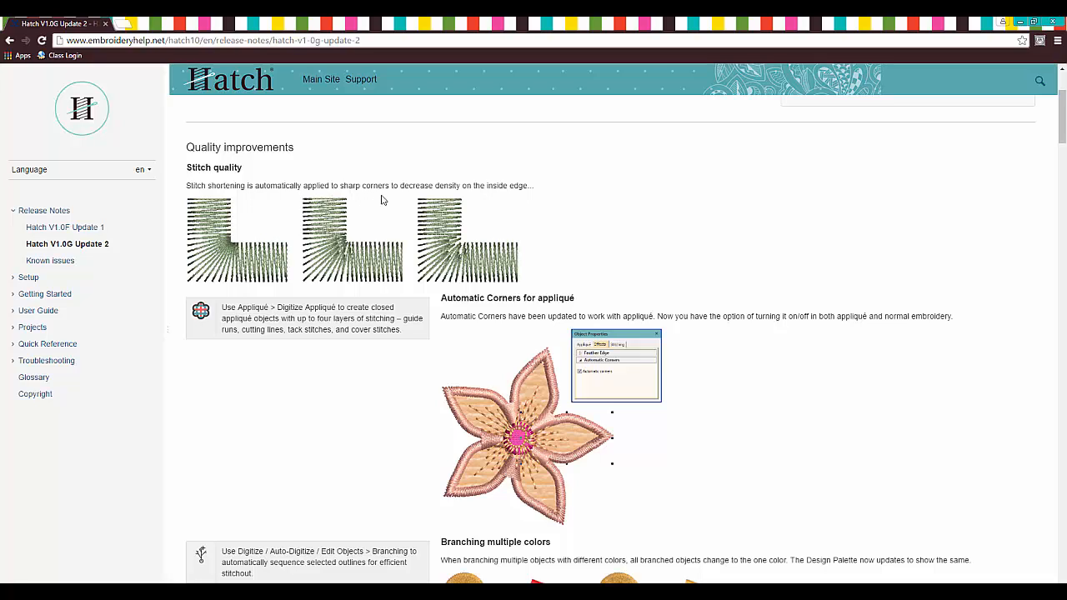
mouse_move(500, 198)
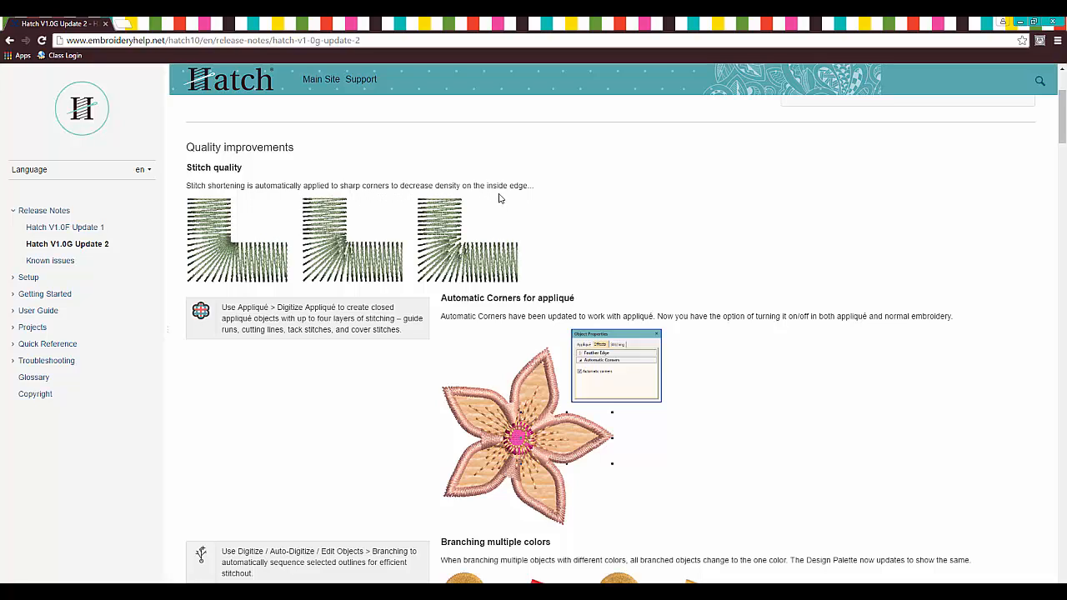
mouse_move(303, 225)
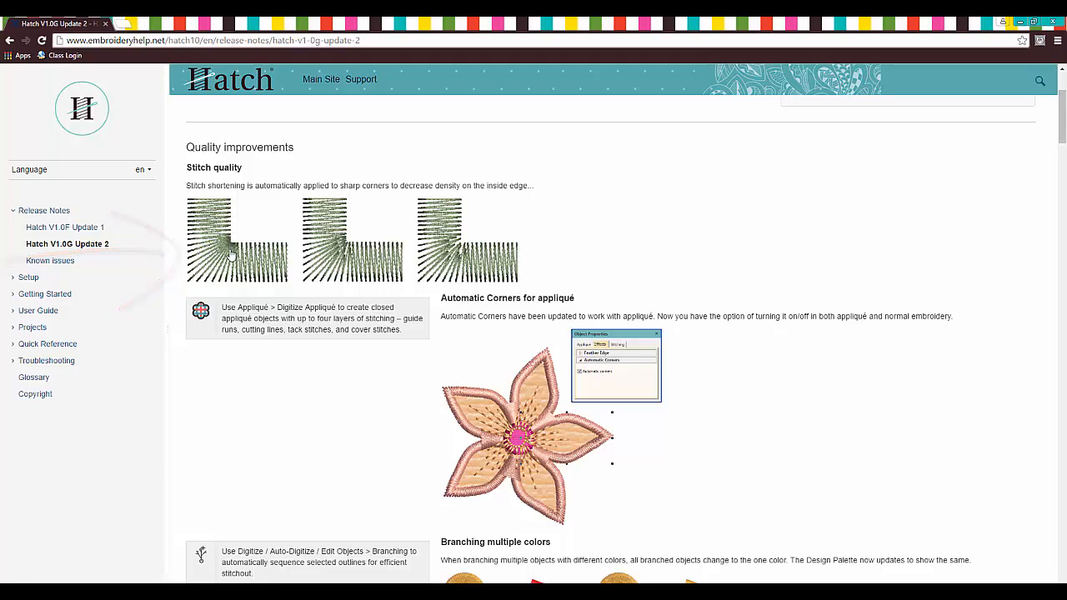
mouse_move(458, 265)
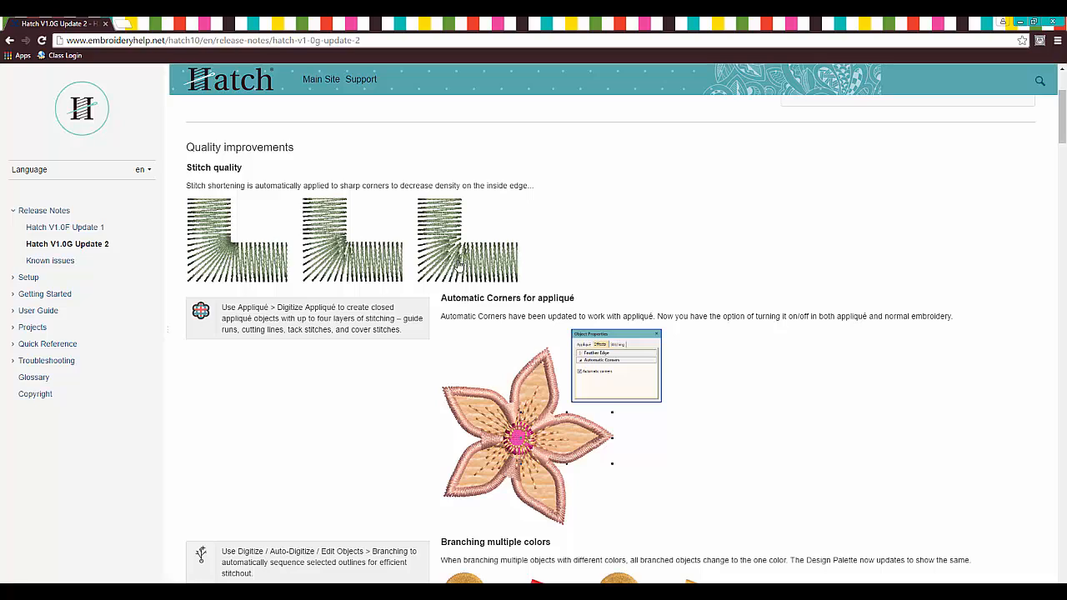
mouse_move(450, 259)
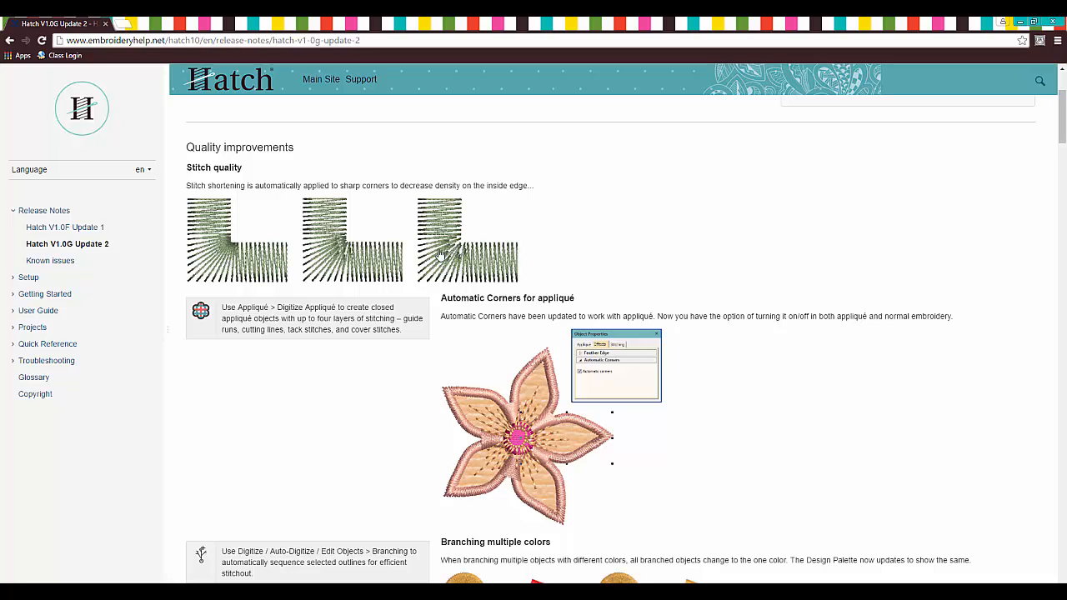
mouse_move(393, 256)
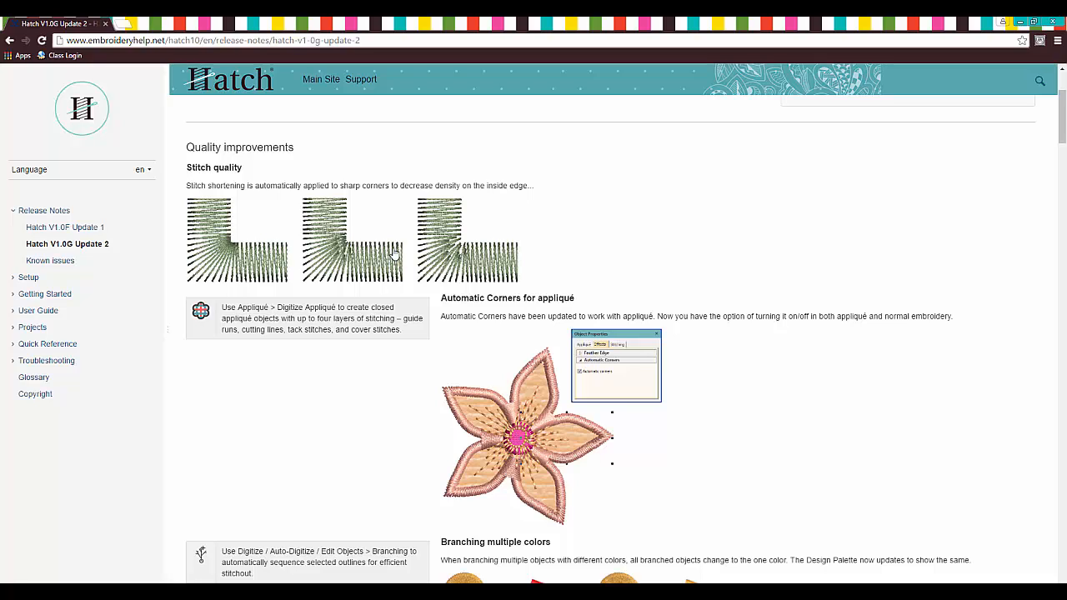
mouse_move(356, 253)
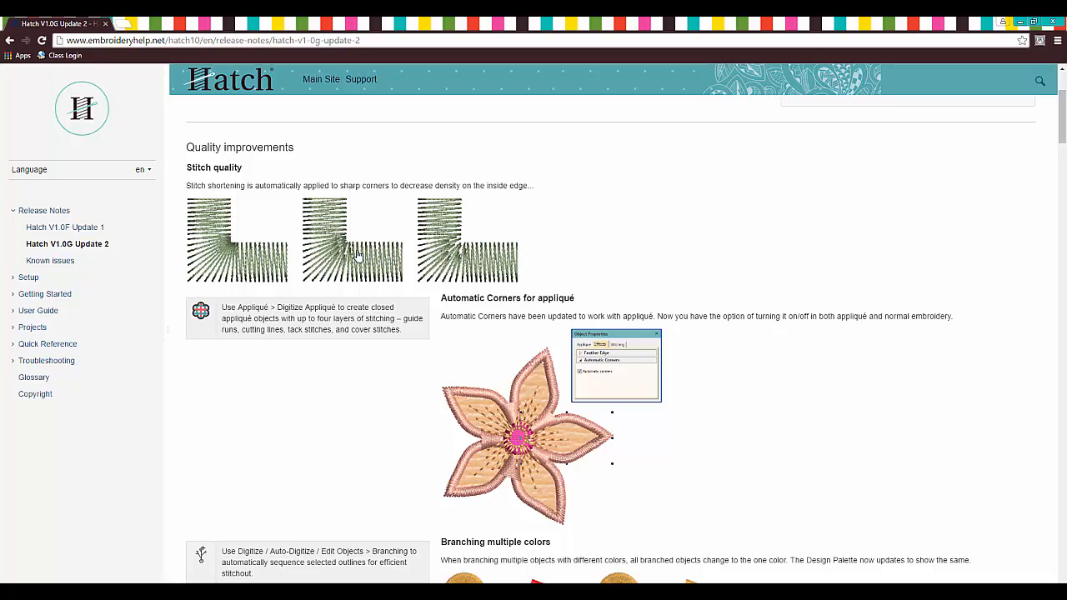
Scroll past Automatic Corners and Branching multiple colors to the Hemingworth thread chart notes
scroll("down", 3)
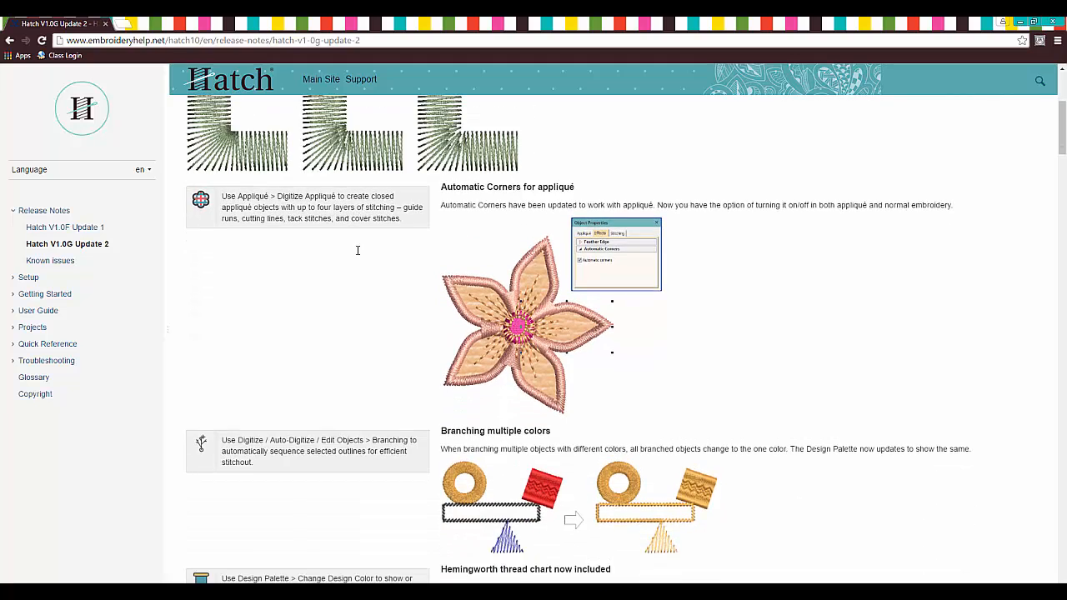
scroll("down", 3)
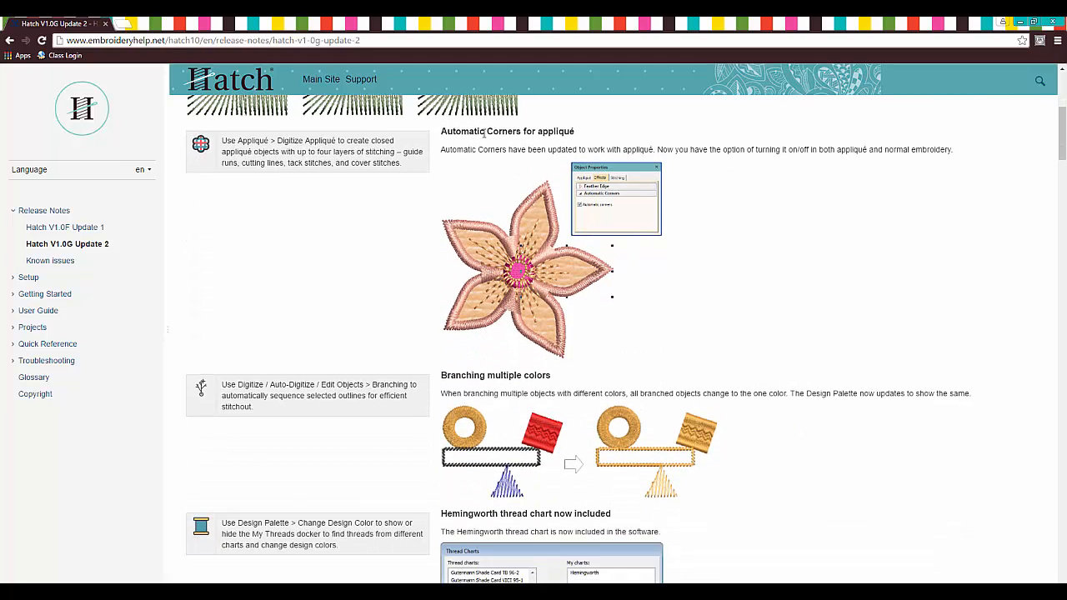
mouse_move(510, 197)
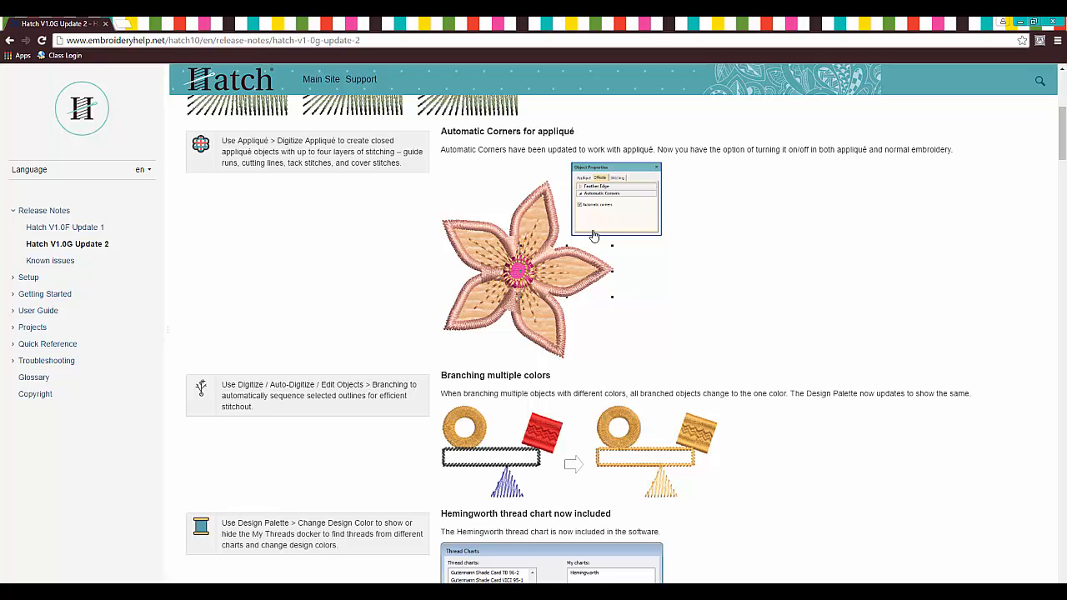
mouse_move(692, 215)
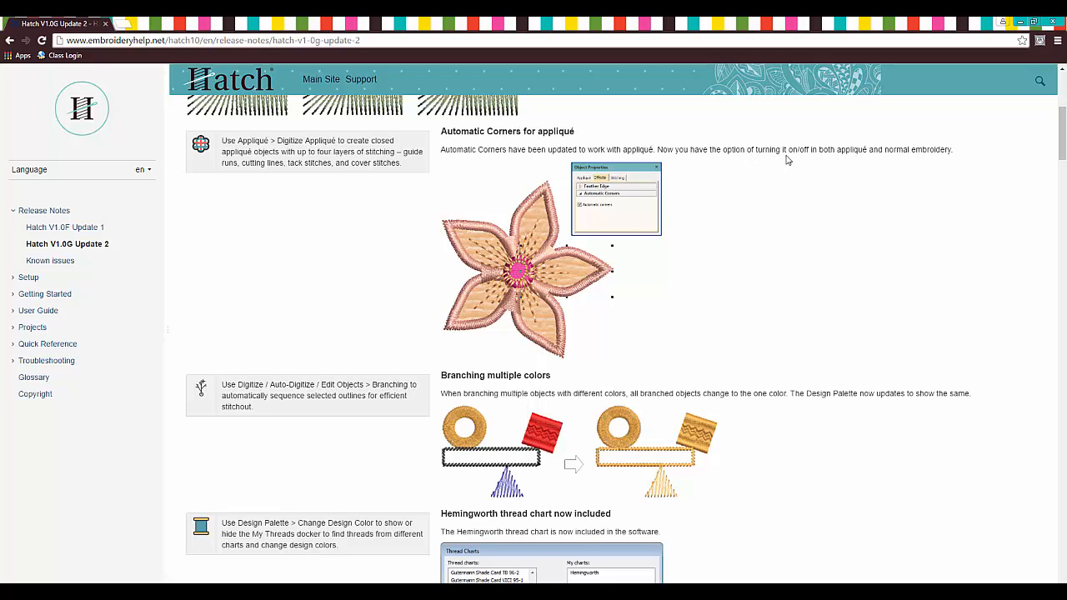
mouse_move(787, 185)
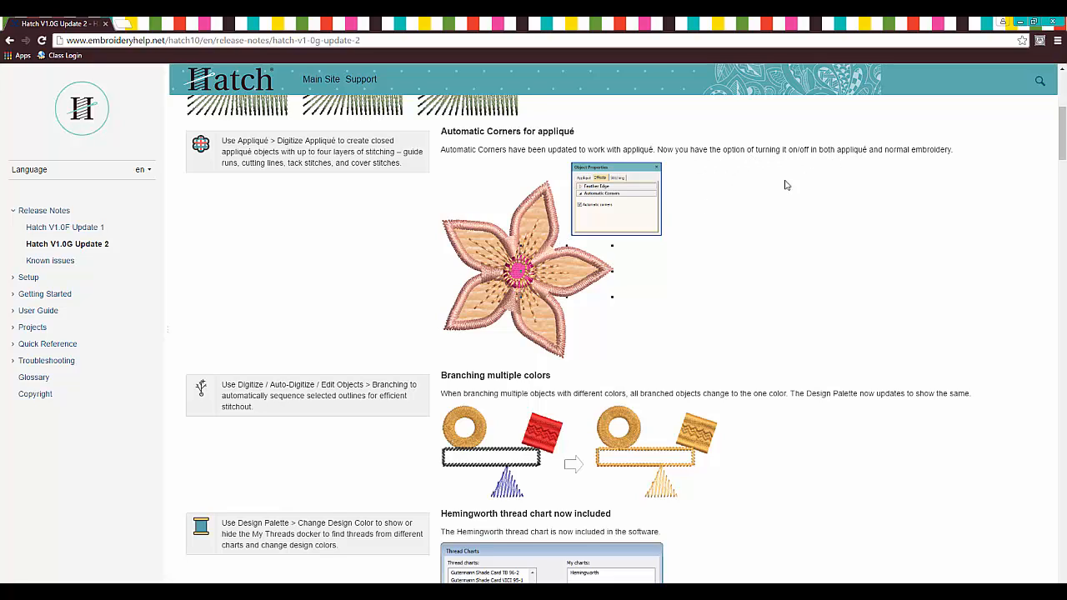
scroll("down", 3)
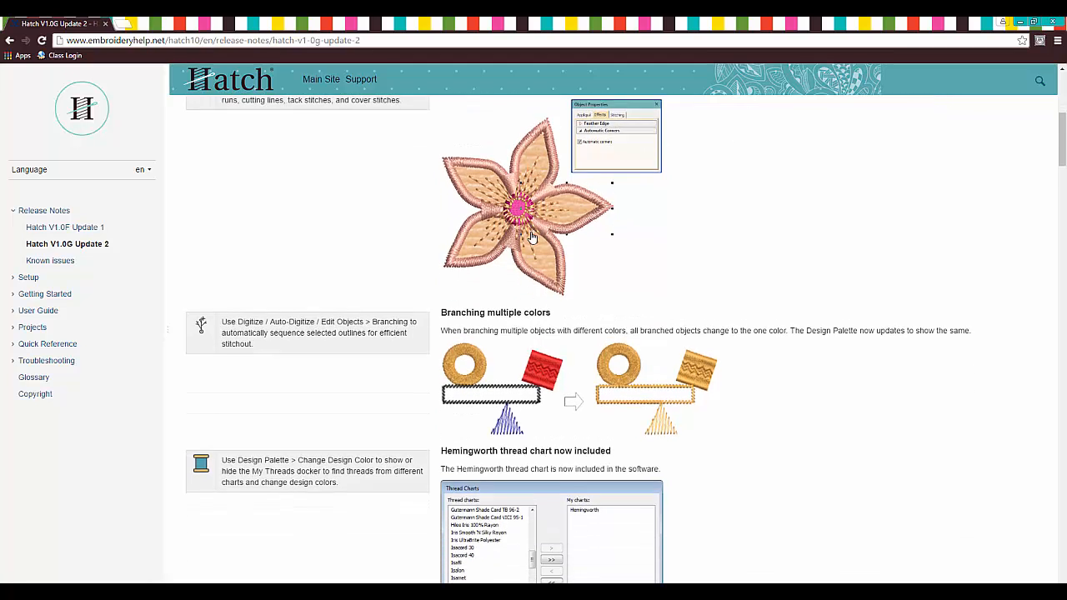
scroll("down", 3)
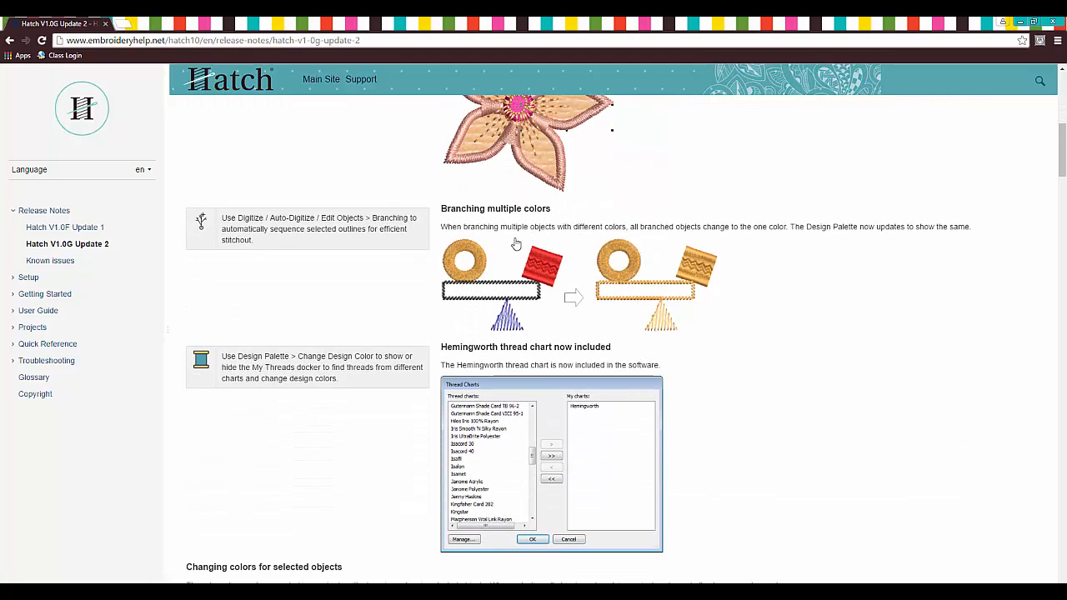
mouse_move(693, 237)
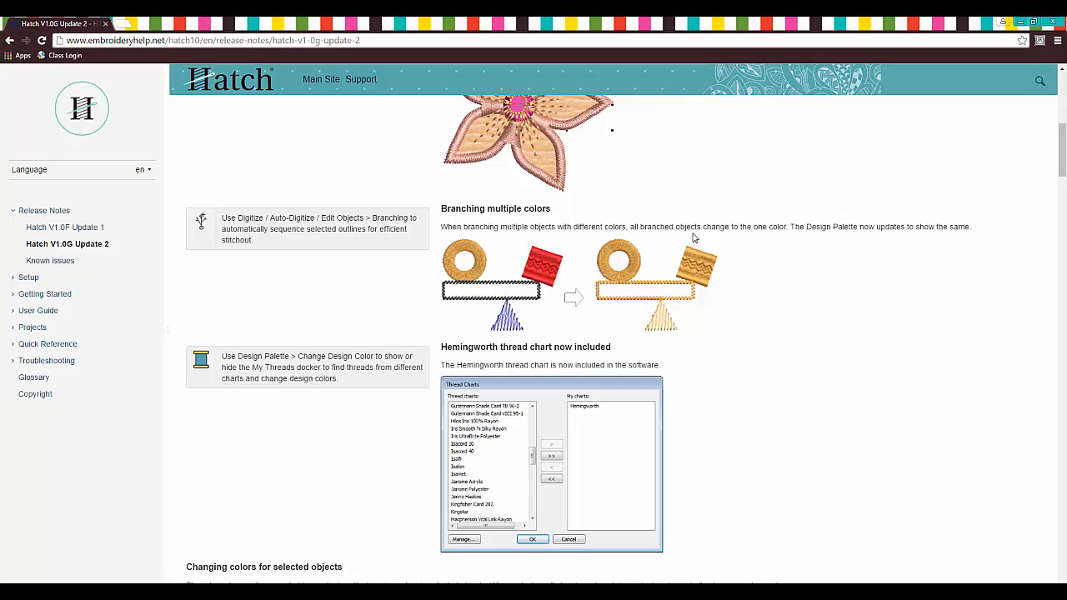
mouse_move(837, 241)
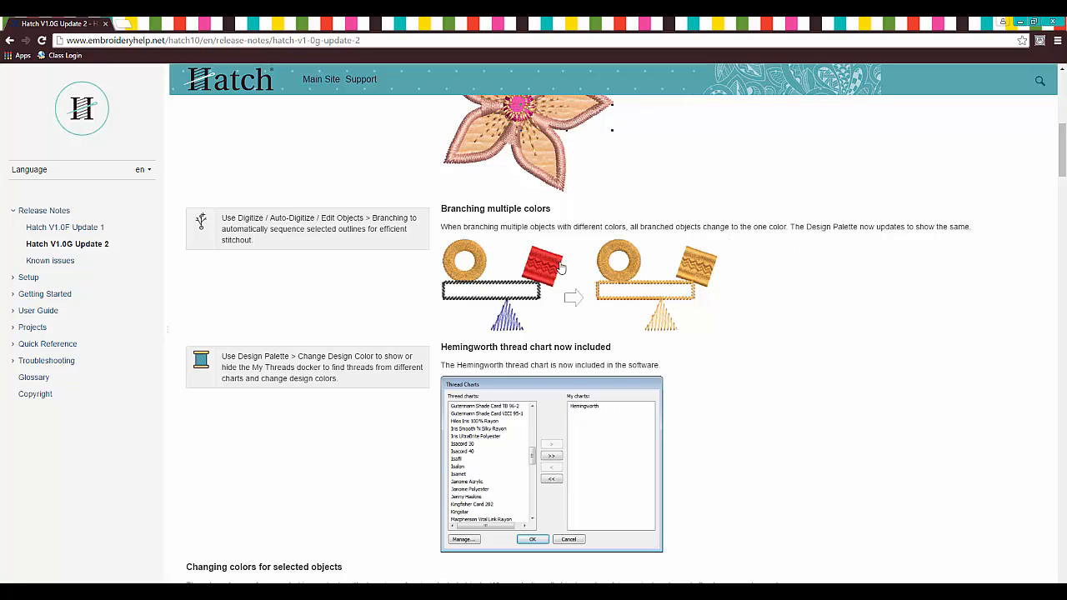
scroll("down", 3)
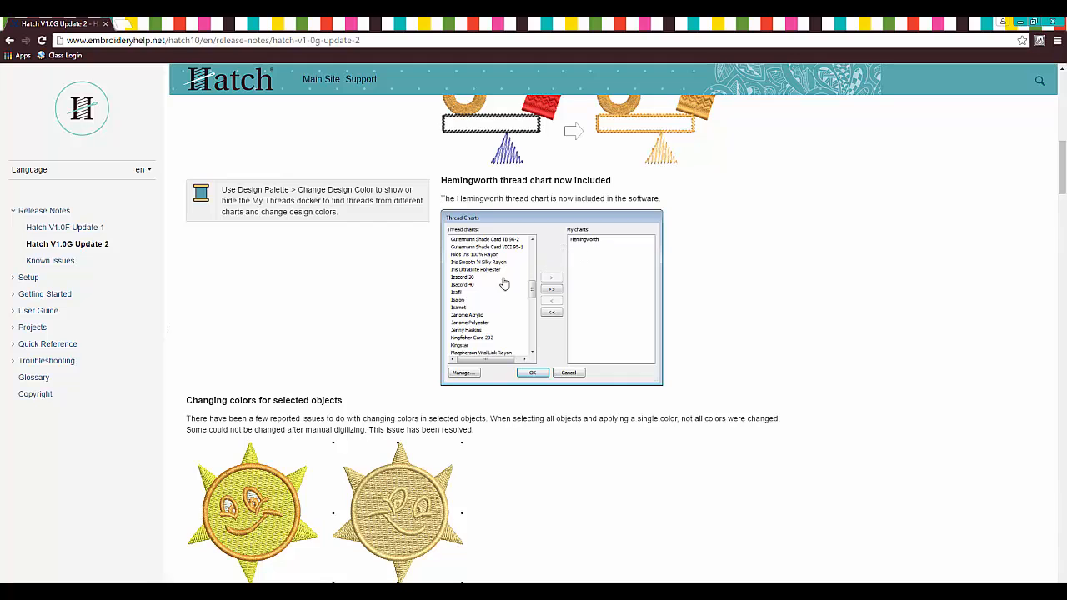
Scroll to the 'Changing colors for selected objects' section with the two sun designs
scroll("down", 3)
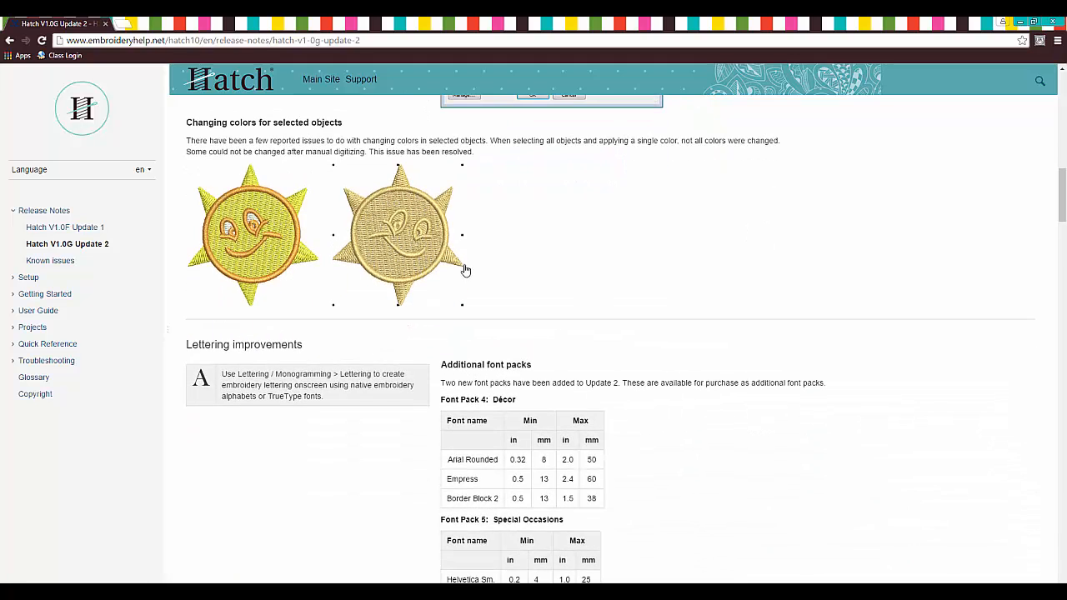
mouse_move(480, 222)
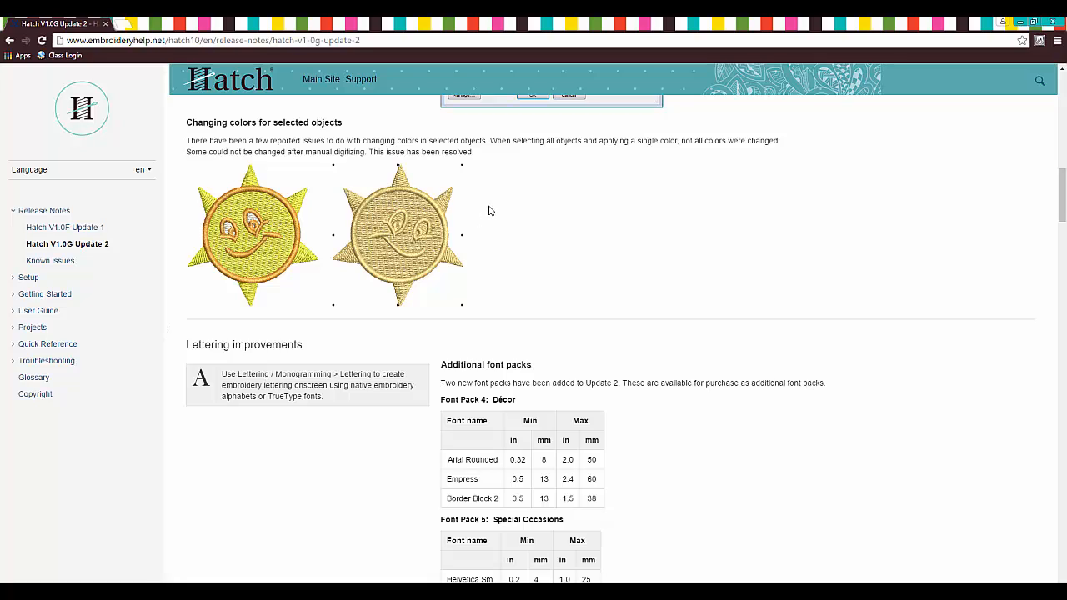
mouse_move(525, 203)
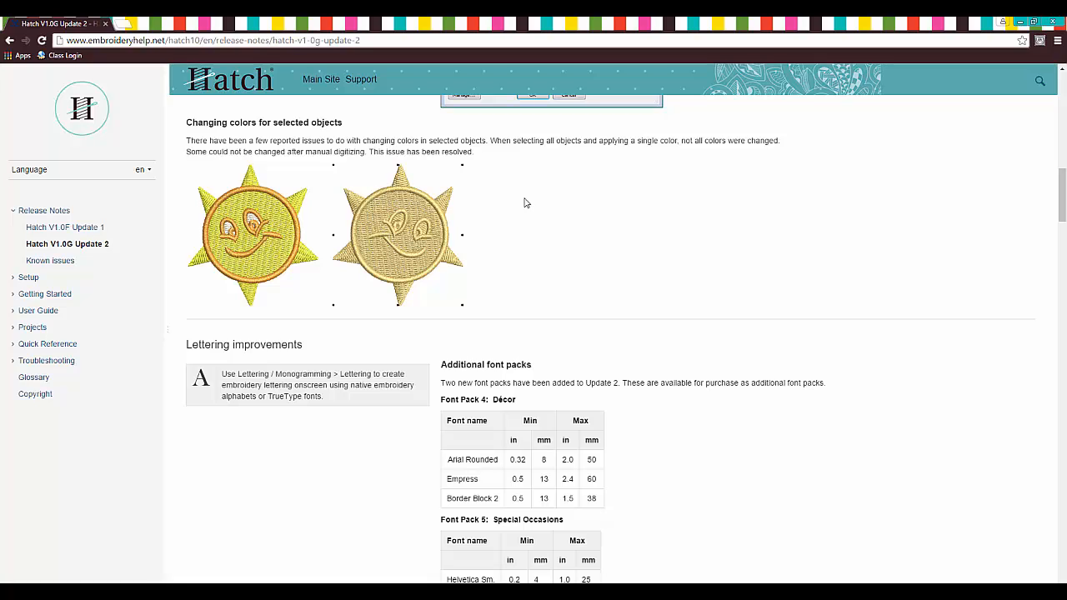
mouse_move(737, 156)
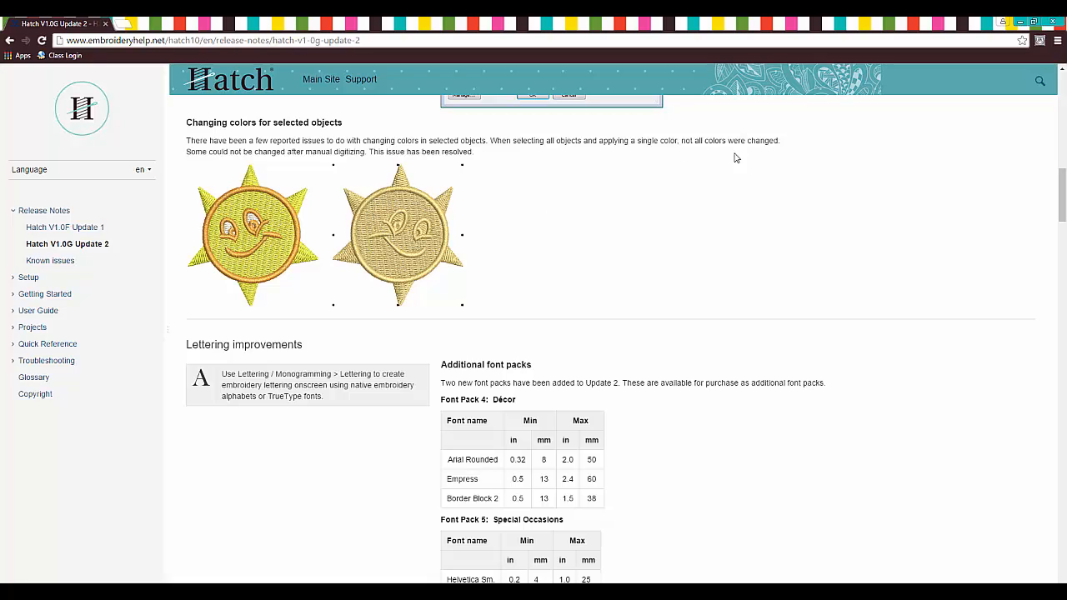
mouse_move(310, 176)
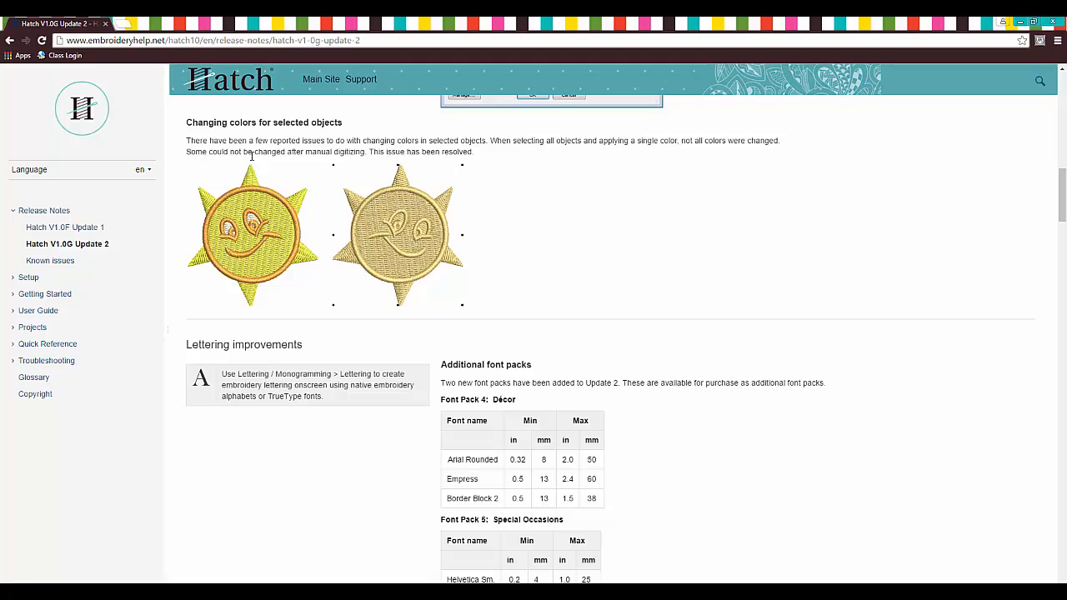
mouse_move(476, 207)
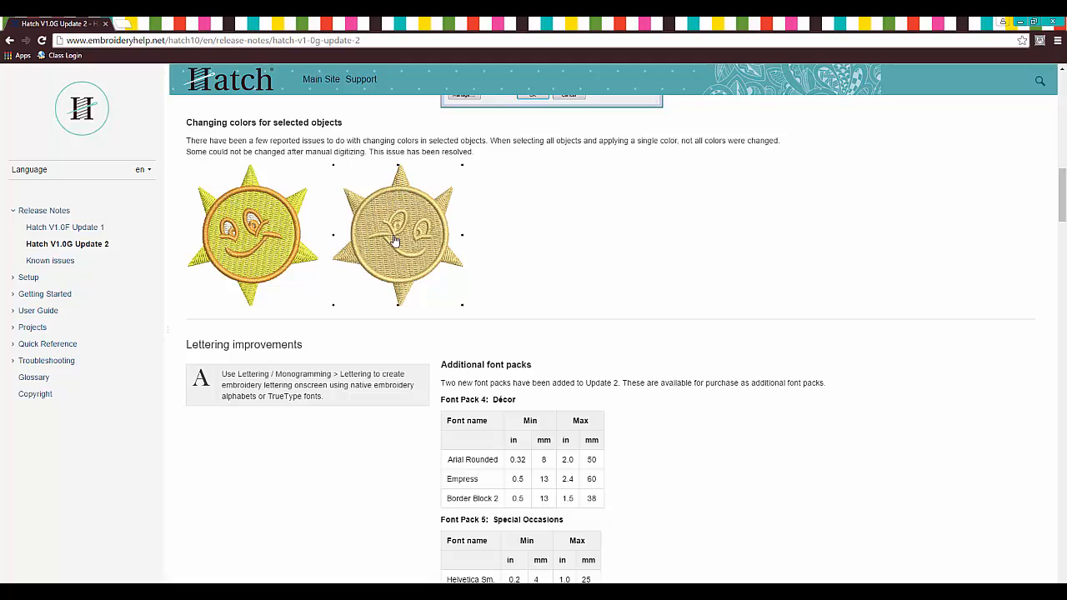
Scroll through Lettering improvements and the additional font pack tables to the New Knife tool section
scroll("down", 3)
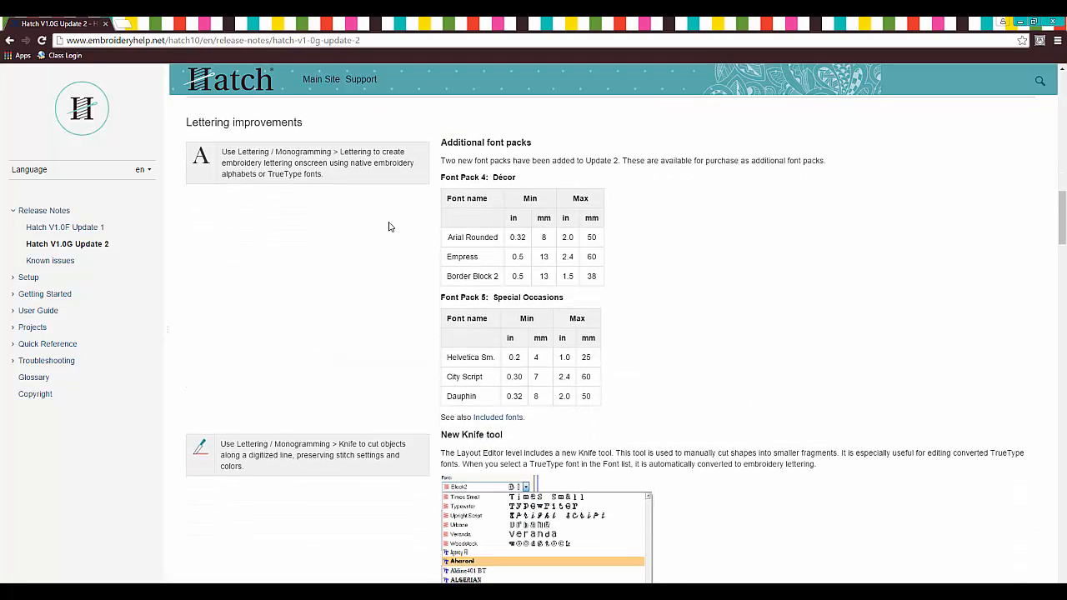
mouse_move(468, 160)
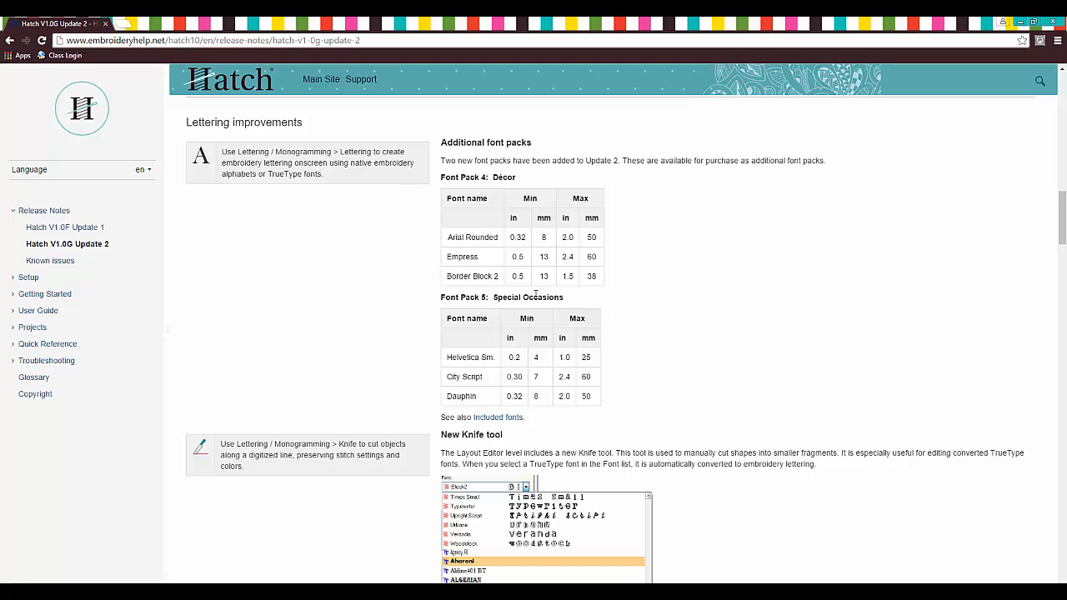
mouse_move(613, 230)
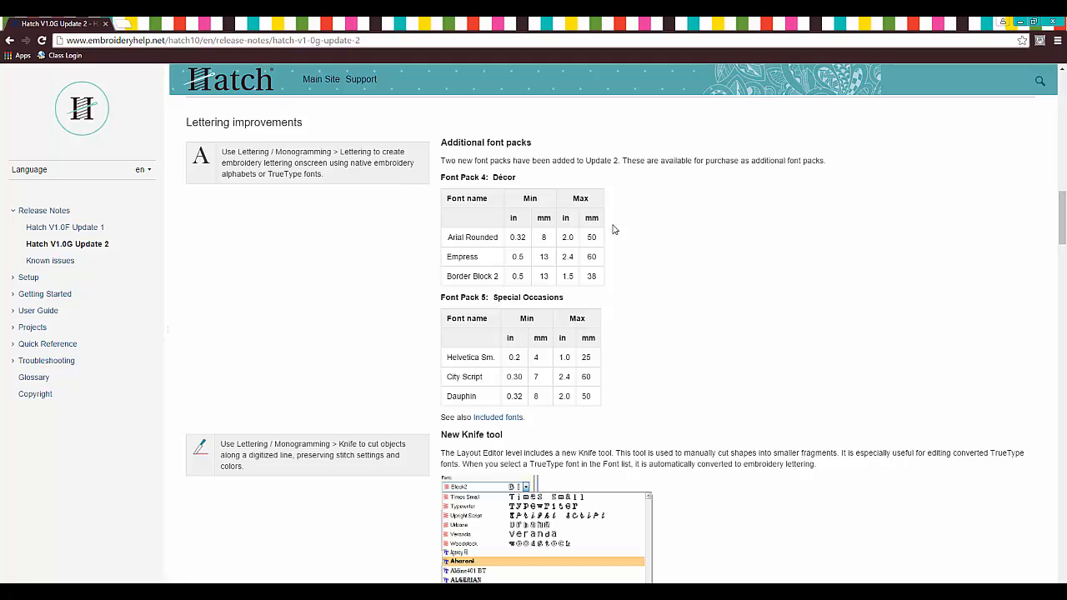
mouse_move(456, 177)
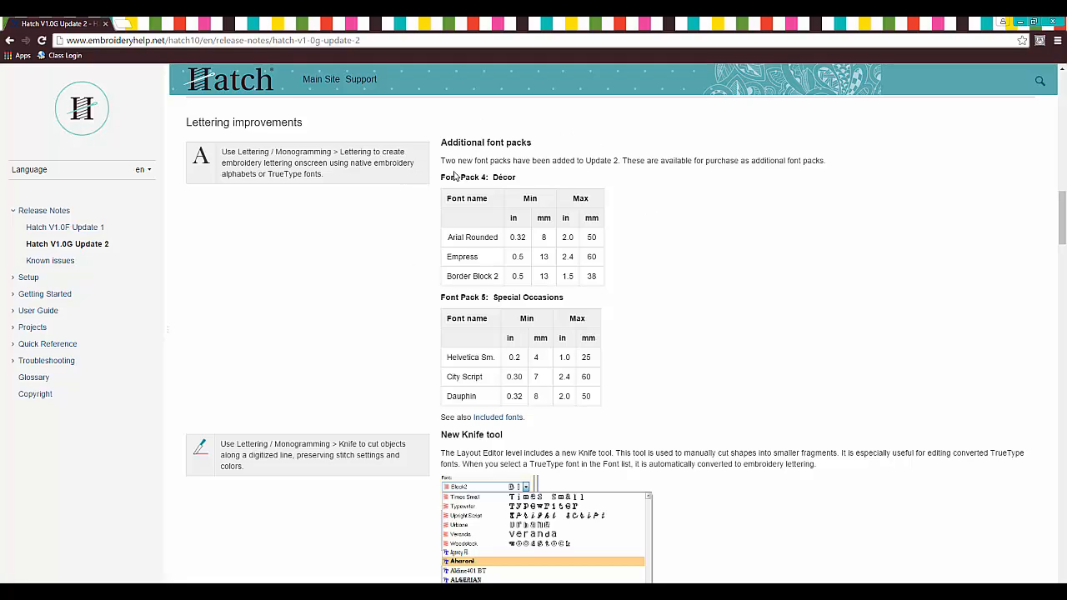
mouse_move(504, 187)
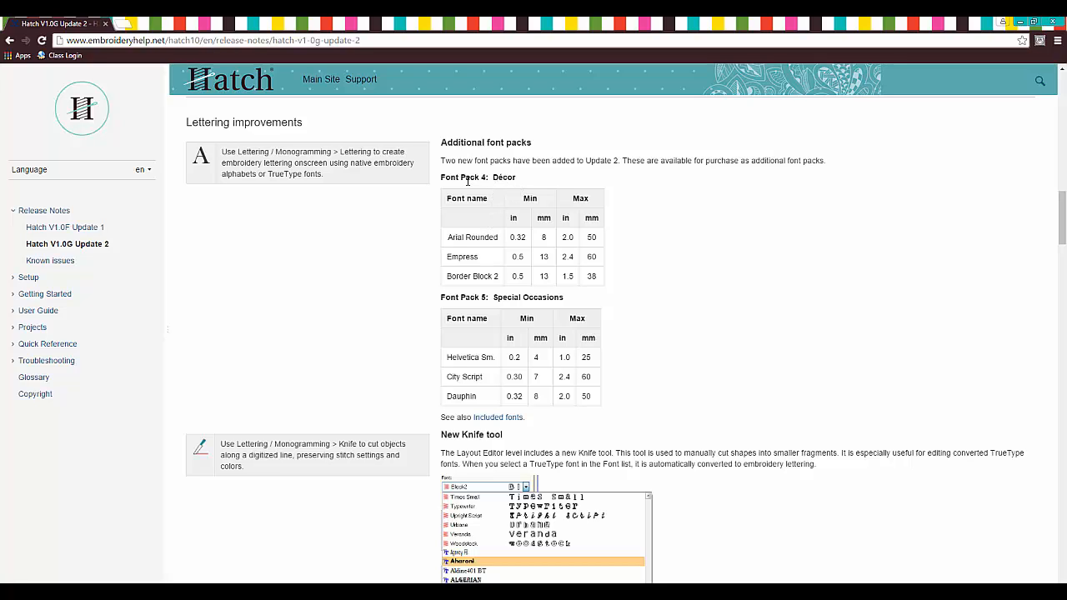
mouse_move(482, 248)
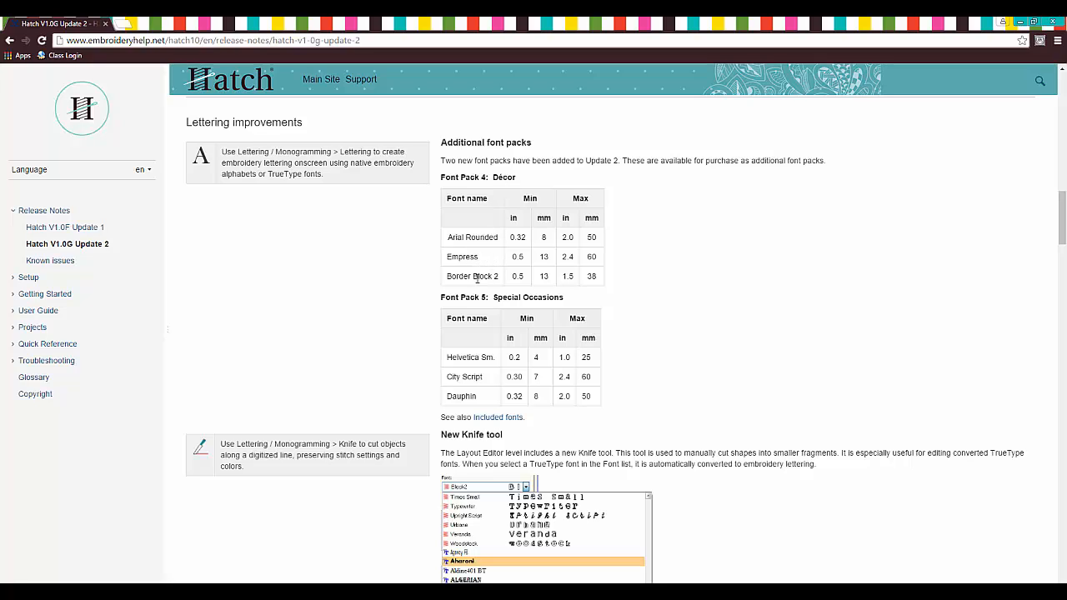
scroll("down", 3)
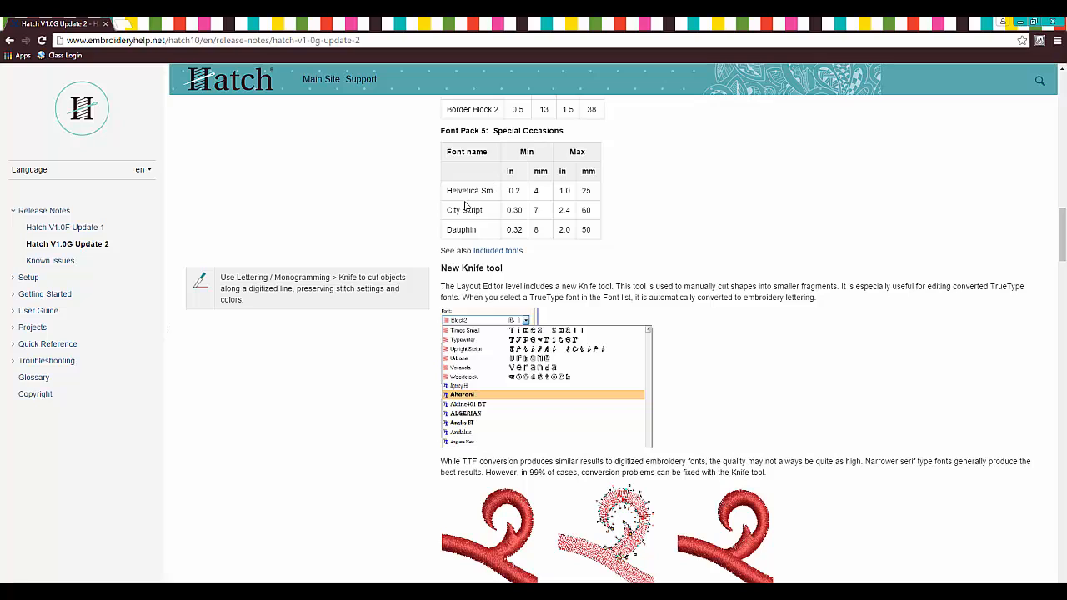
mouse_move(465, 203)
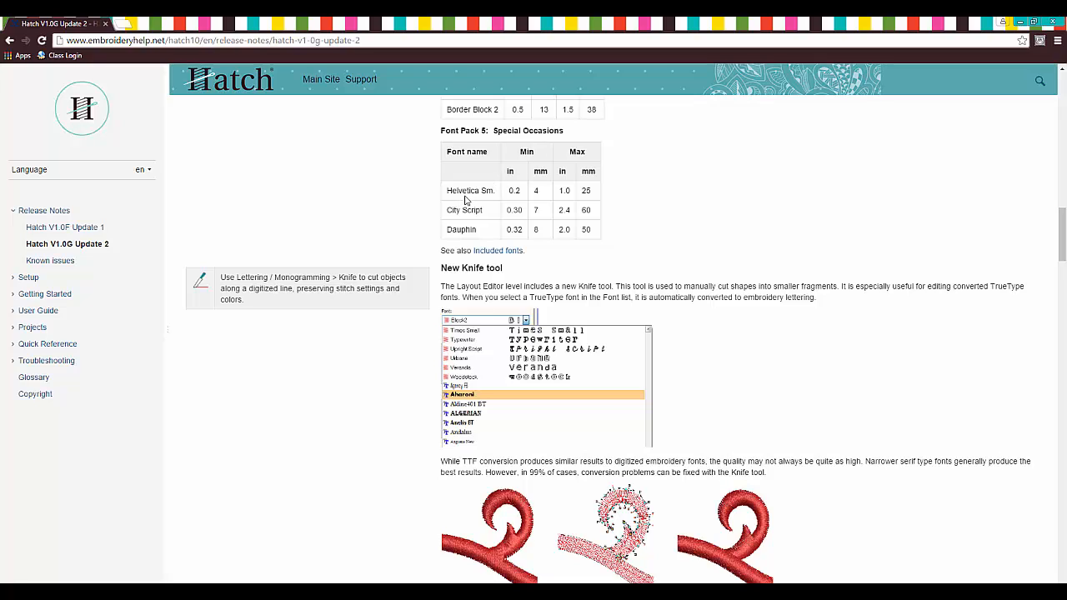
mouse_move(499, 200)
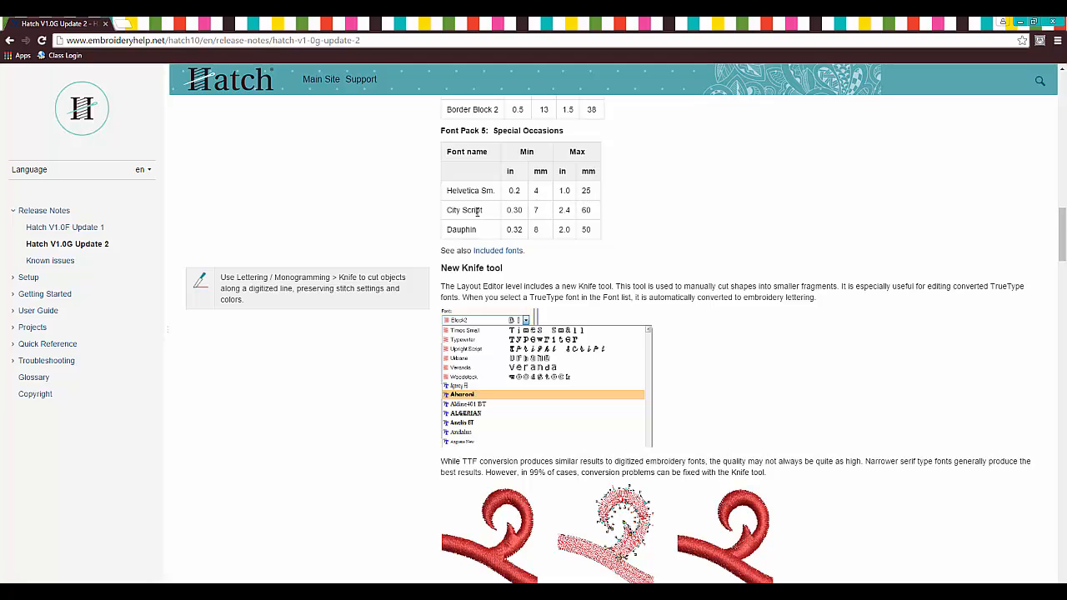
scroll("down", 3)
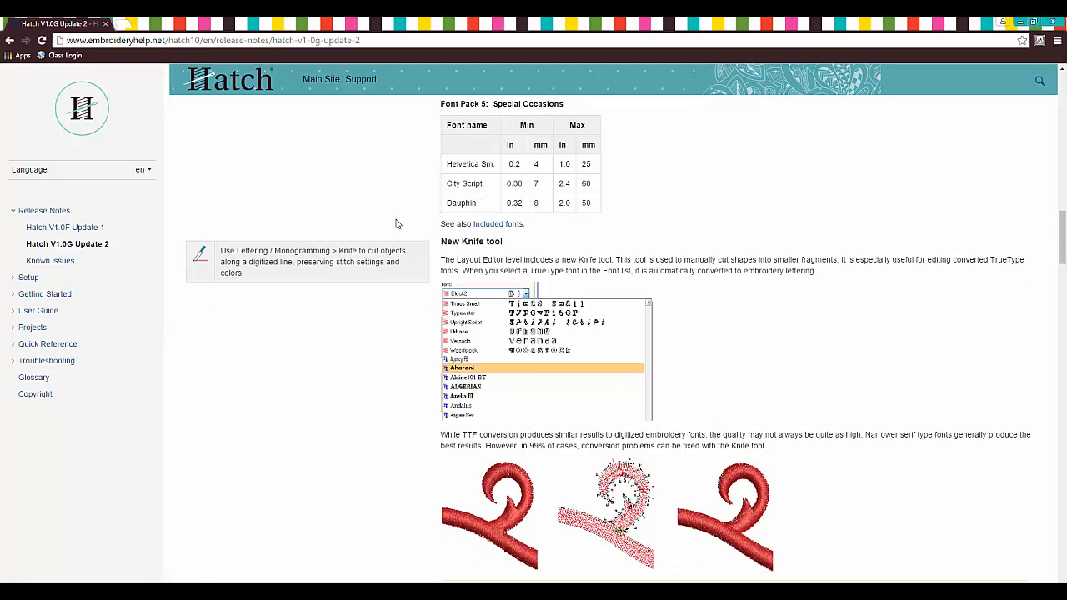
scroll("down", 3)
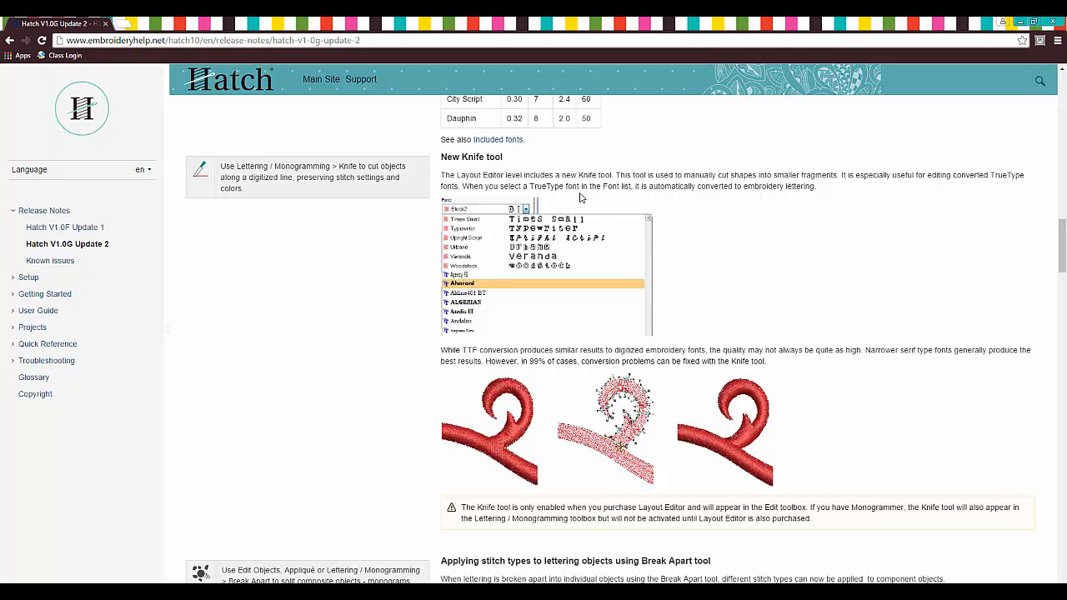
mouse_move(573, 197)
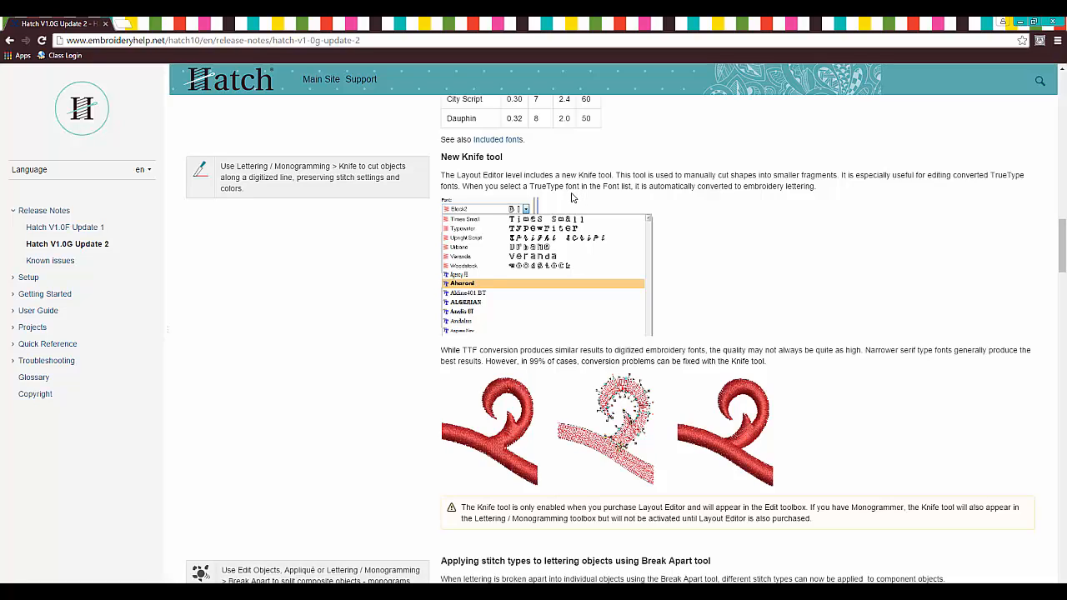
mouse_move(548, 377)
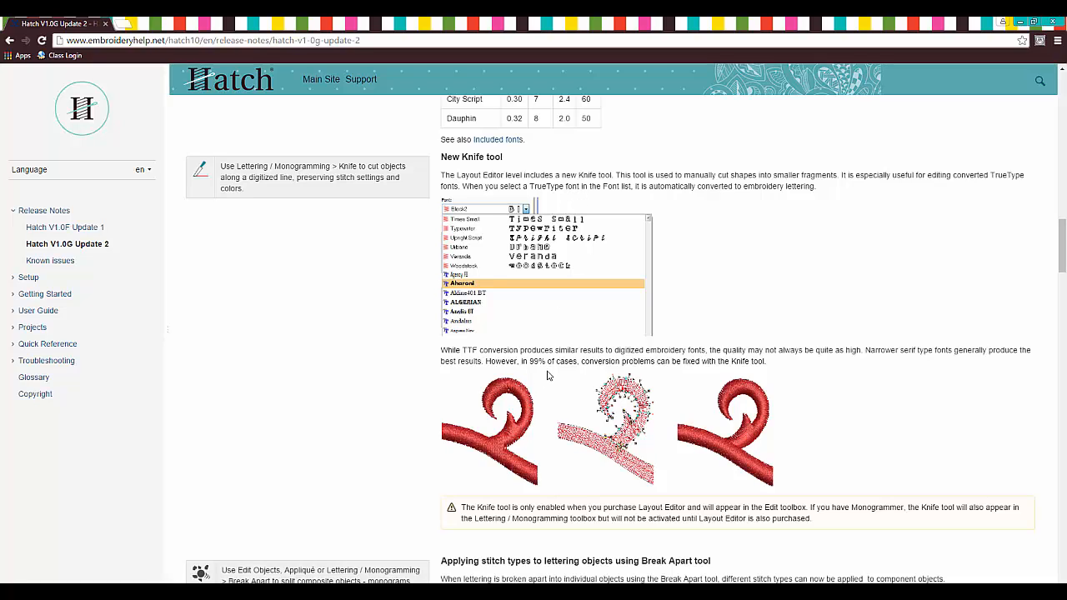
mouse_move(317, 268)
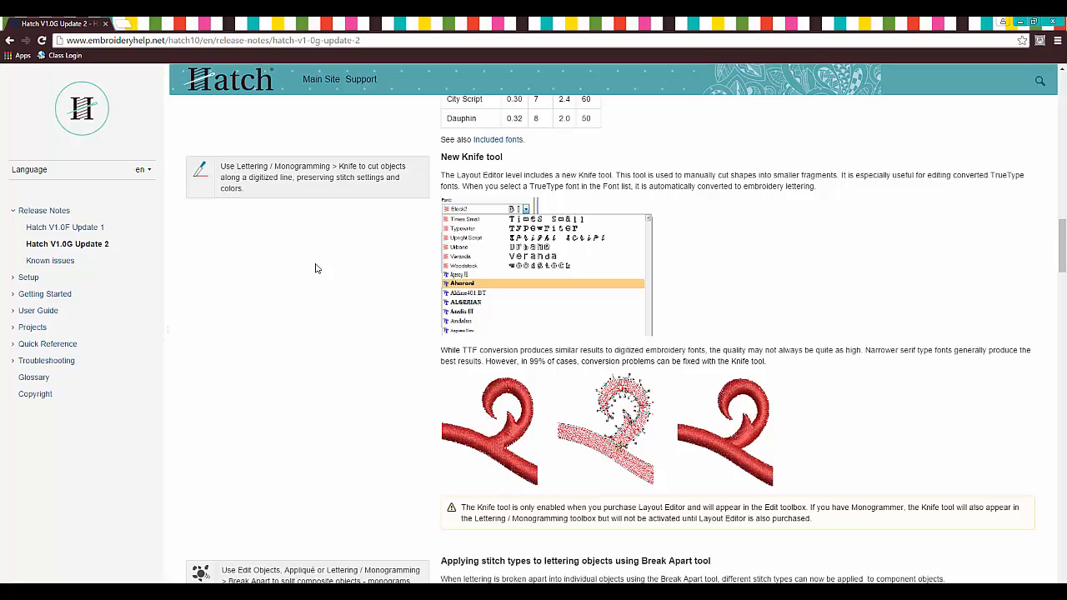
mouse_move(508, 265)
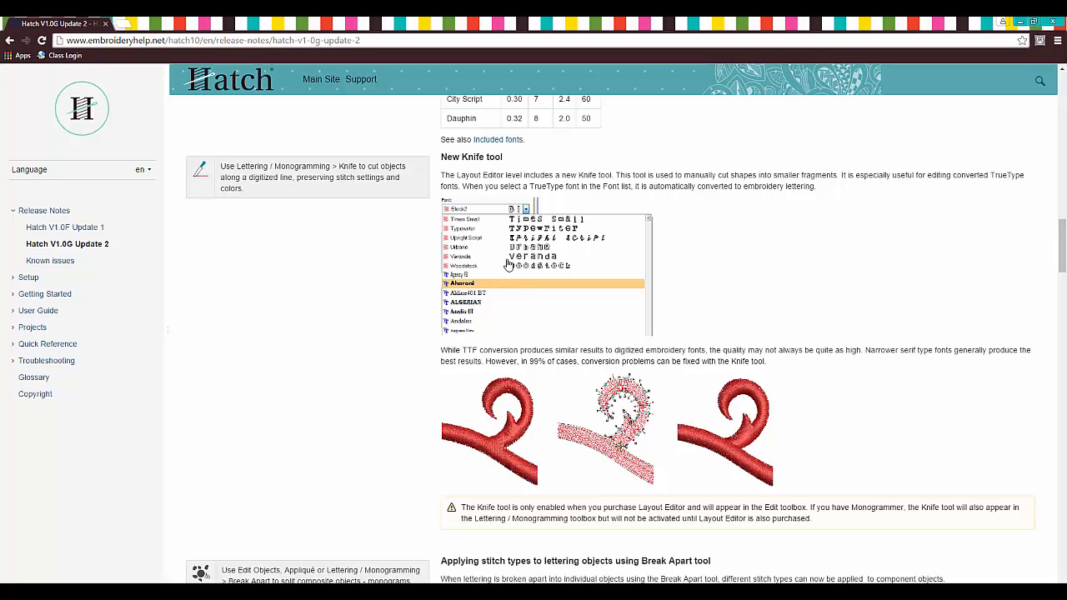
mouse_move(537, 196)
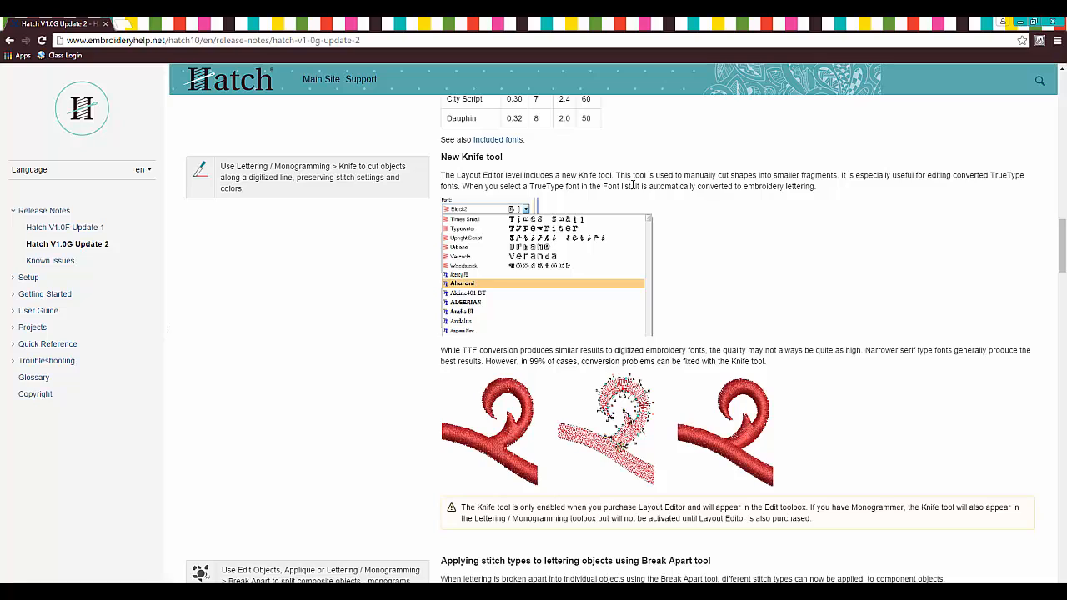
mouse_move(670, 184)
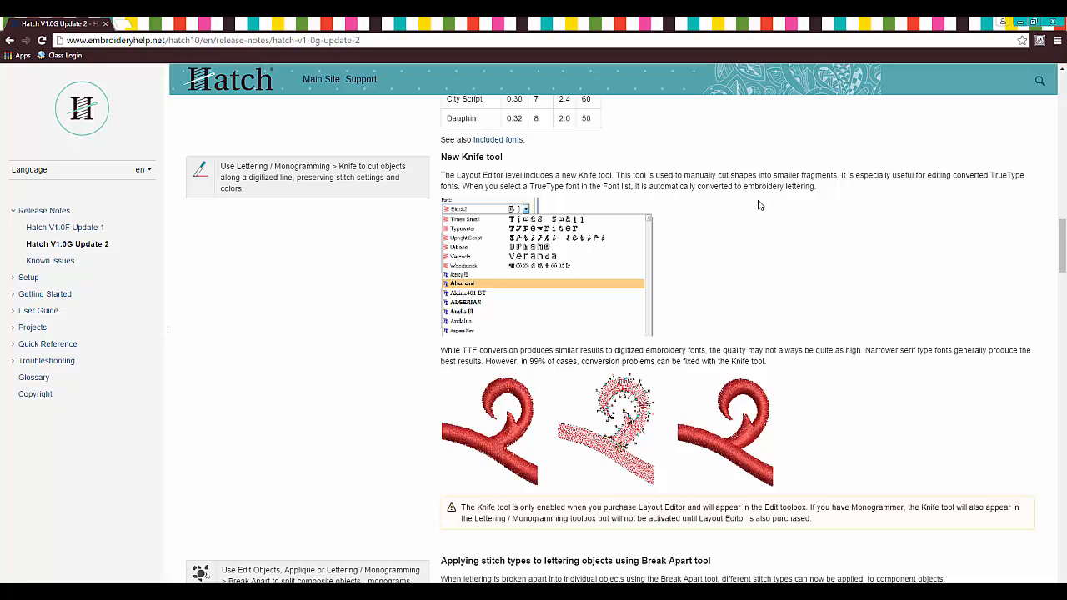
mouse_move(490, 440)
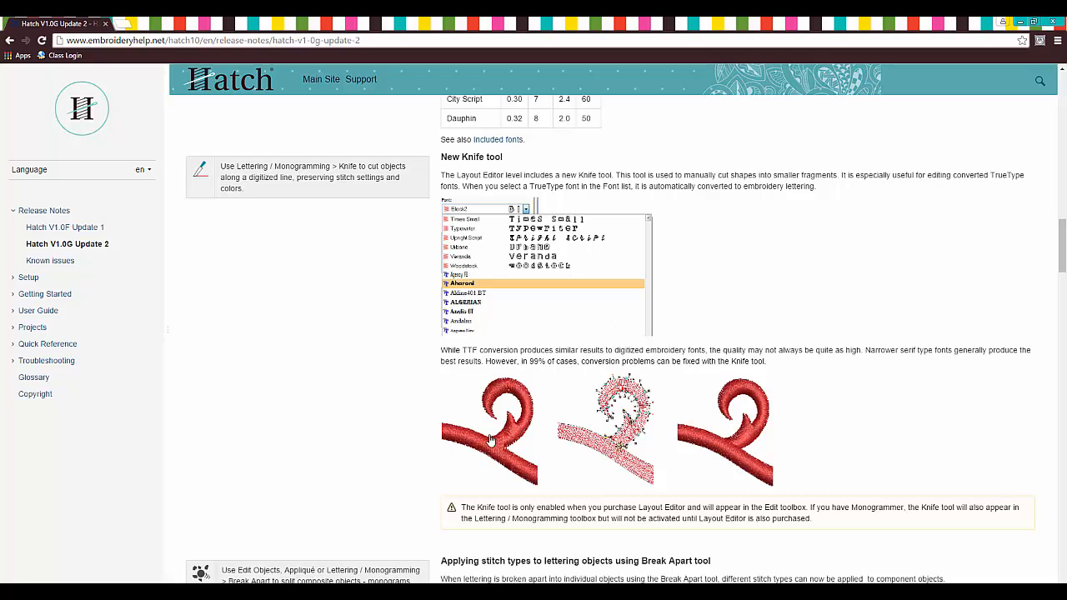
mouse_move(513, 473)
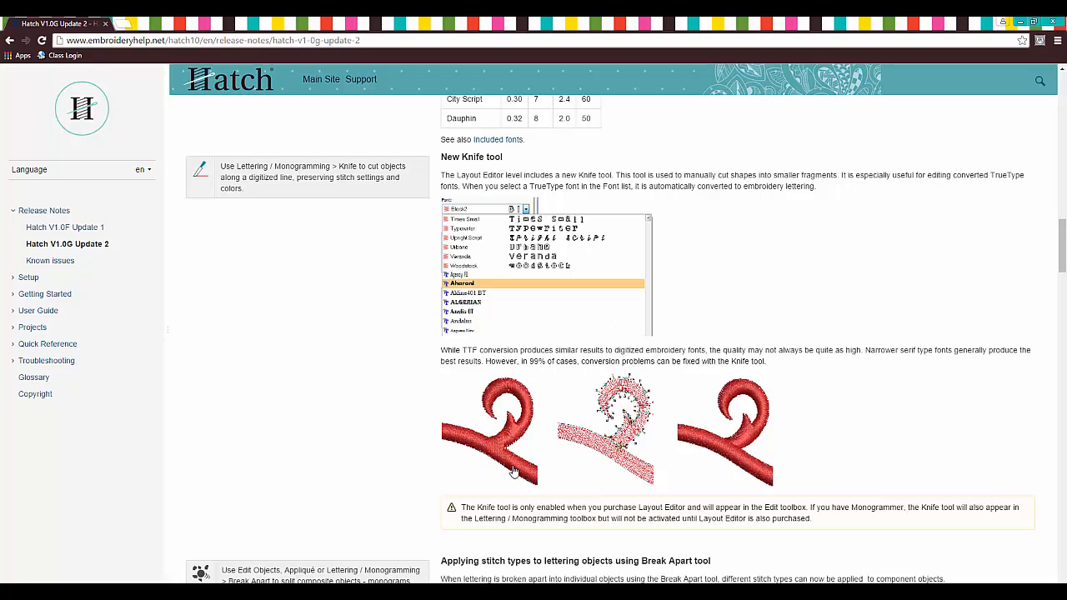
mouse_move(491, 442)
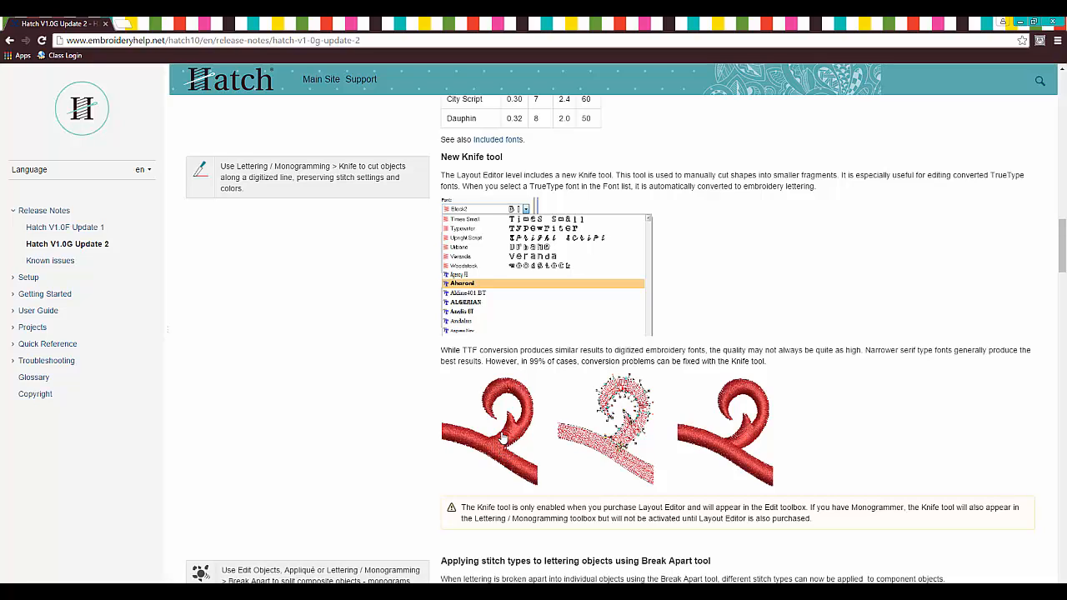
mouse_move(497, 441)
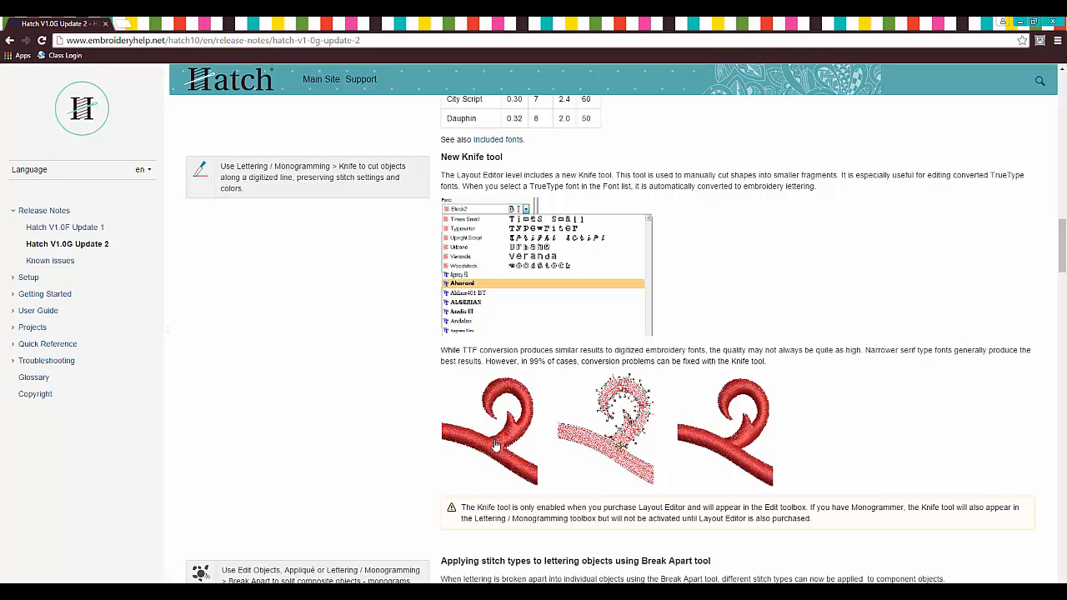
mouse_move(513, 448)
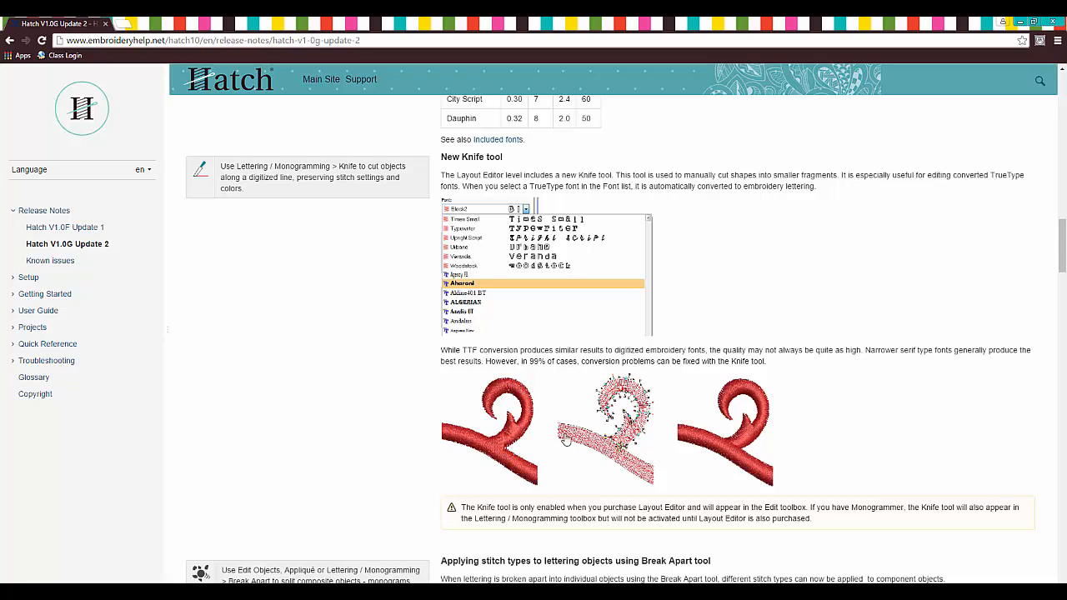
mouse_move(485, 437)
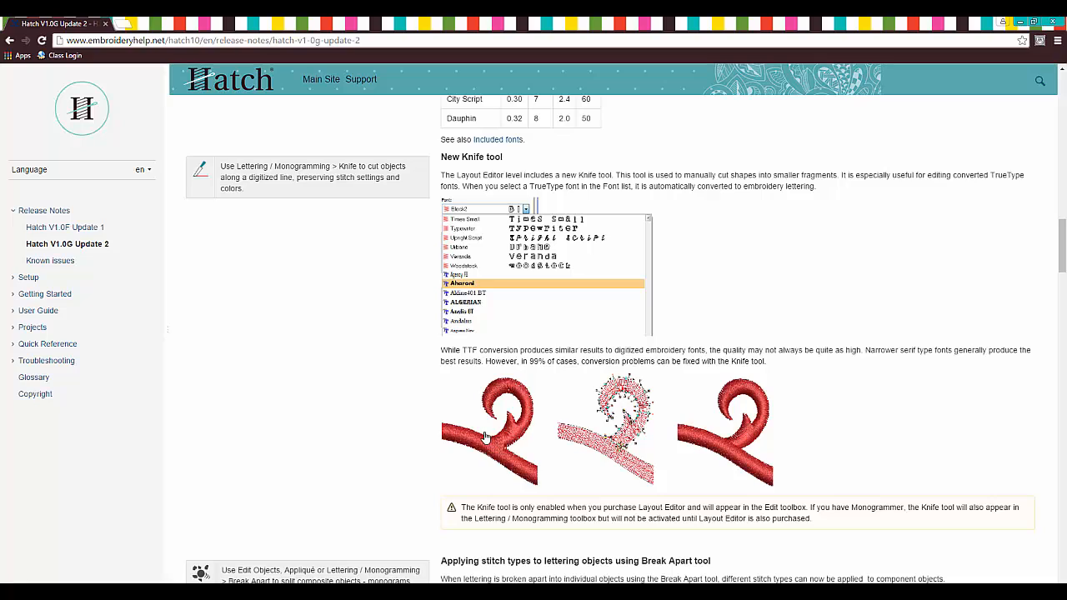
mouse_move(713, 473)
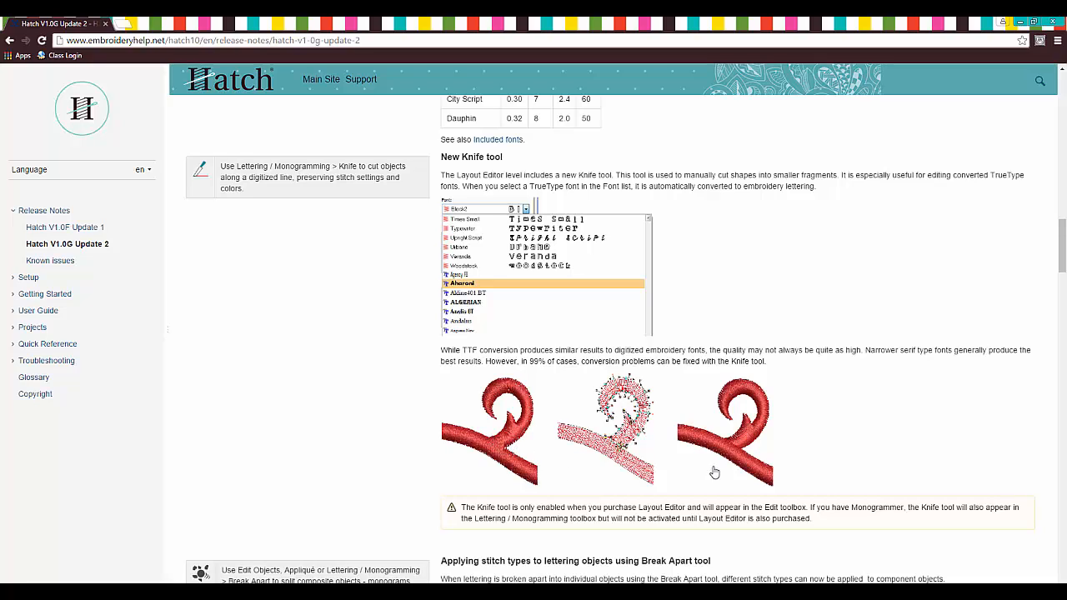
mouse_move(698, 446)
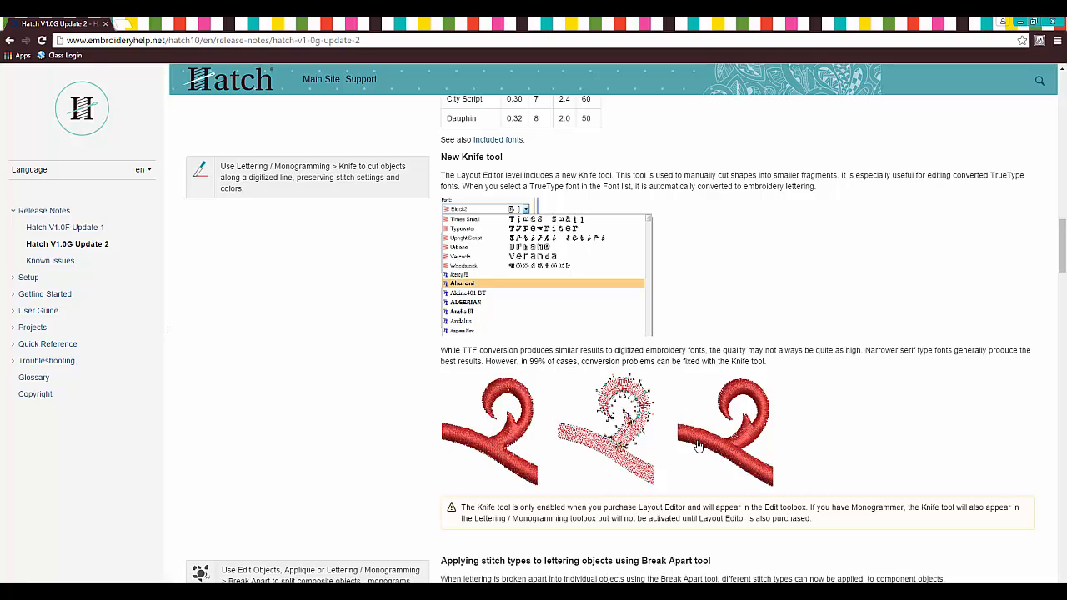
mouse_move(490, 415)
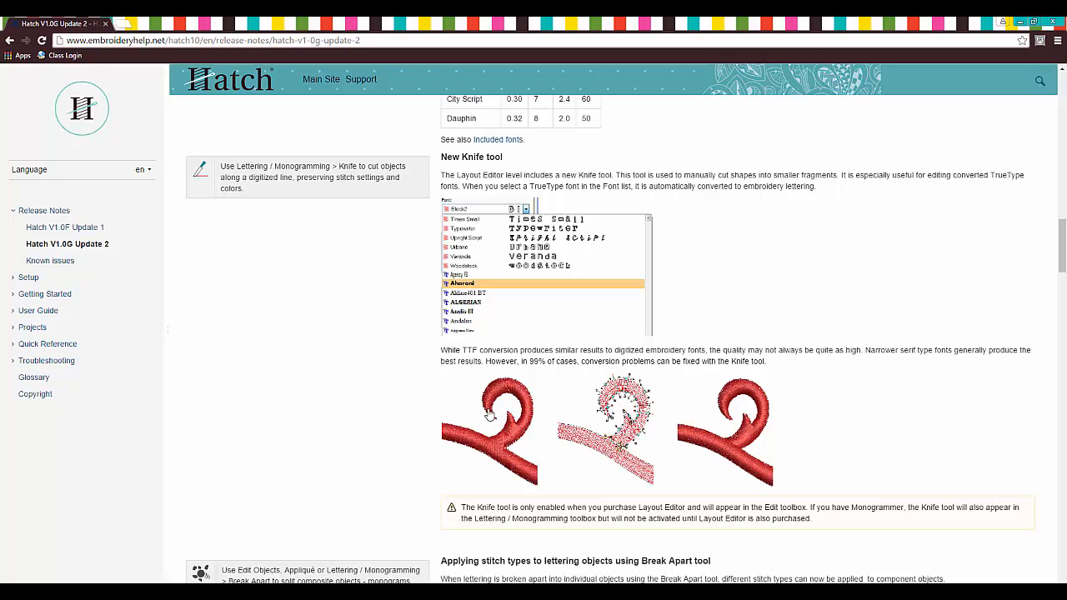
mouse_move(499, 445)
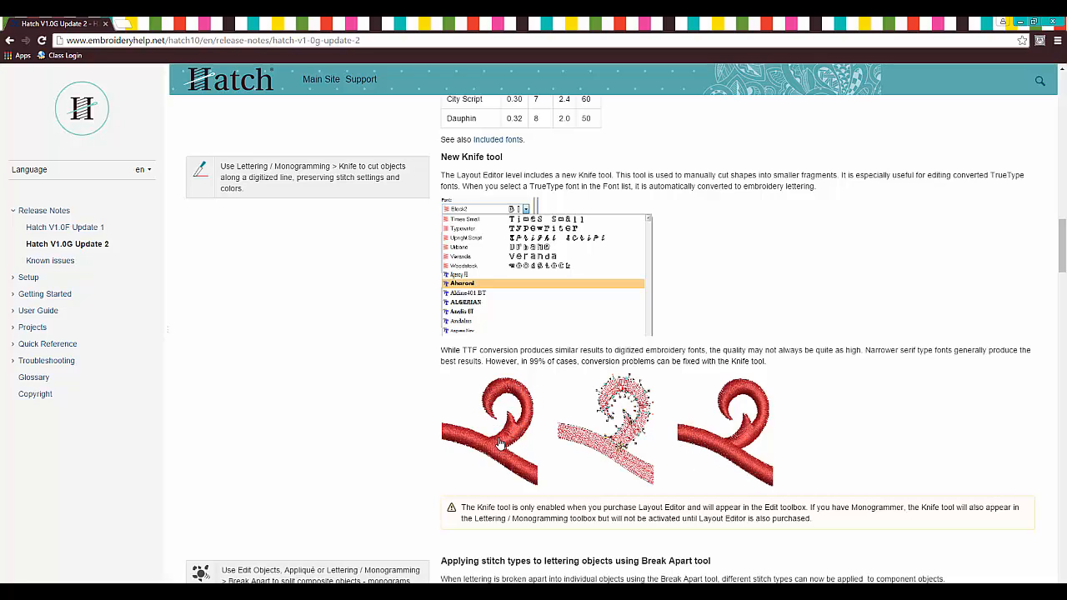
mouse_move(580, 453)
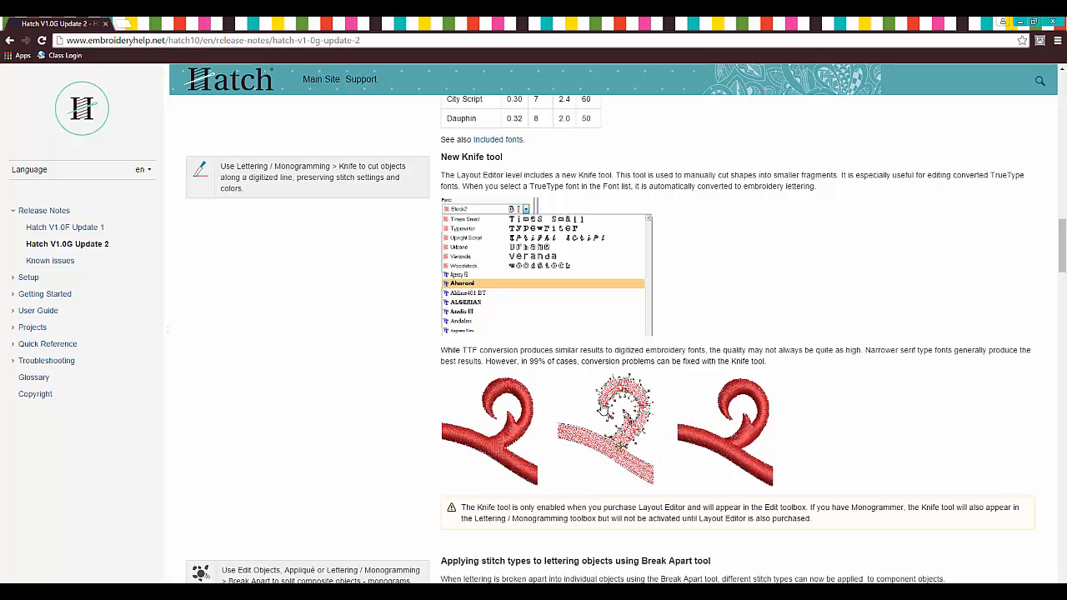
Scroll past the Knife tool note to the Break Apart stitch-types section and Usability improvements
scroll("down", 3)
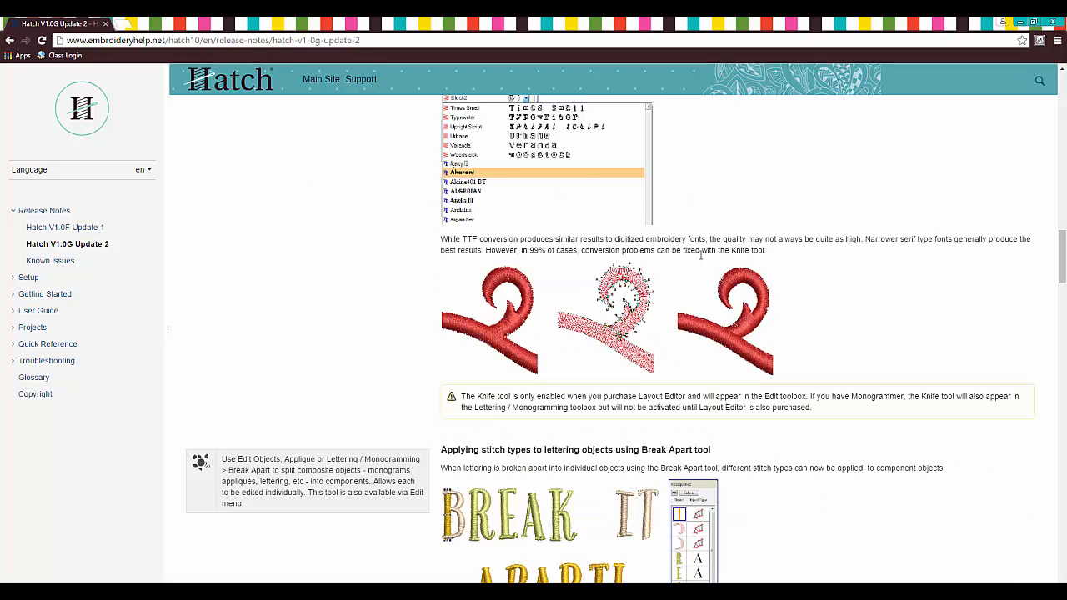
mouse_move(563, 285)
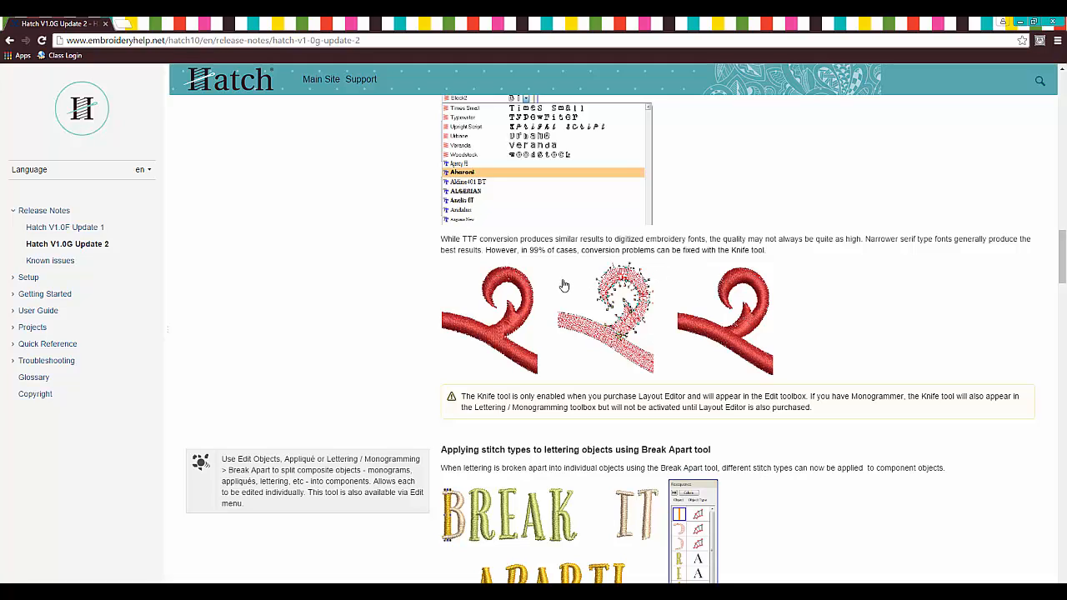
scroll("down", 3)
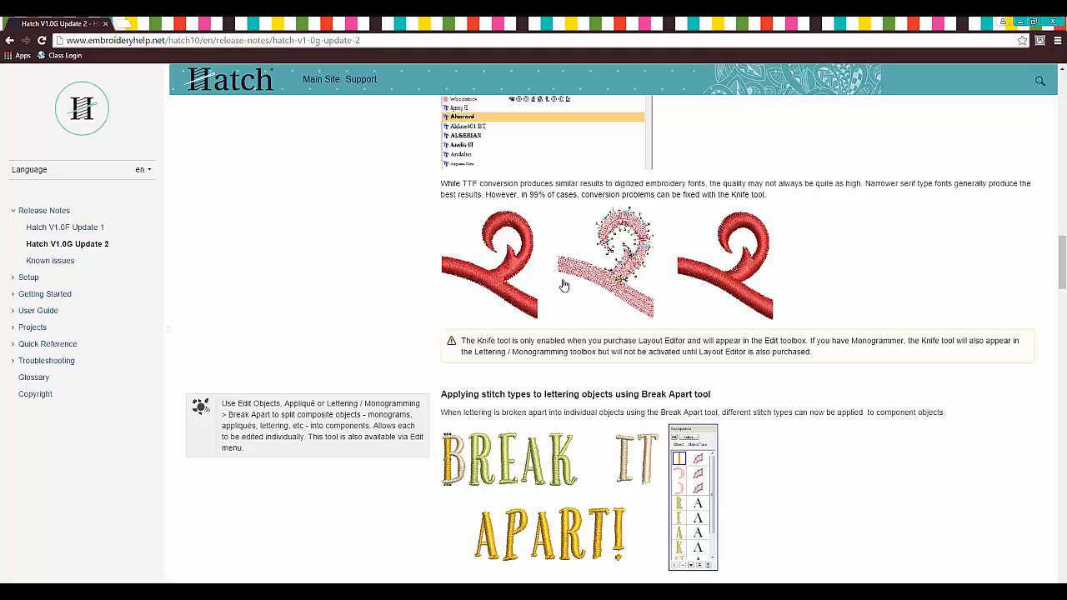
scroll("down", 3)
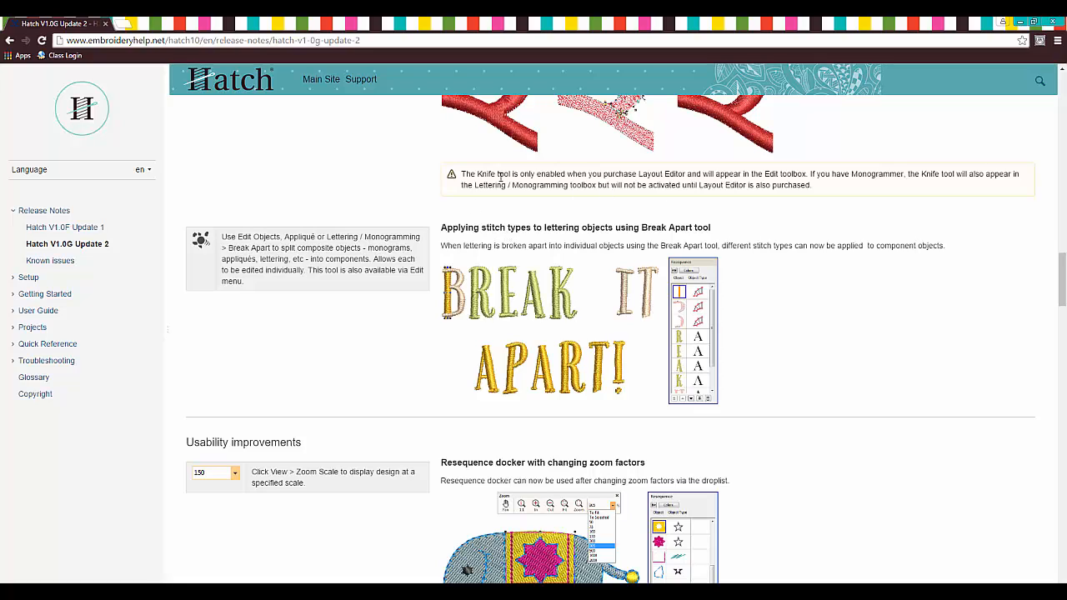
mouse_move(647, 185)
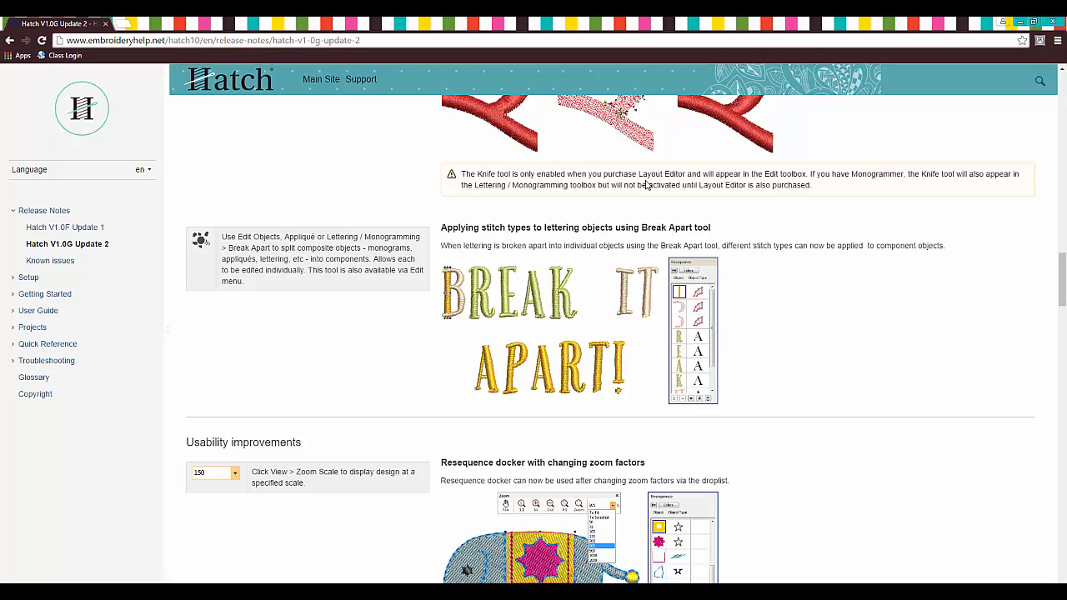
mouse_move(649, 184)
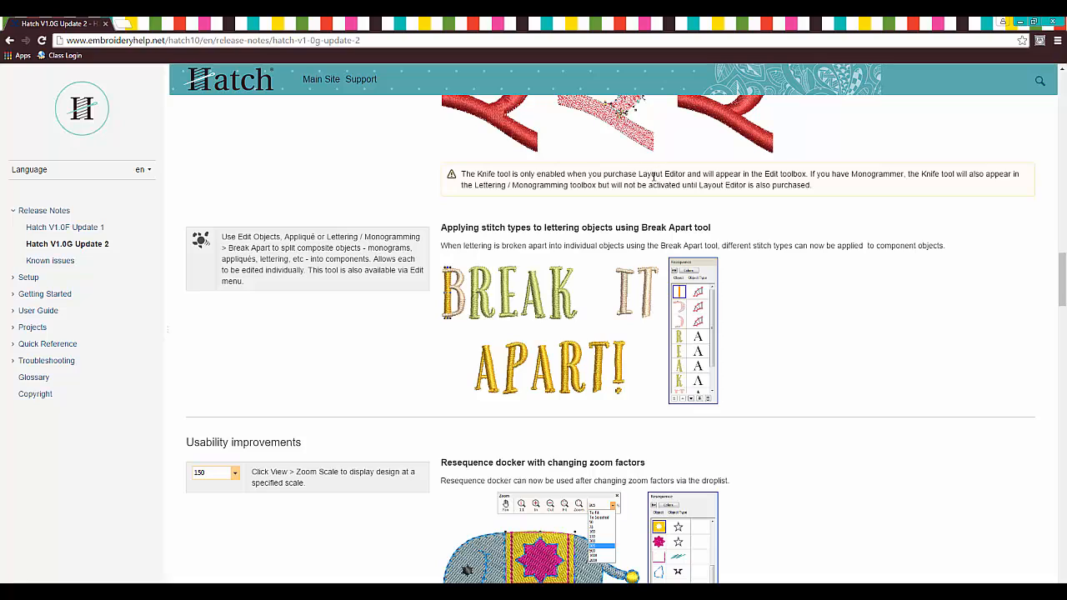
mouse_move(747, 204)
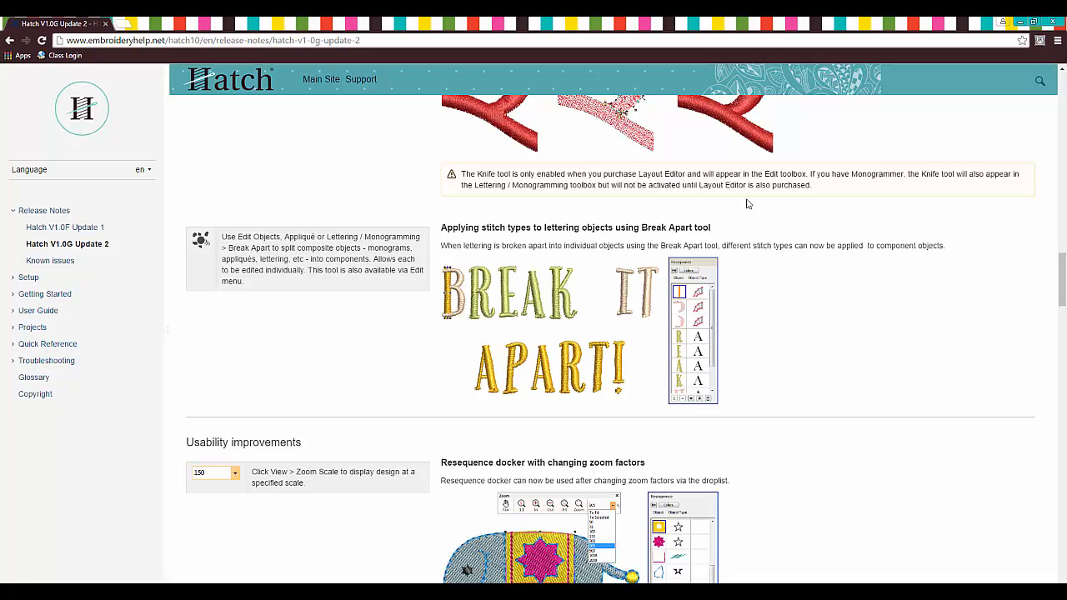
mouse_move(839, 188)
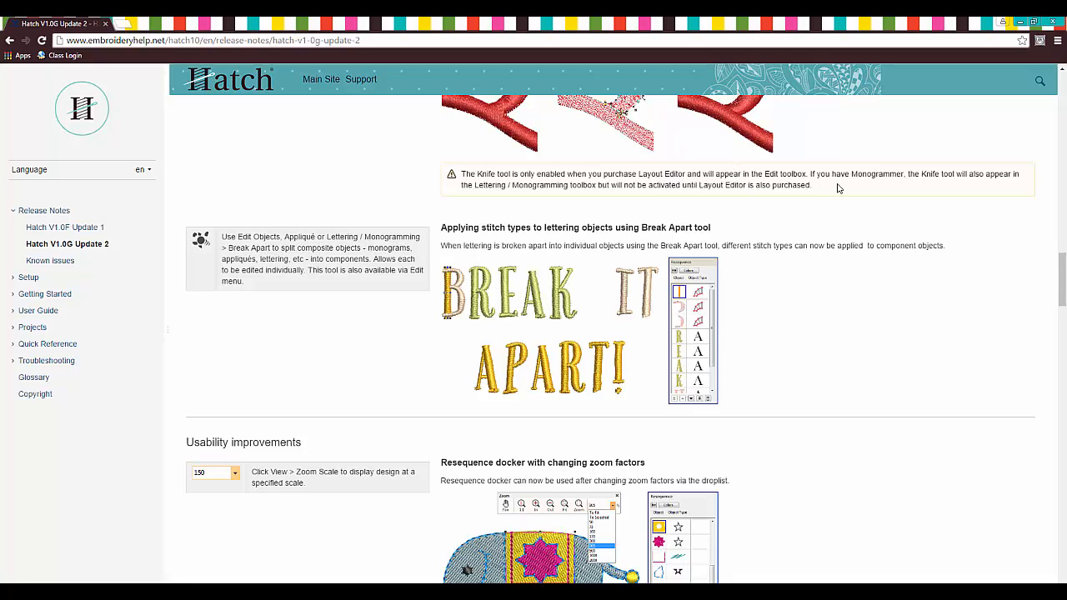
mouse_move(945, 187)
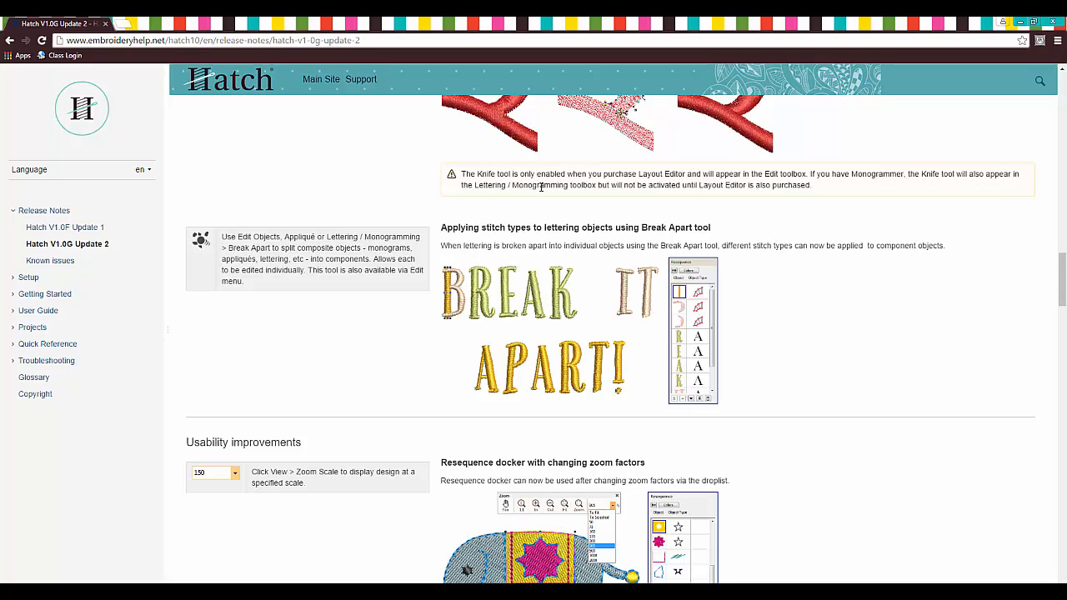
scroll("down", 3)
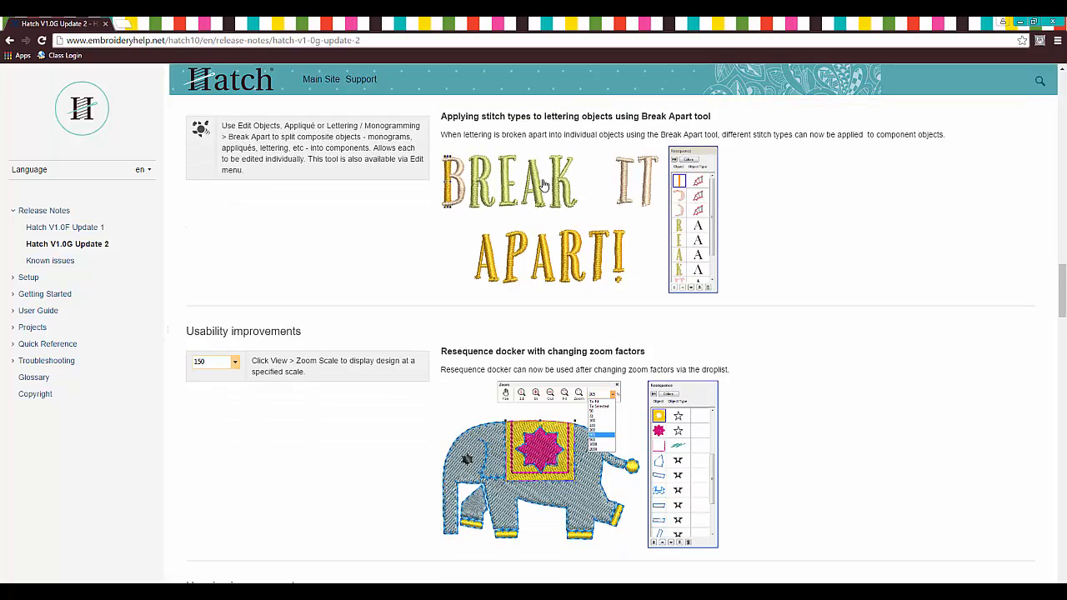
mouse_move(618, 194)
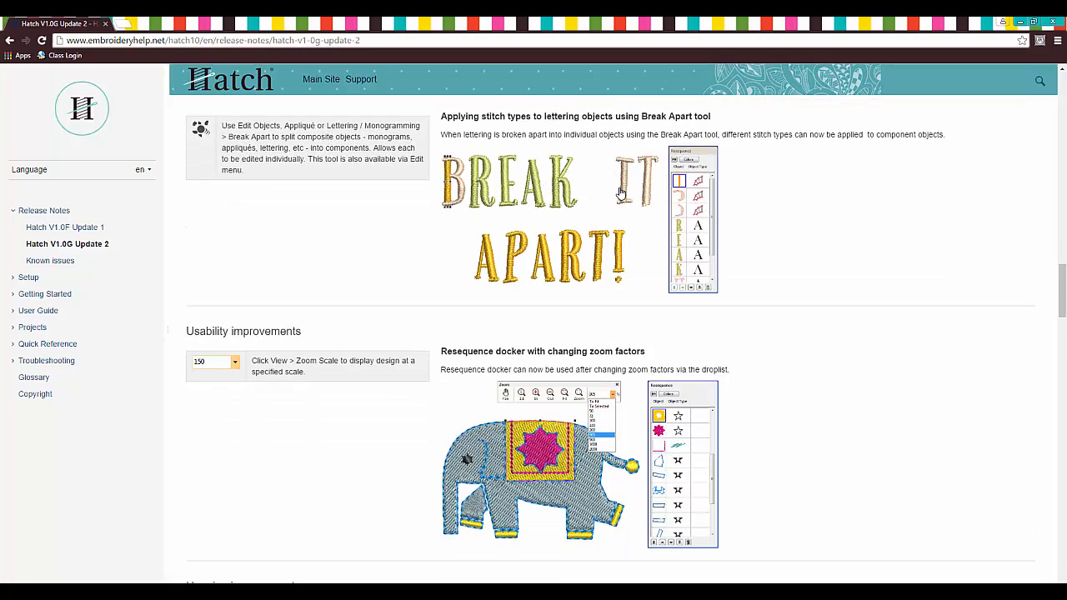
mouse_move(548, 200)
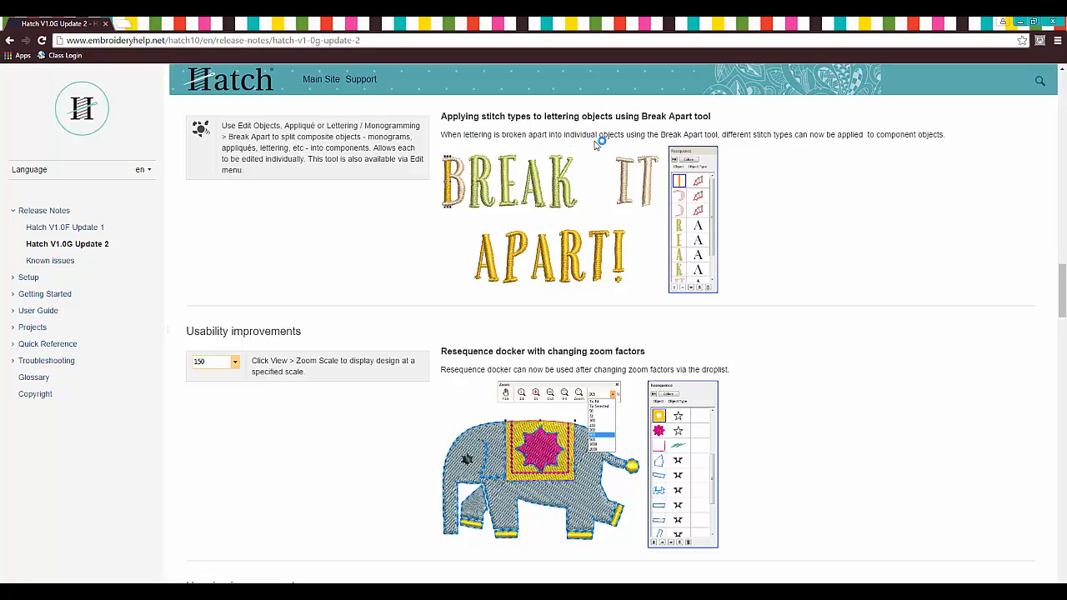
mouse_move(473, 170)
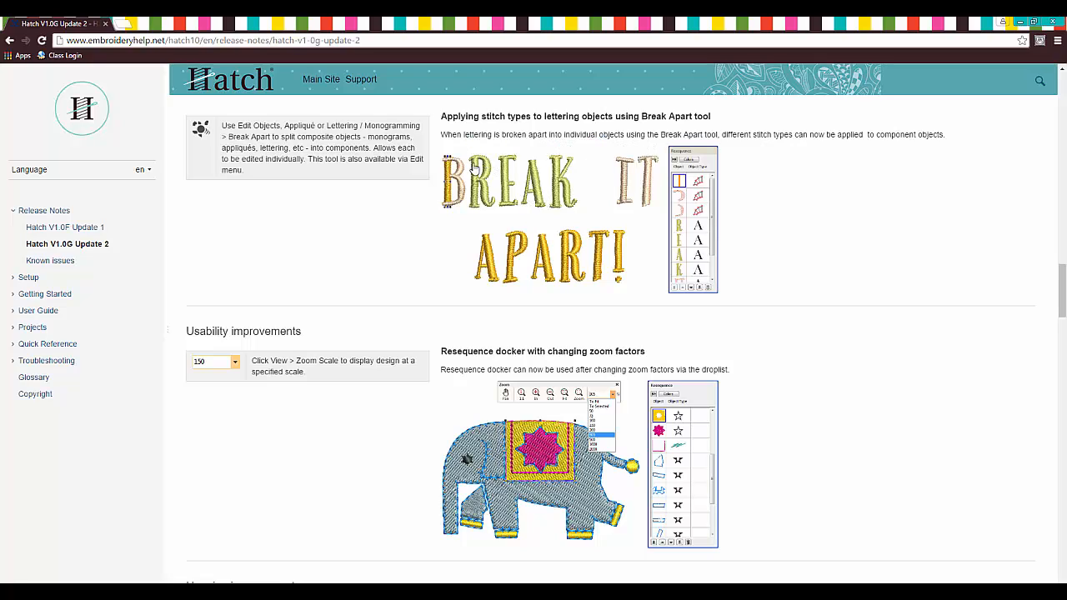
mouse_move(474, 194)
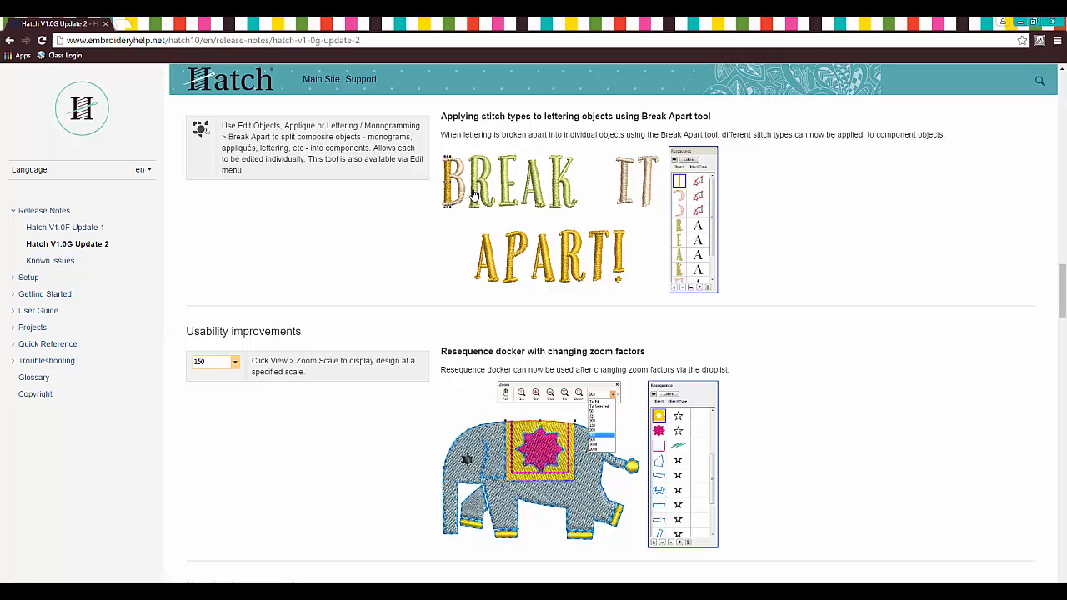
mouse_move(570, 195)
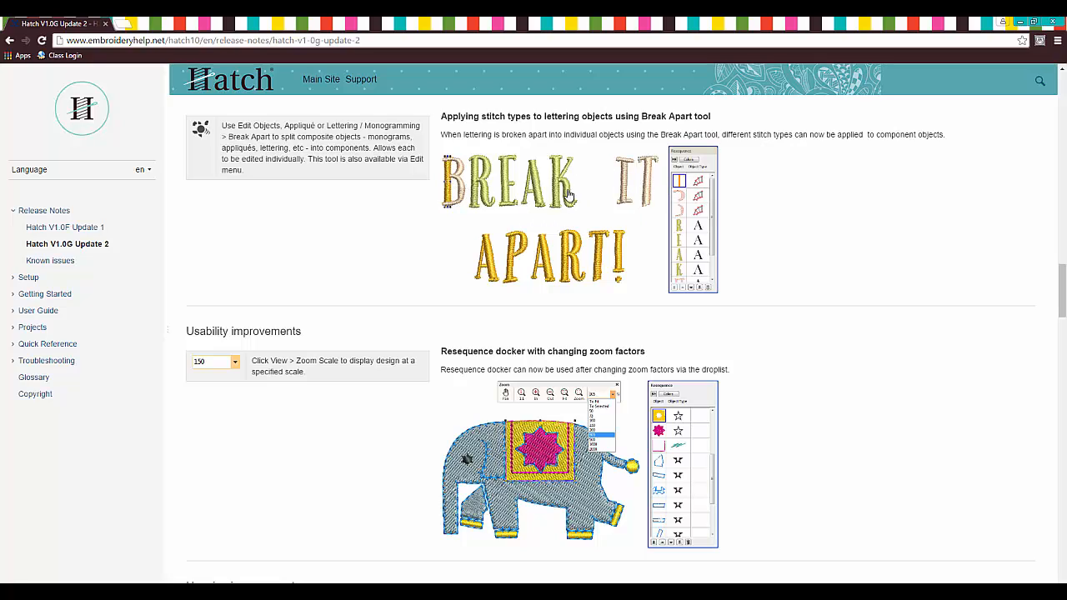
mouse_move(692, 183)
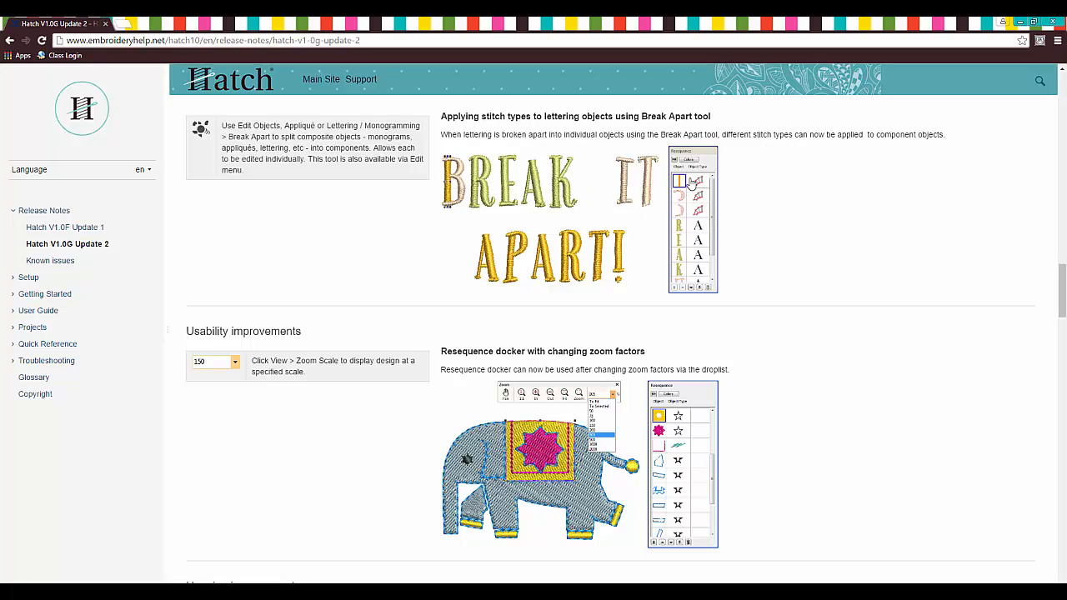
mouse_move(694, 184)
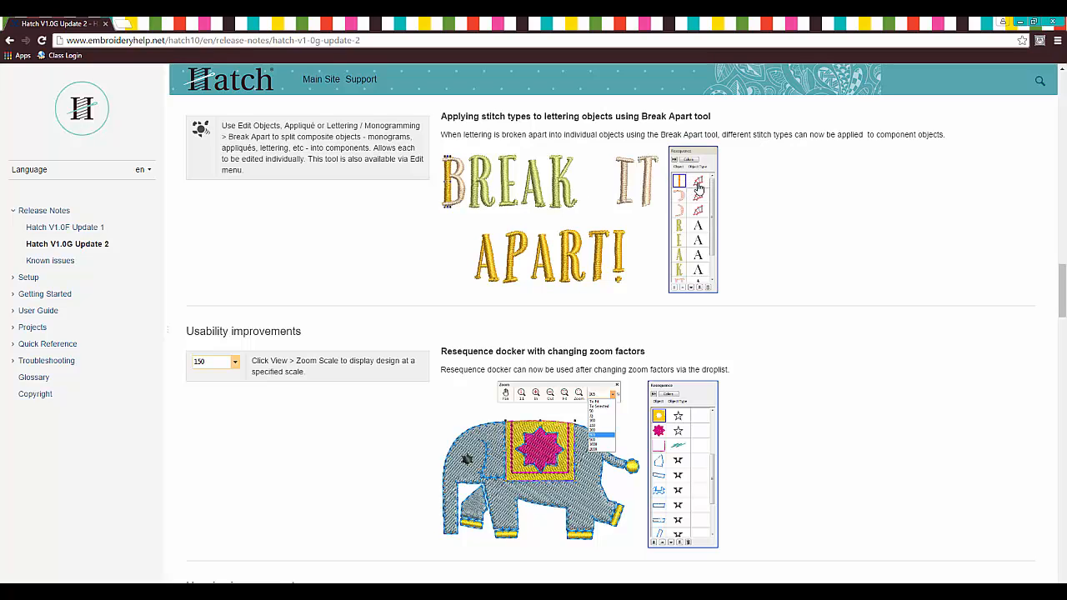
Scroll through Hooping improvements to the hoop center lines and Default hoop position notes
scroll("down", 3)
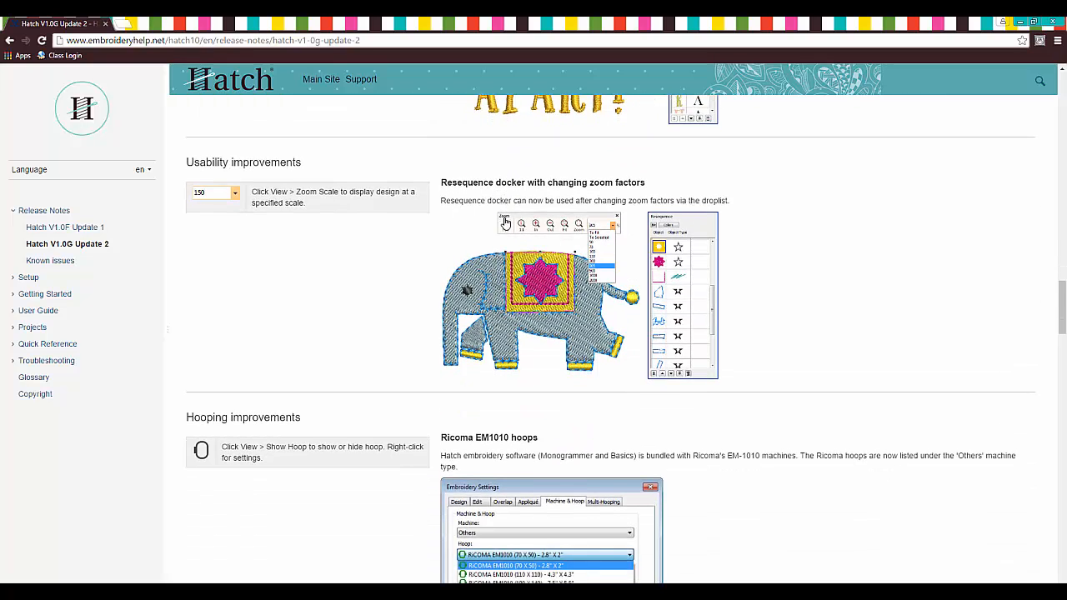
scroll("down", 3)
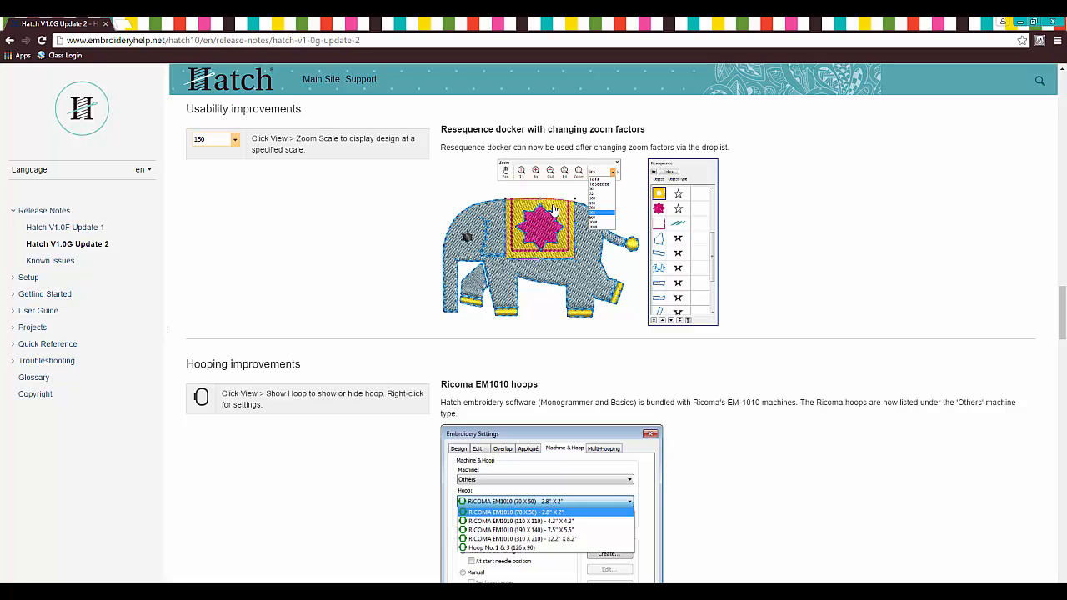
mouse_move(666, 220)
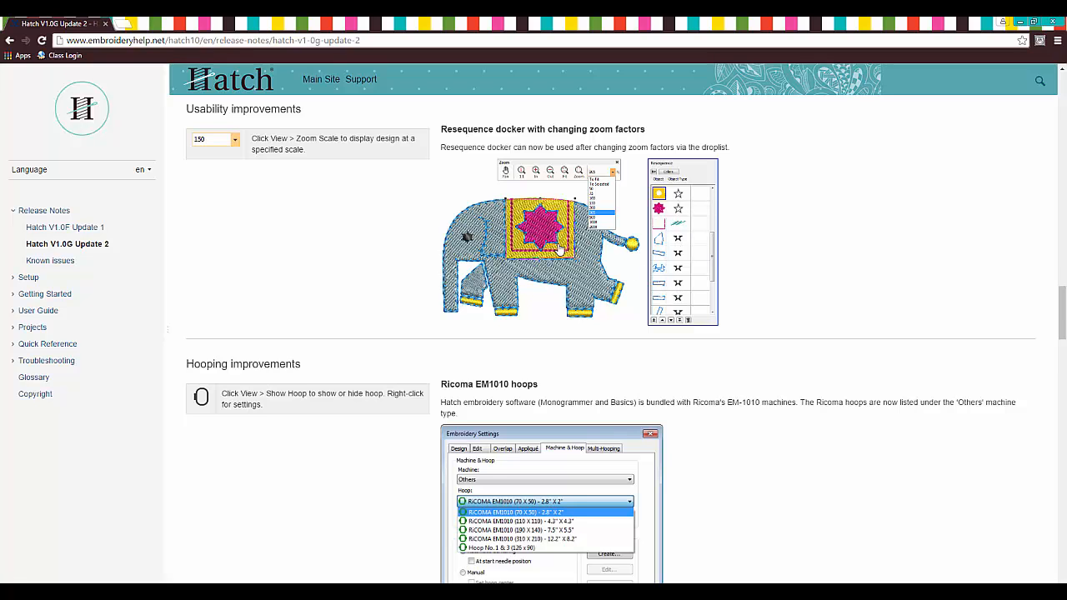
scroll("down", 3)
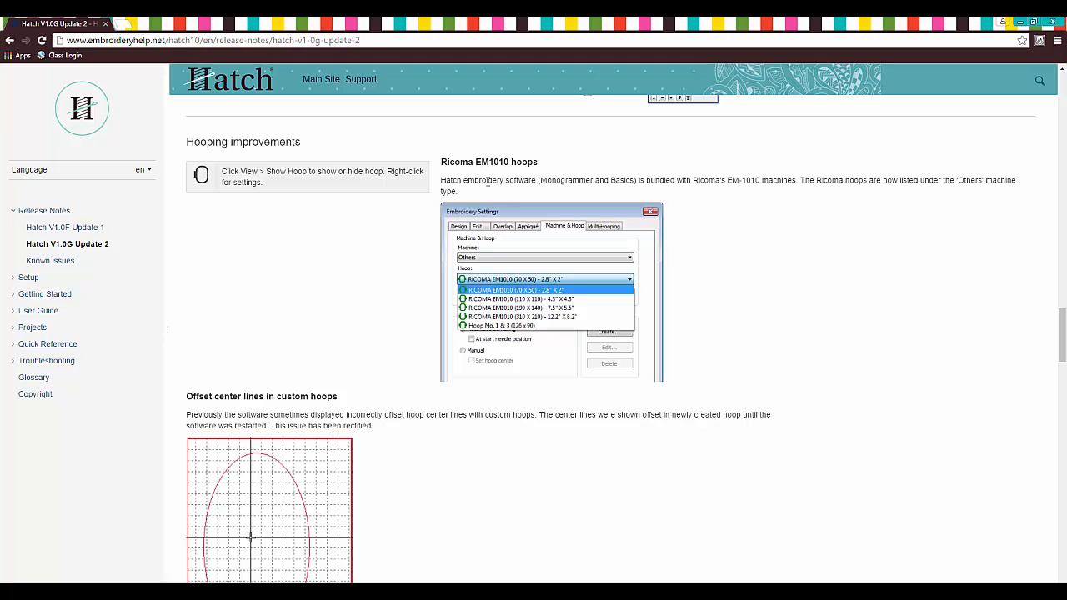
mouse_move(520, 225)
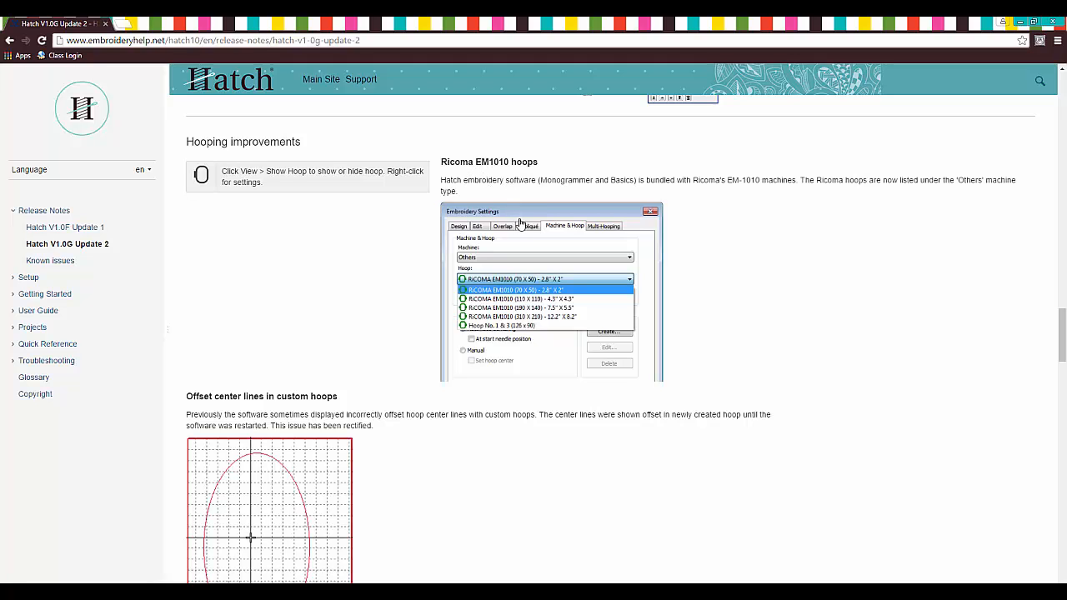
scroll("down", 3)
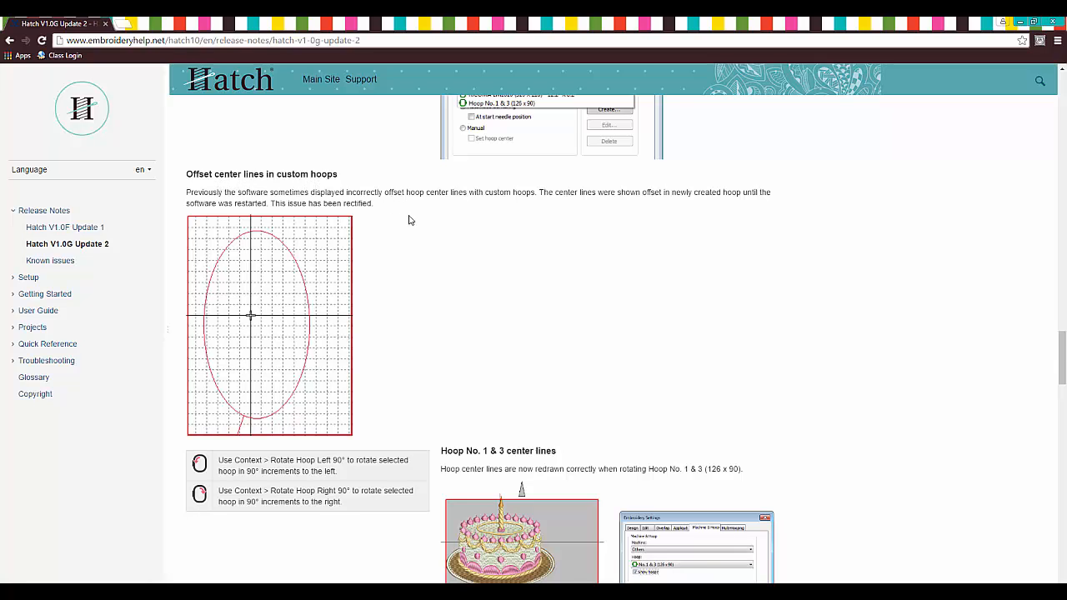
mouse_move(492, 328)
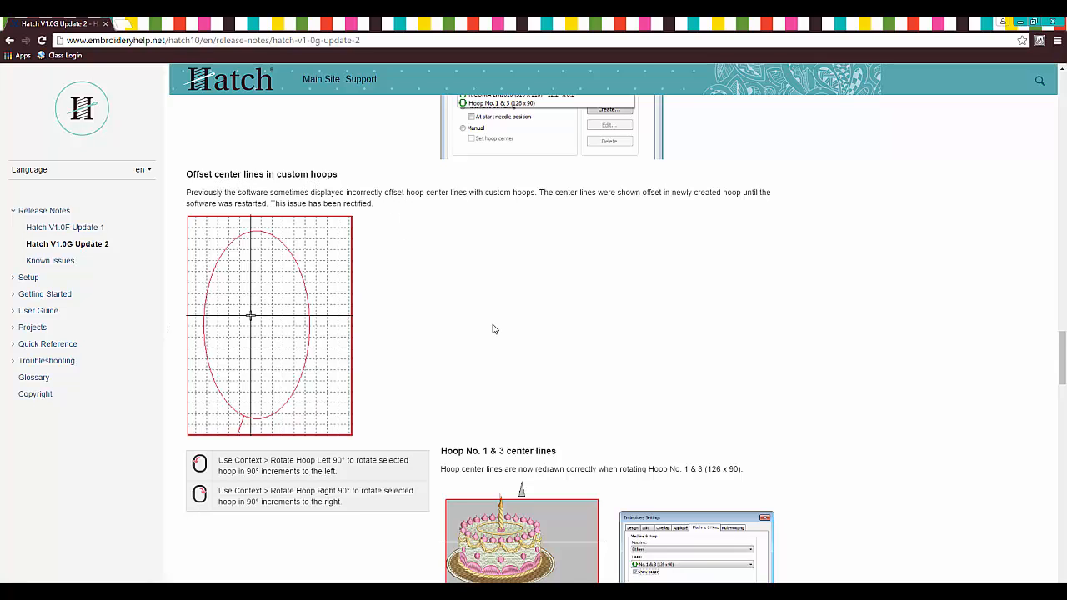
scroll("down", 3)
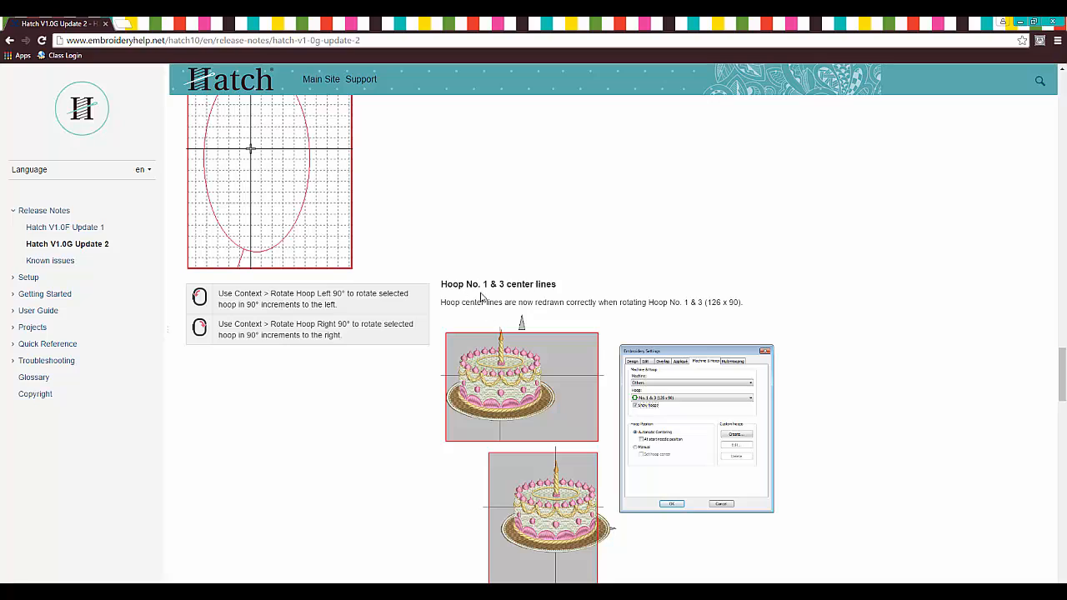
mouse_move(460, 322)
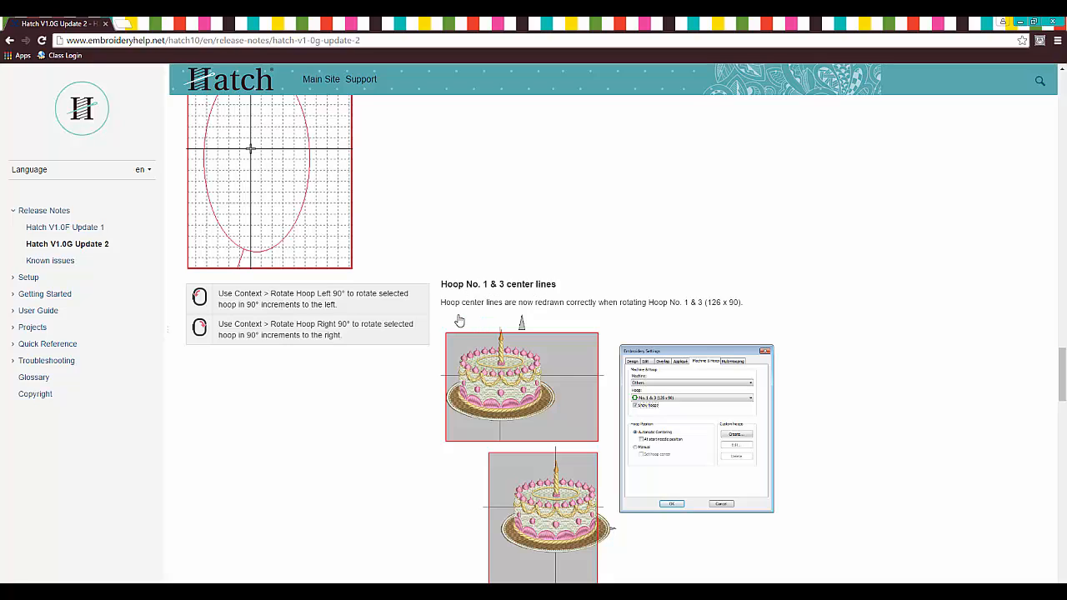
mouse_move(613, 317)
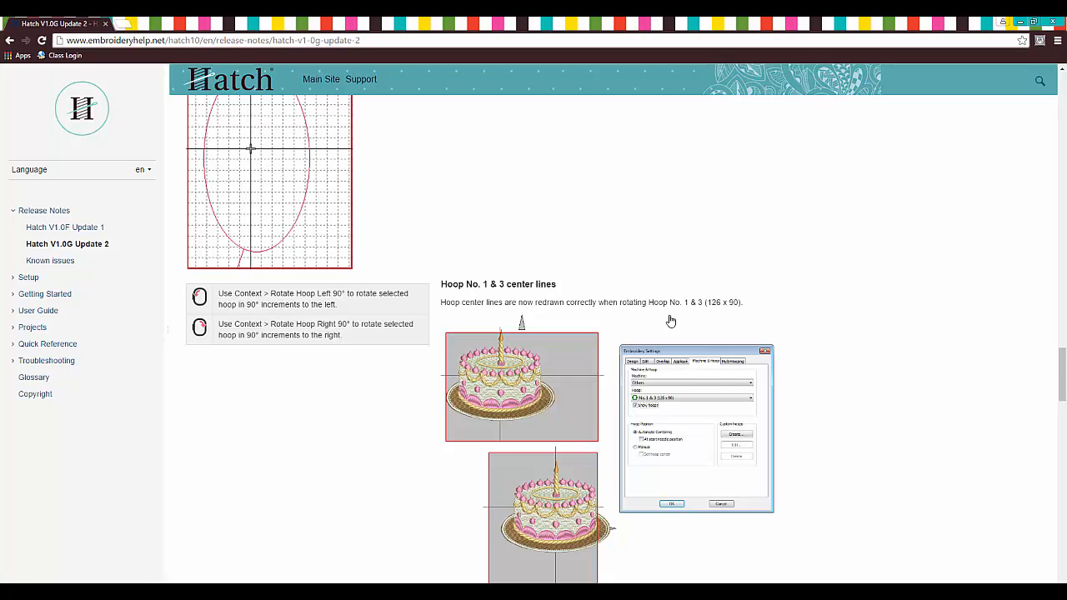
scroll("down", 3)
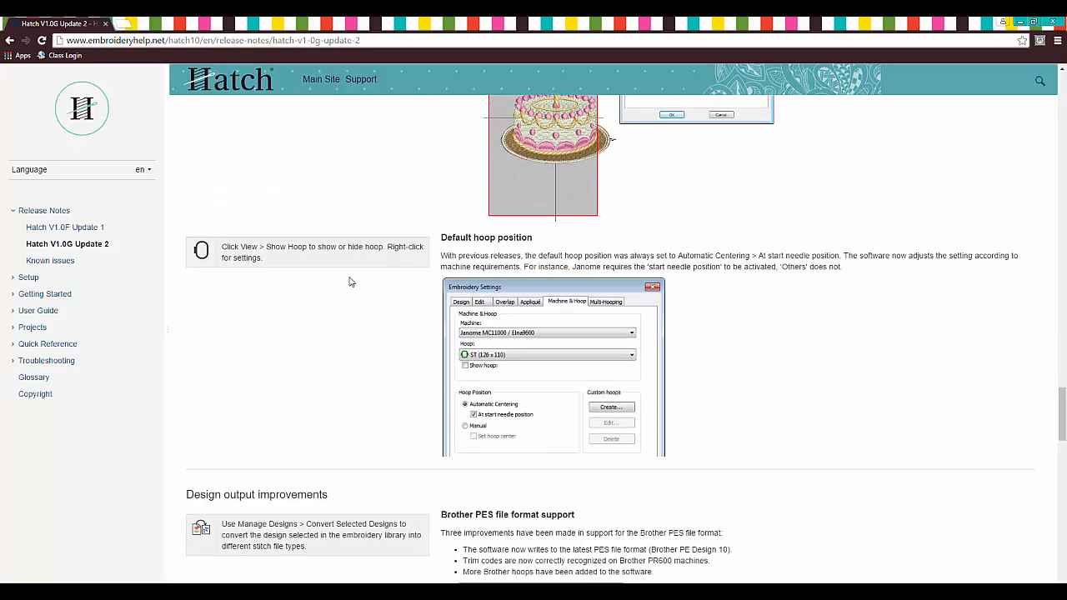
mouse_move(386, 317)
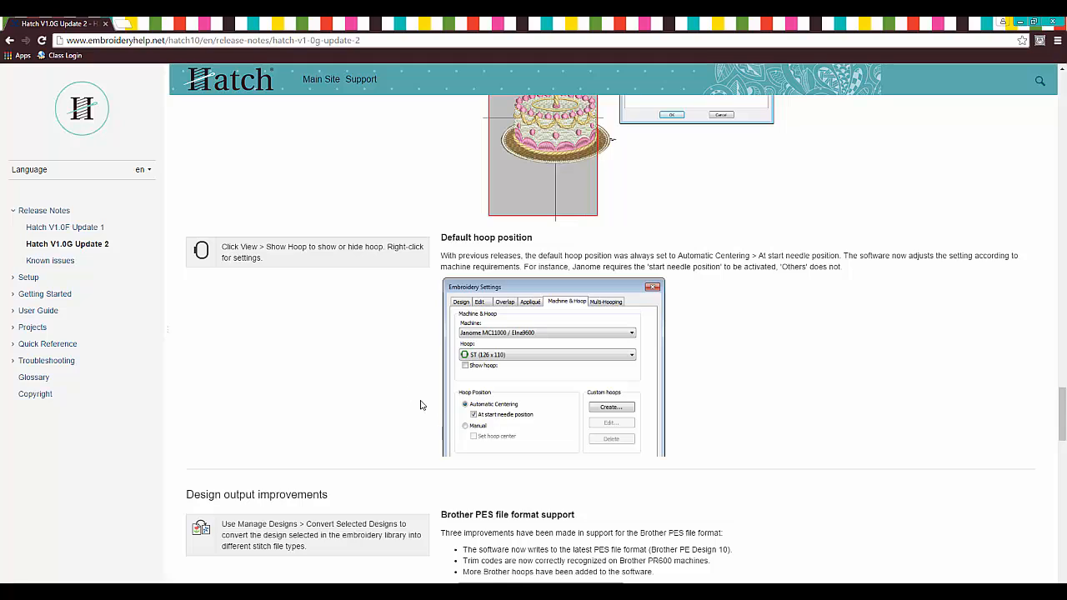
mouse_move(480, 409)
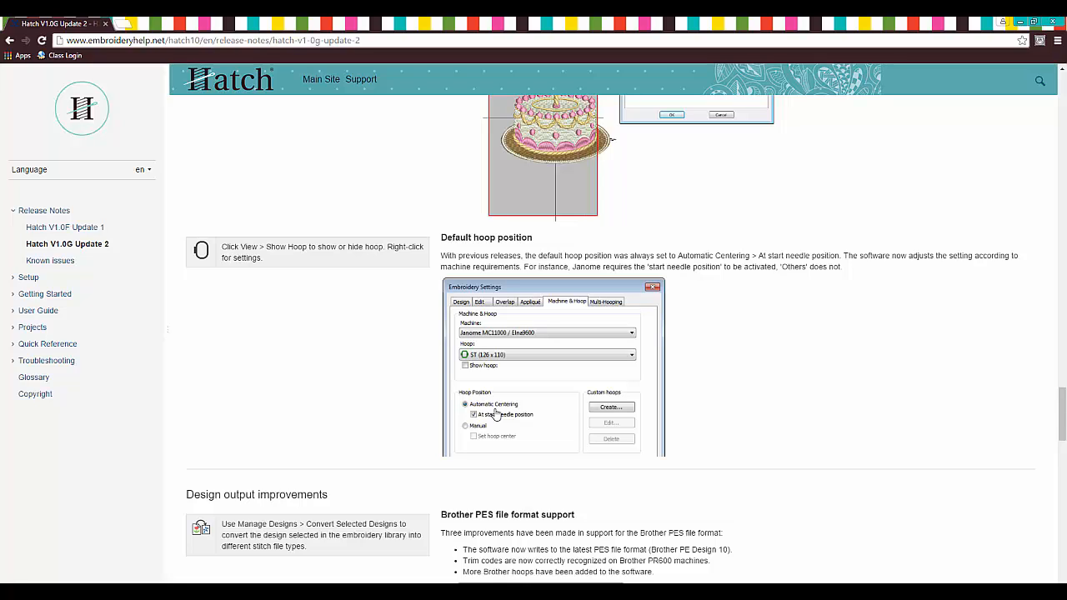
mouse_move(496, 410)
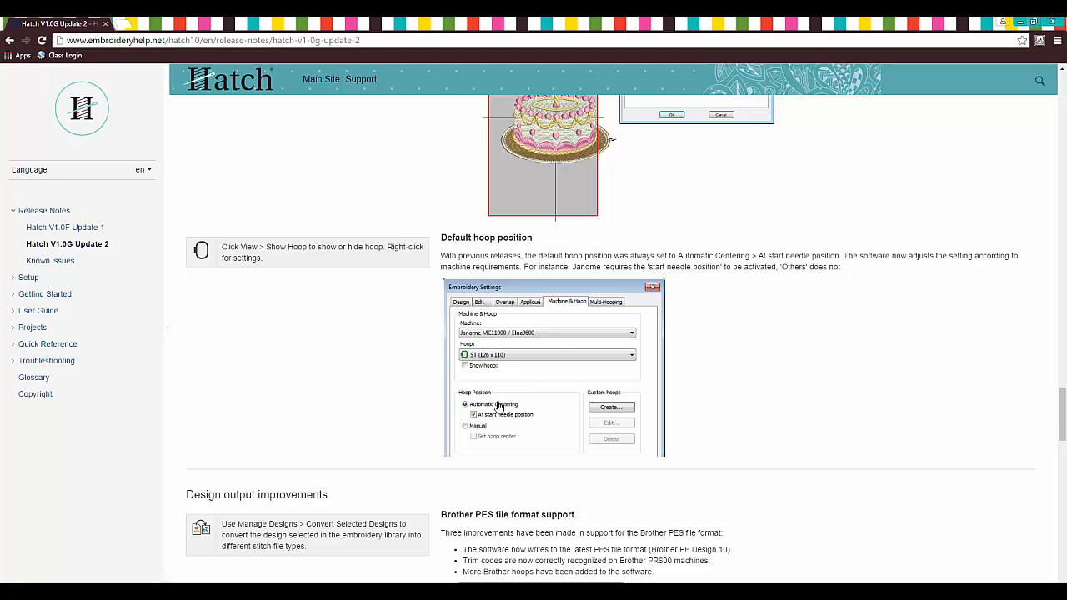
mouse_move(516, 351)
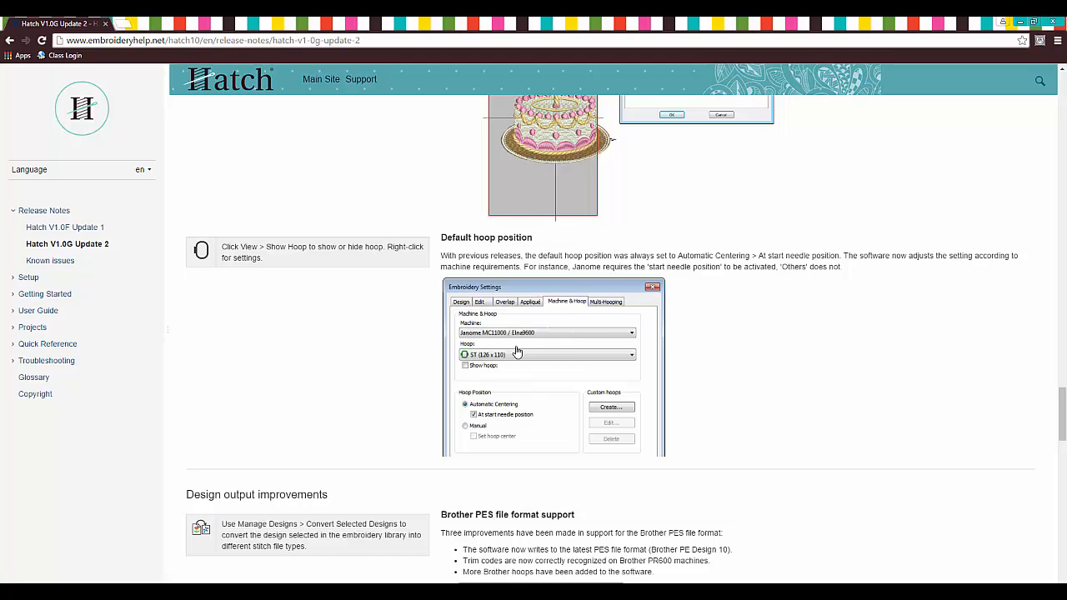
Scroll past Brother PES, Transferring designs, Husqvarna VP3 and Janome MC15000 to the Login errors section
scroll("down", 3)
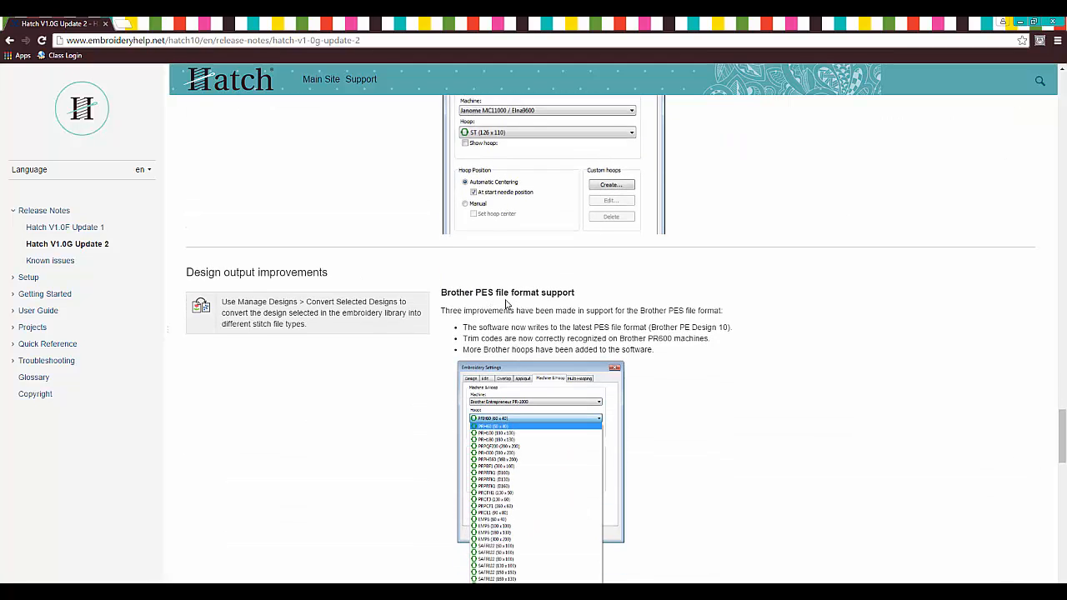
scroll("down", 3)
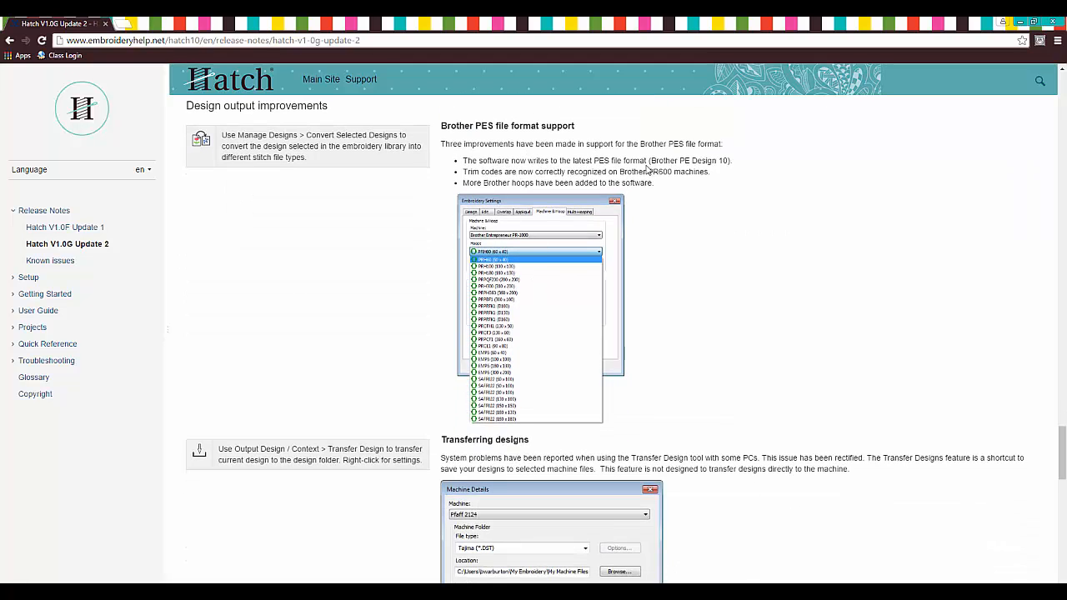
mouse_move(470, 182)
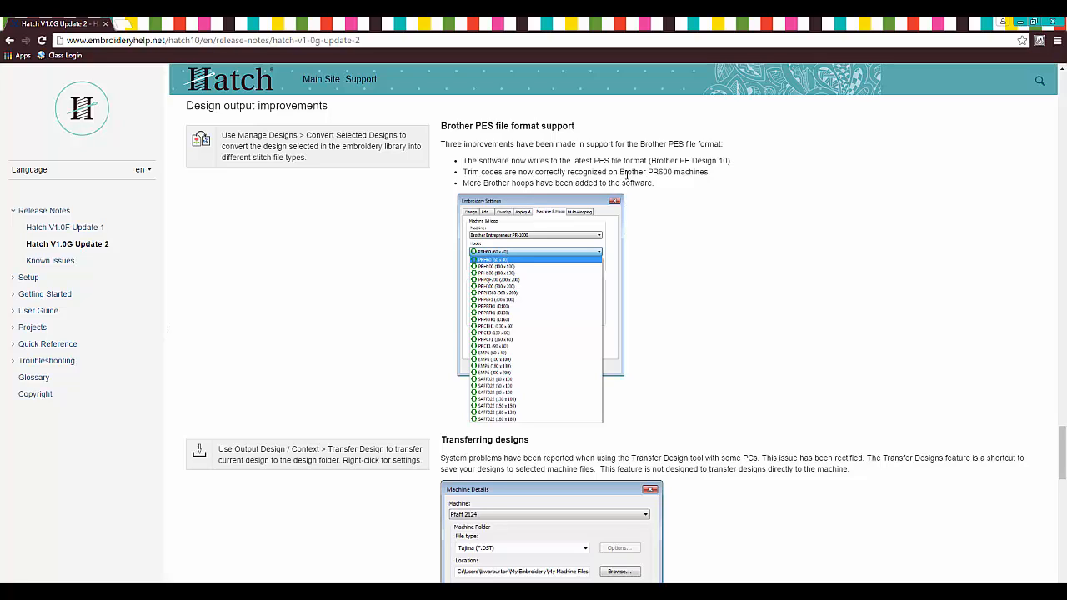
mouse_move(713, 181)
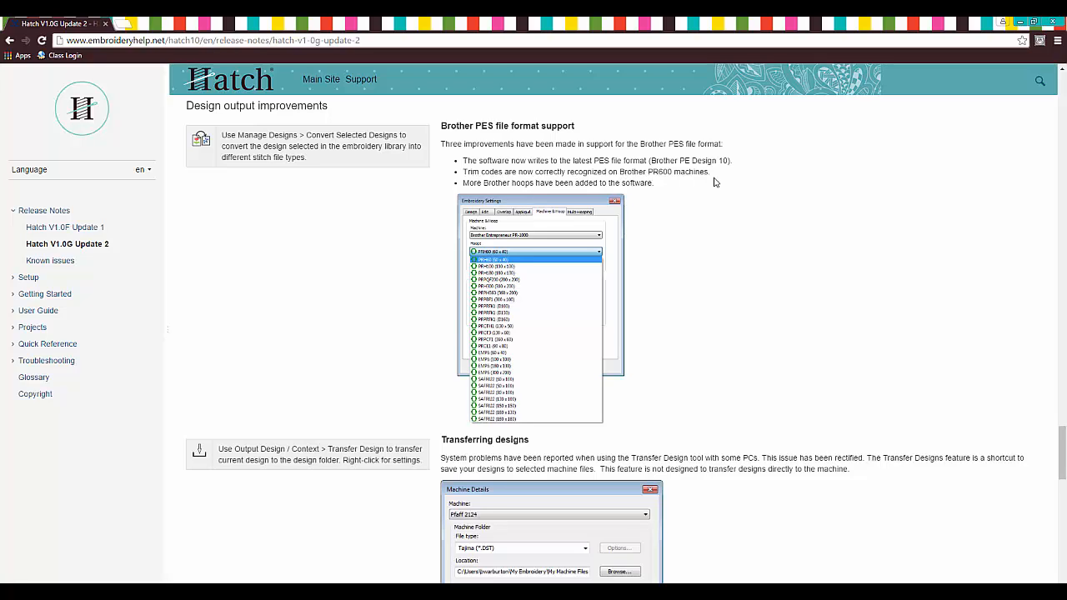
mouse_move(708, 180)
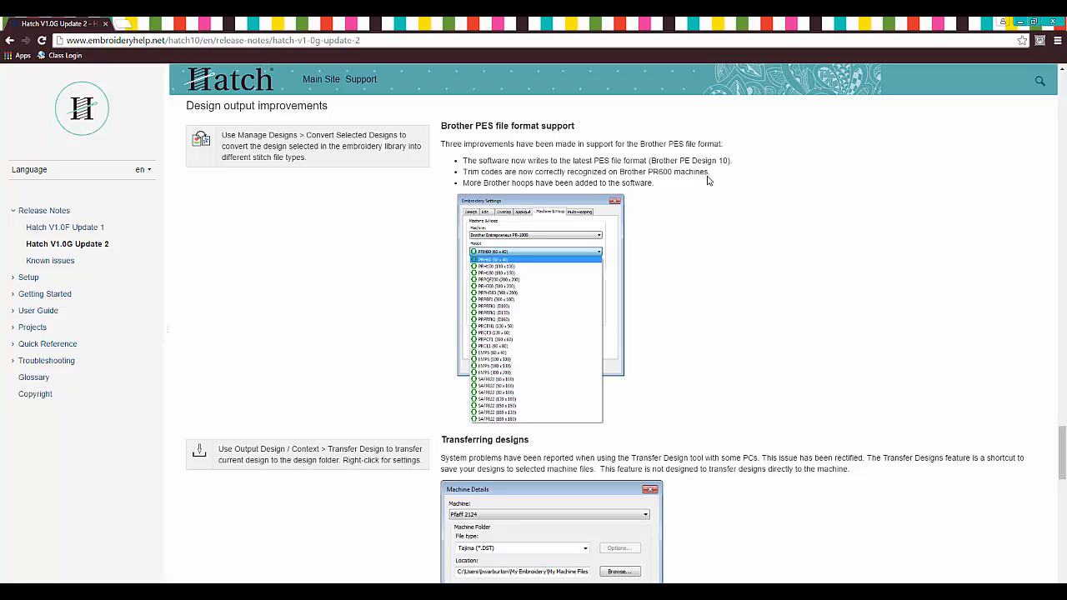
mouse_move(603, 193)
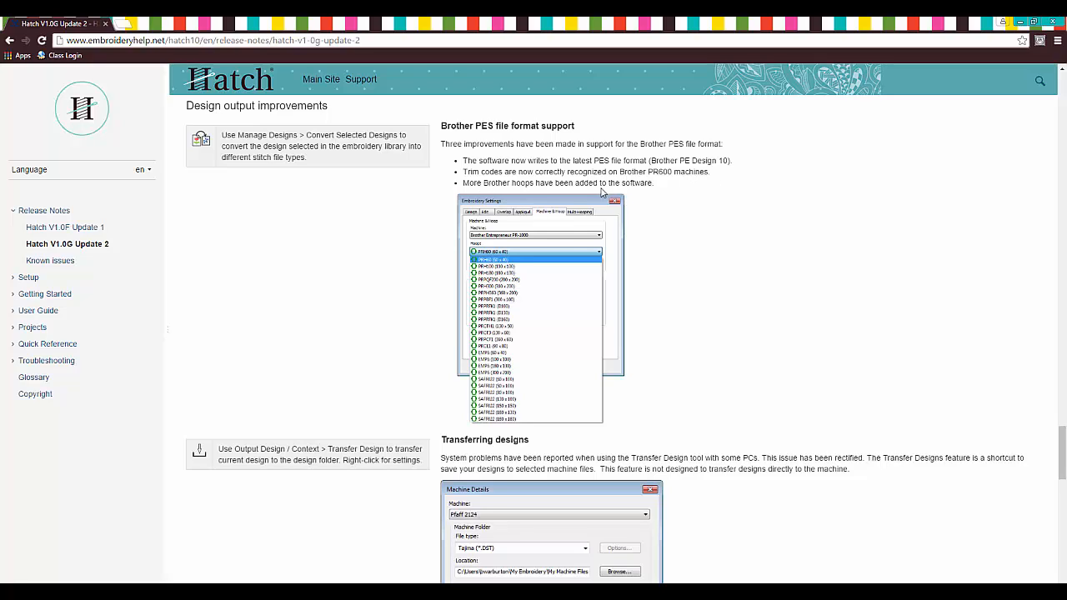
scroll("down", 3)
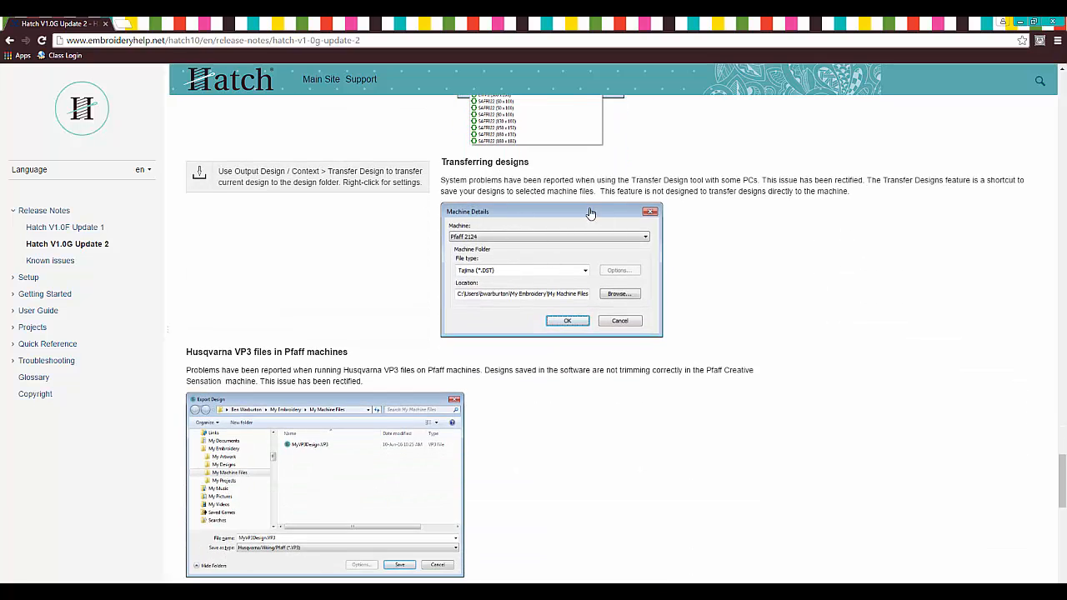
scroll("down", 3)
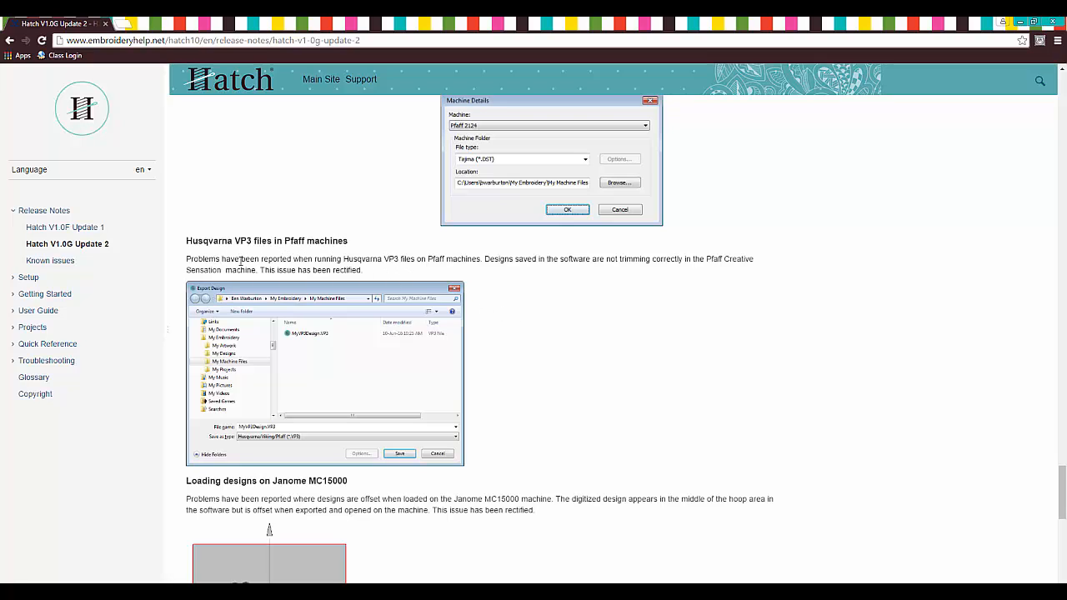
scroll("down", 3)
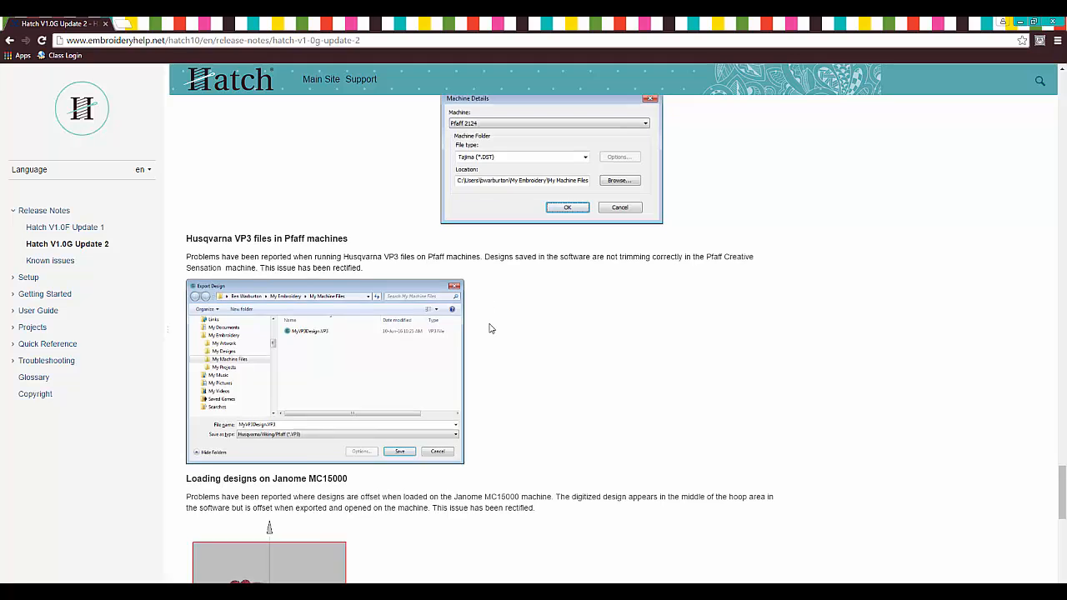
scroll("down", 3)
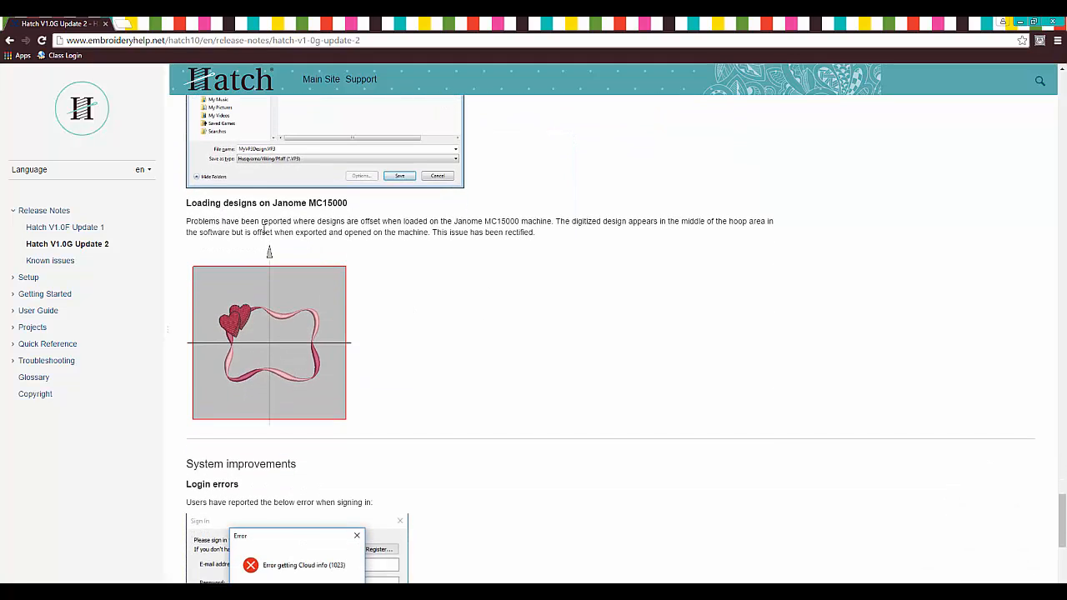
mouse_move(318, 213)
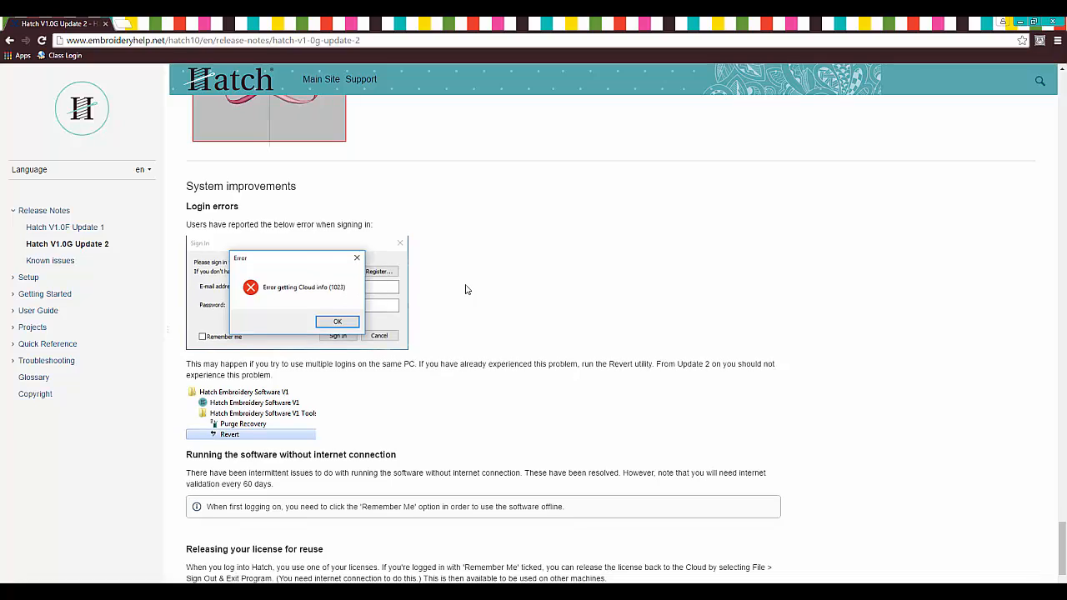
mouse_move(321, 269)
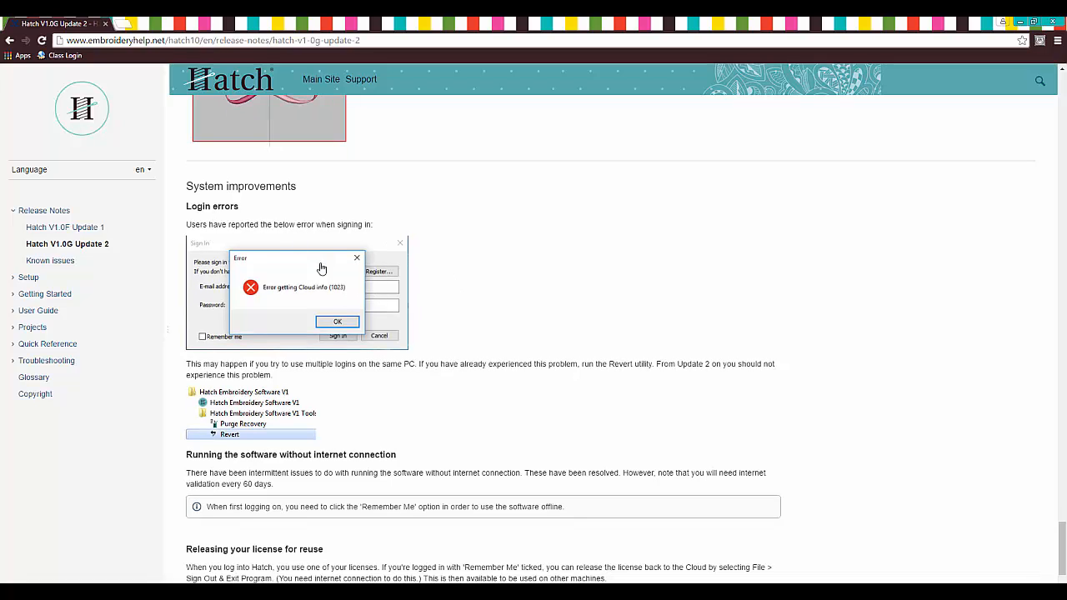
mouse_move(323, 297)
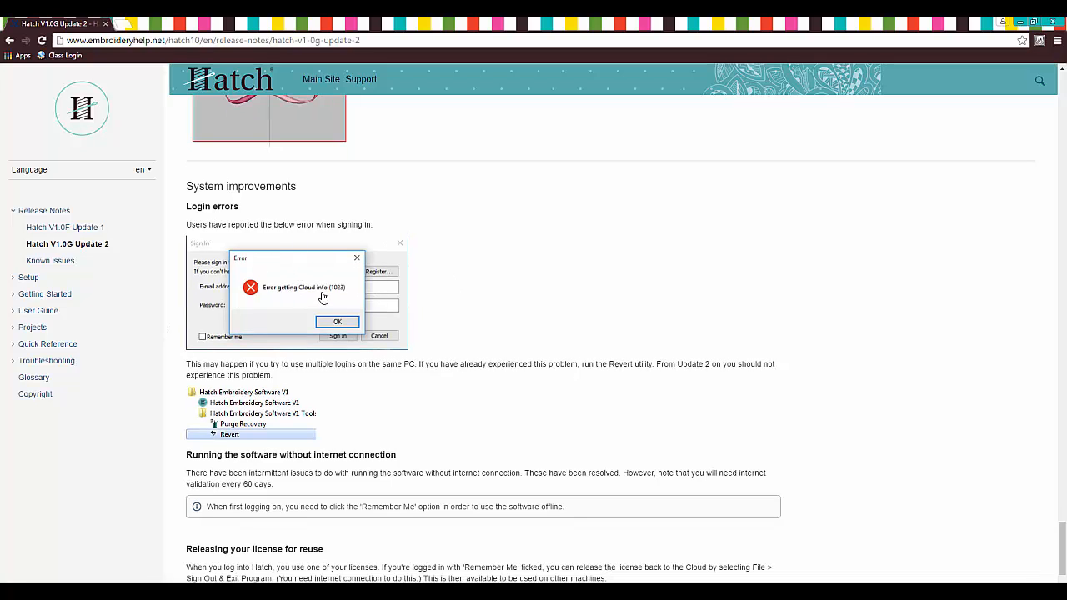
Scroll to the page end showing running without internet and Releasing your license for reuse
scroll("down", 3)
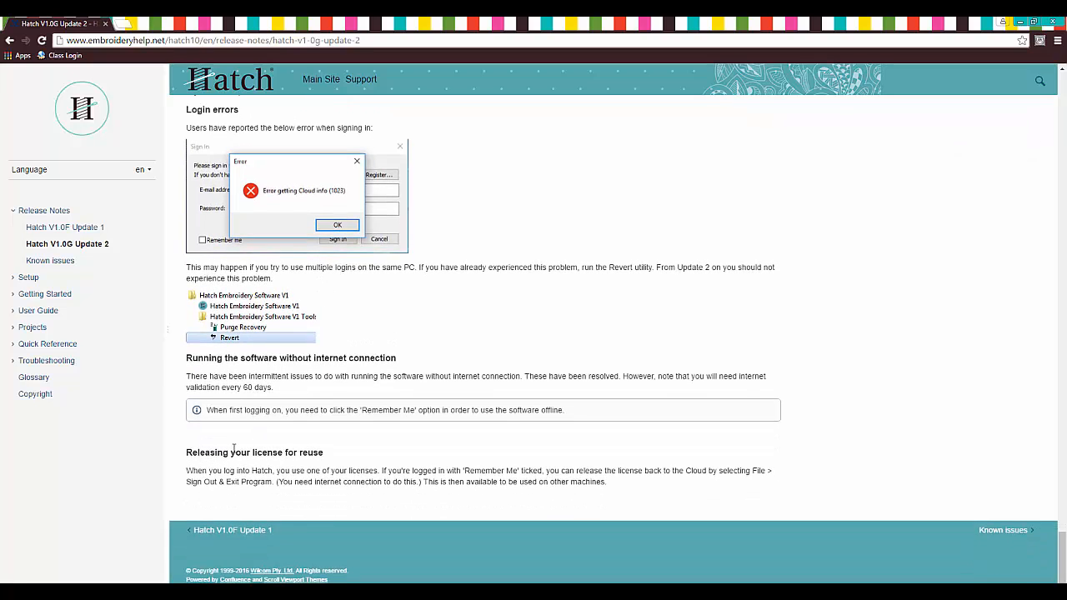
mouse_move(313, 433)
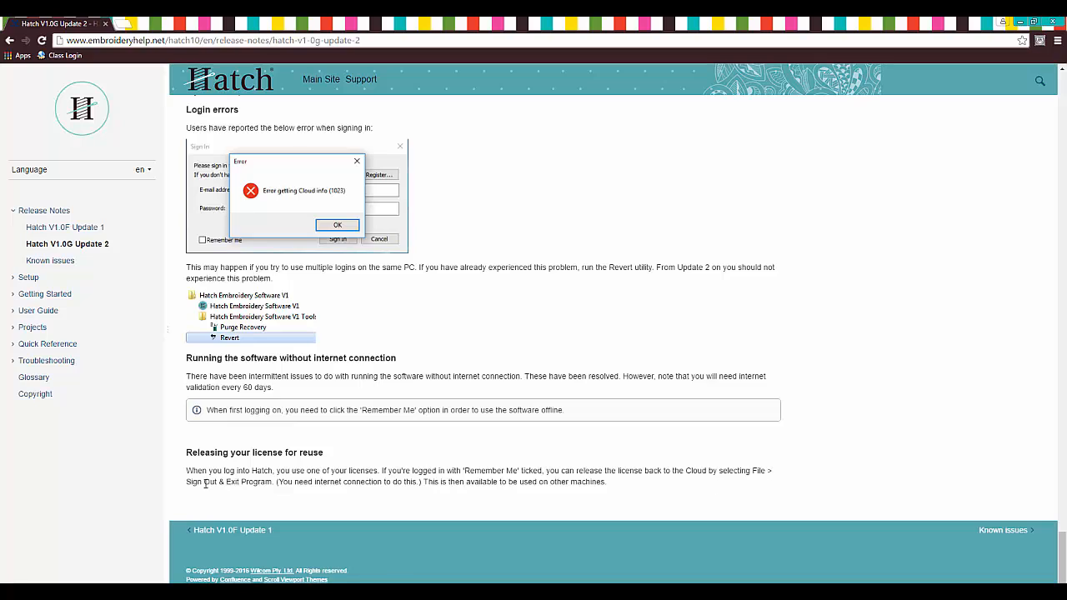
mouse_move(341, 484)
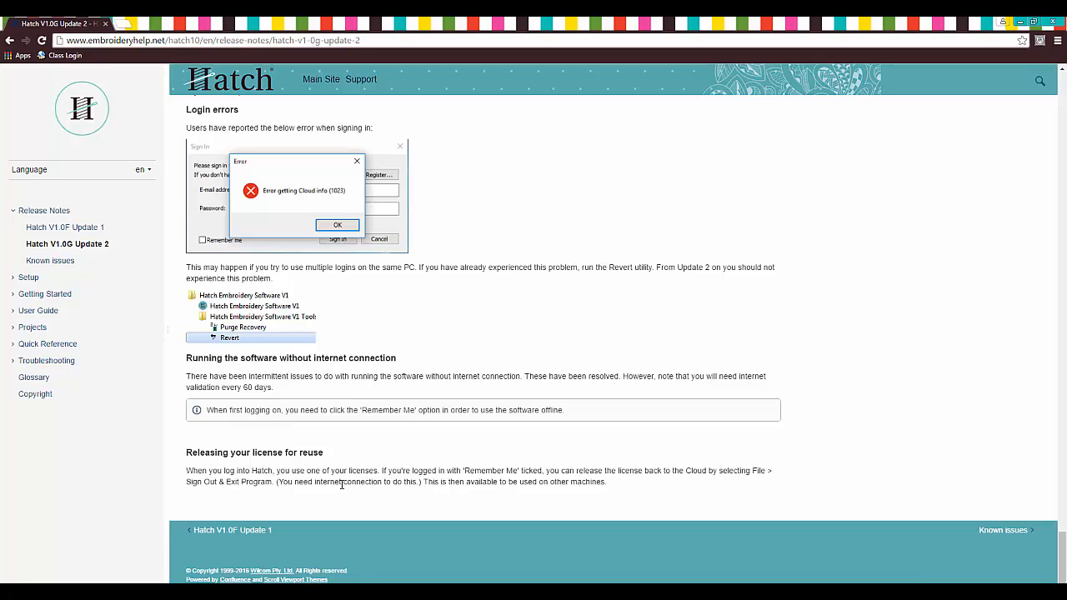
mouse_move(430, 496)
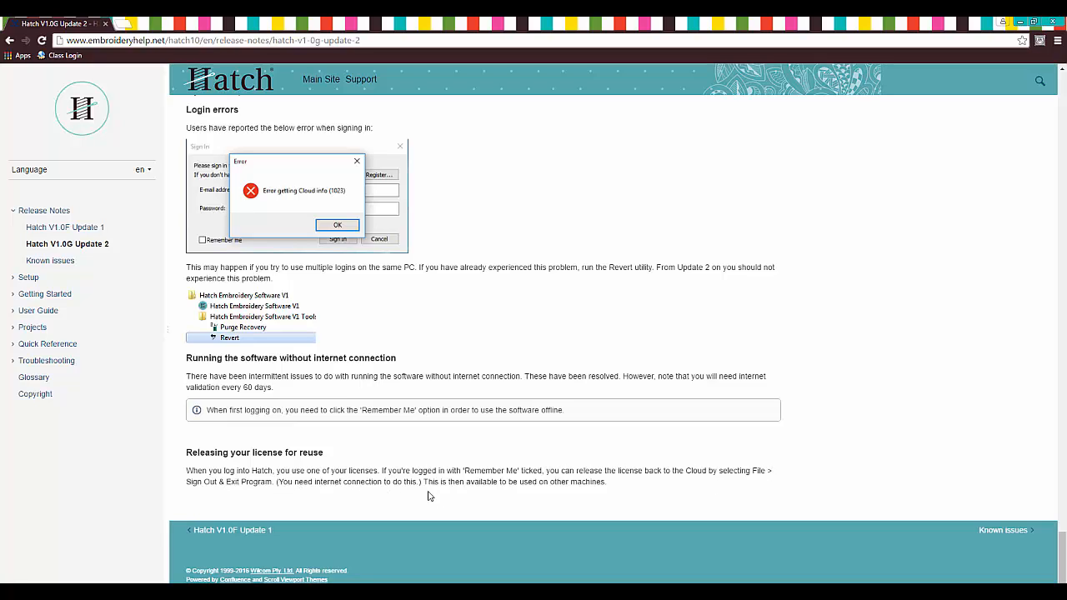
mouse_move(533, 495)
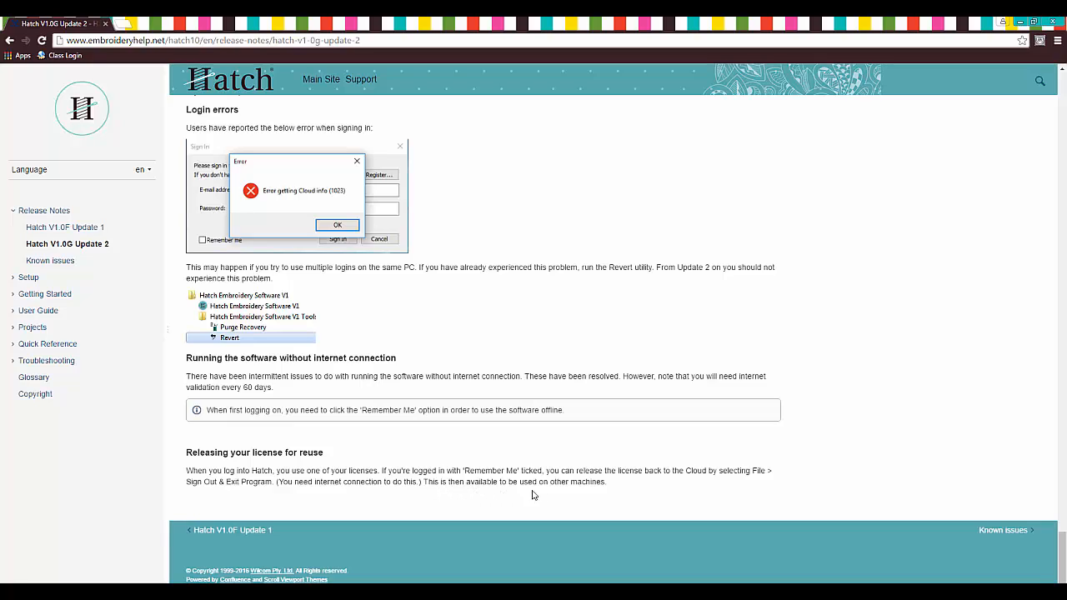
mouse_move(390, 447)
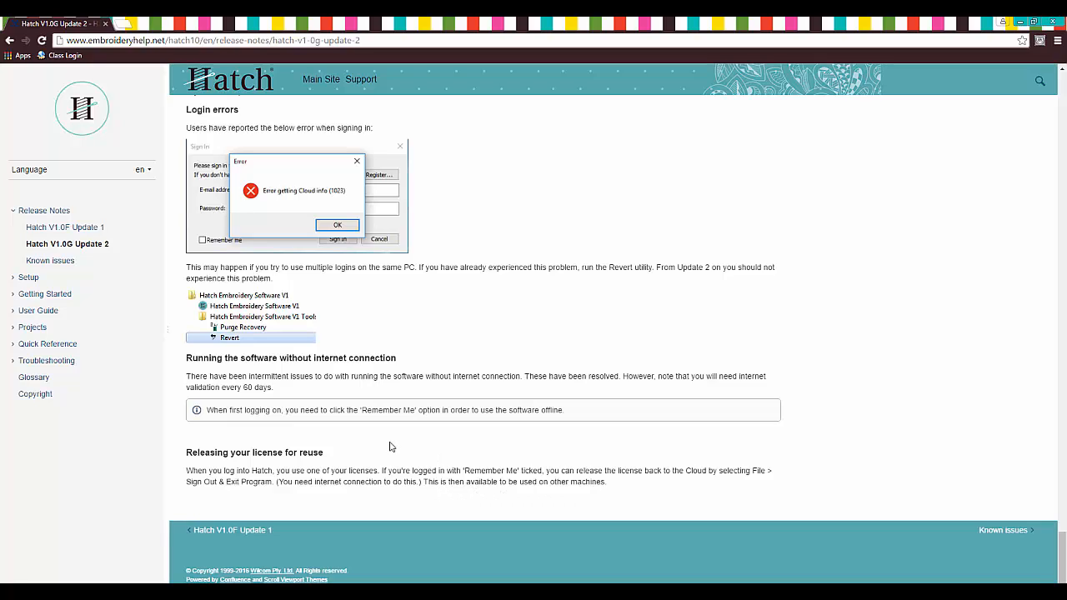
mouse_move(890, 71)
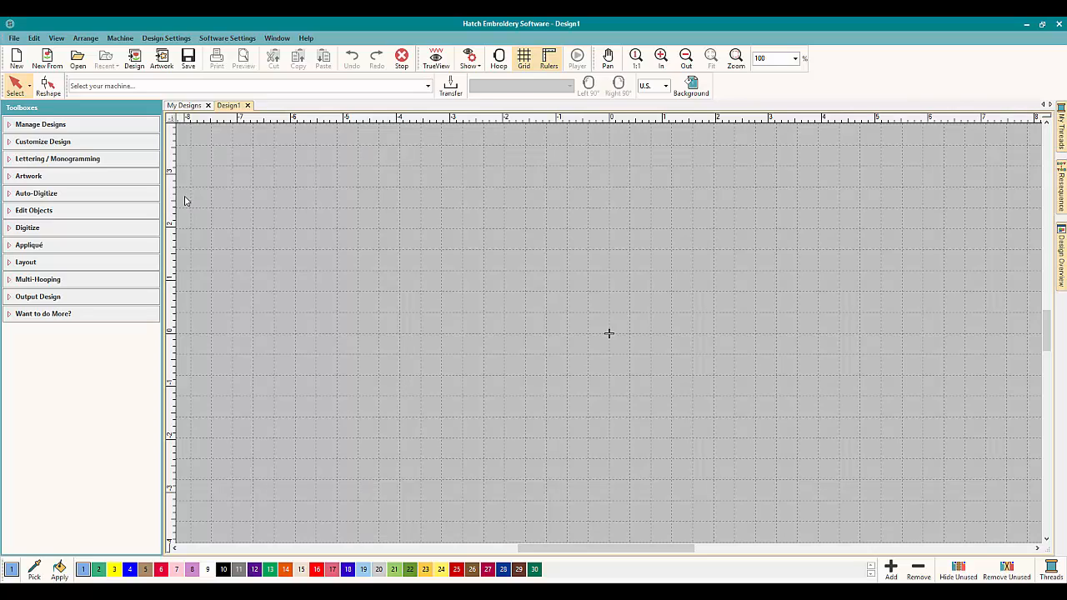
mouse_move(407, 240)
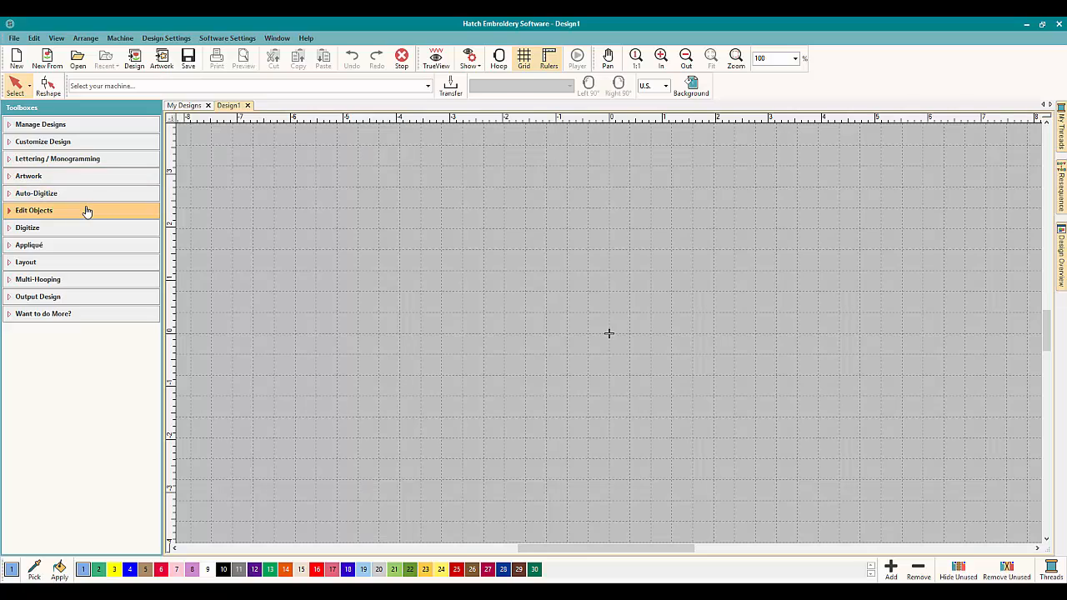
Start the Digitize Rectangle/Square tool to draw a large rectangle on the grid
left_click(27, 227)
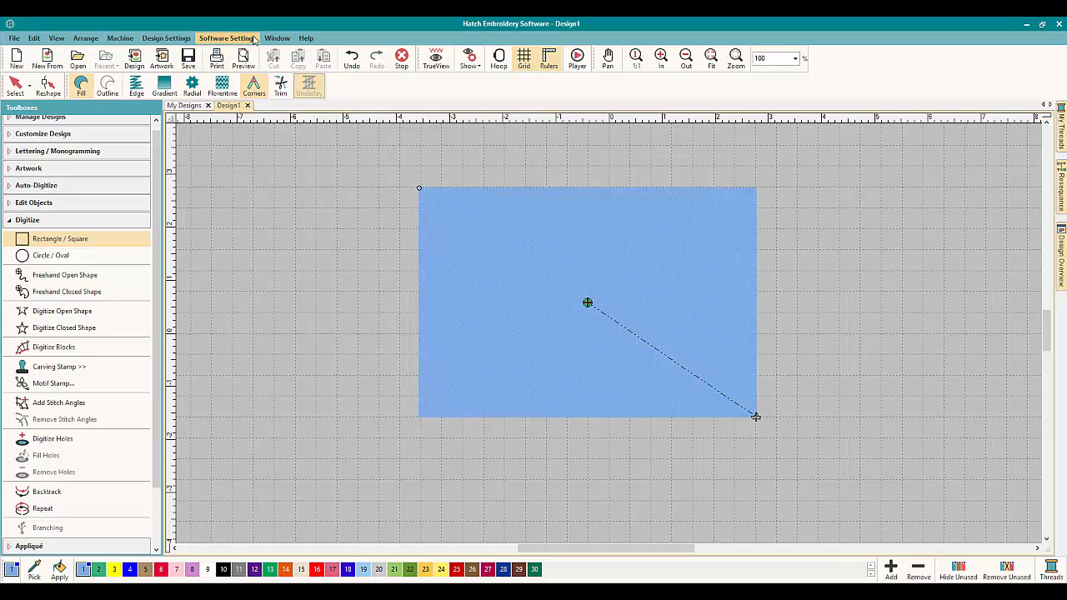
left_click(226, 37)
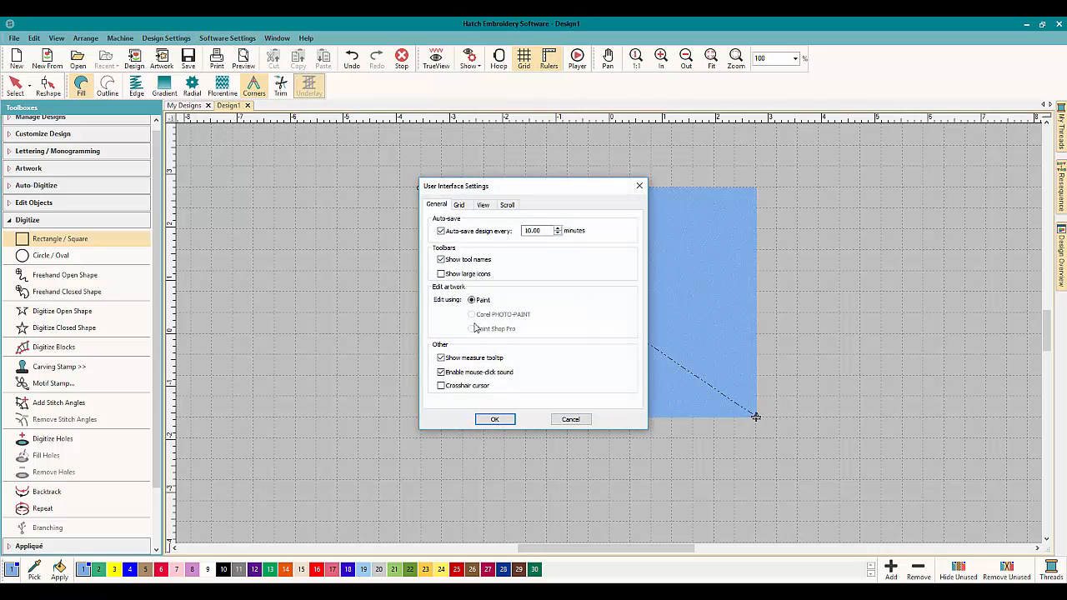
left_click(440, 372)
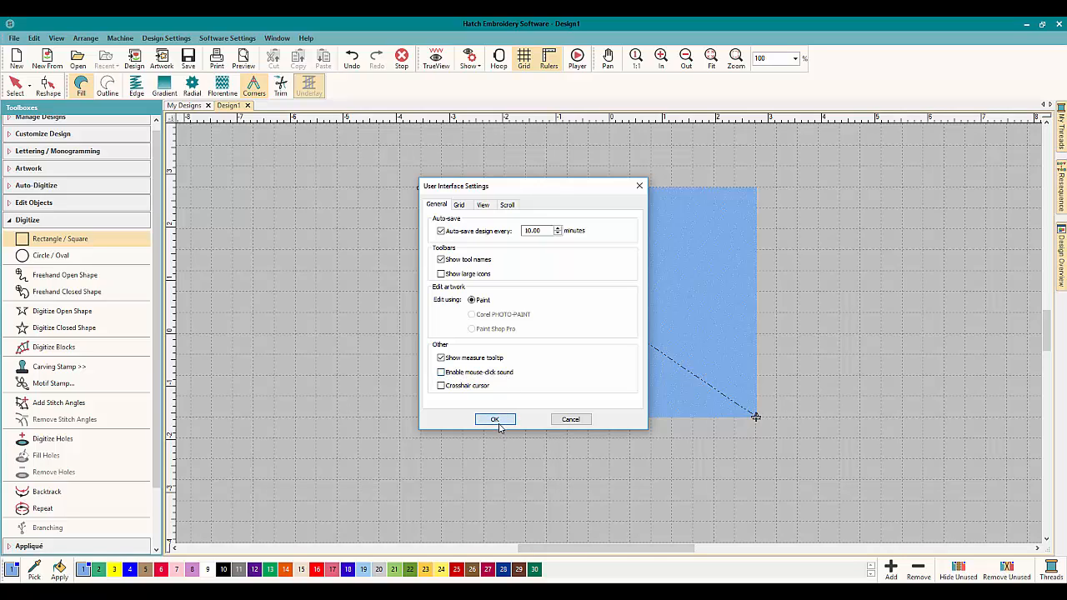
left_click(494, 420)
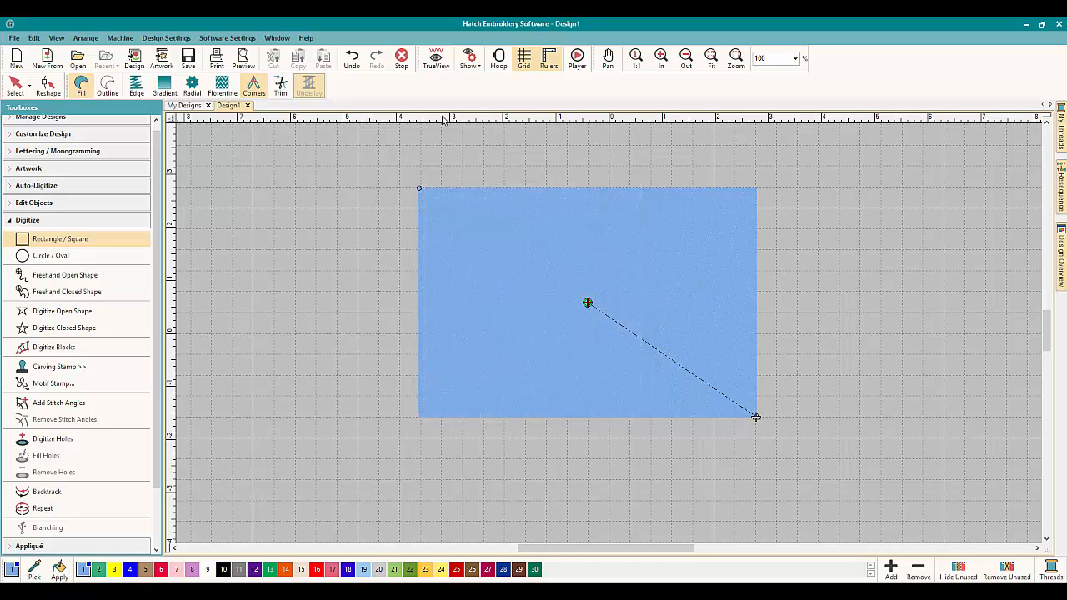
Complete the rectangle as a fill-stitched object on Design1 and select it
left_click(435, 58)
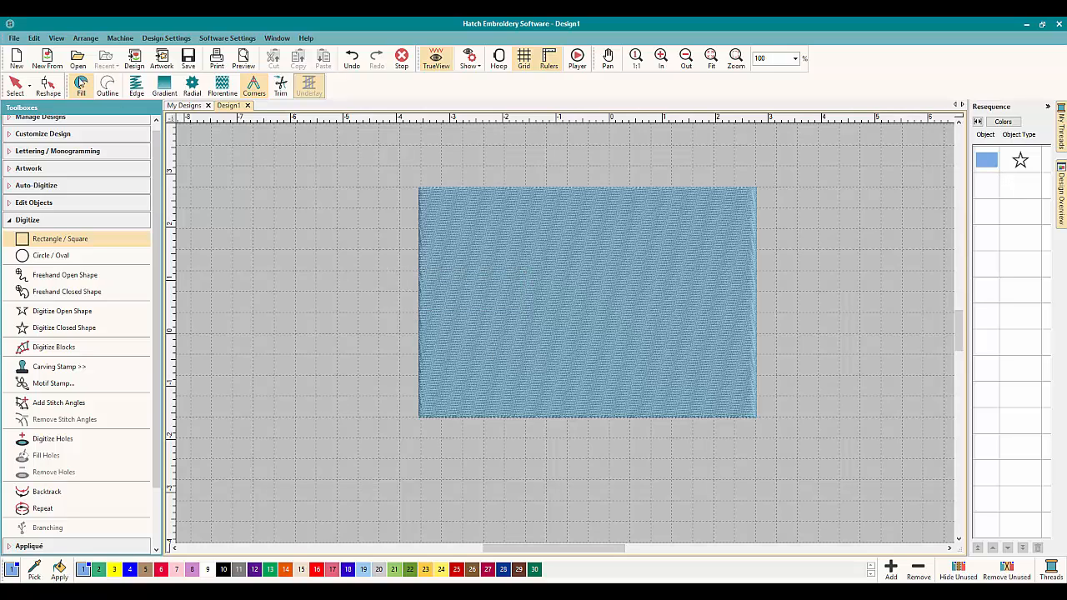
left_click(583, 300)
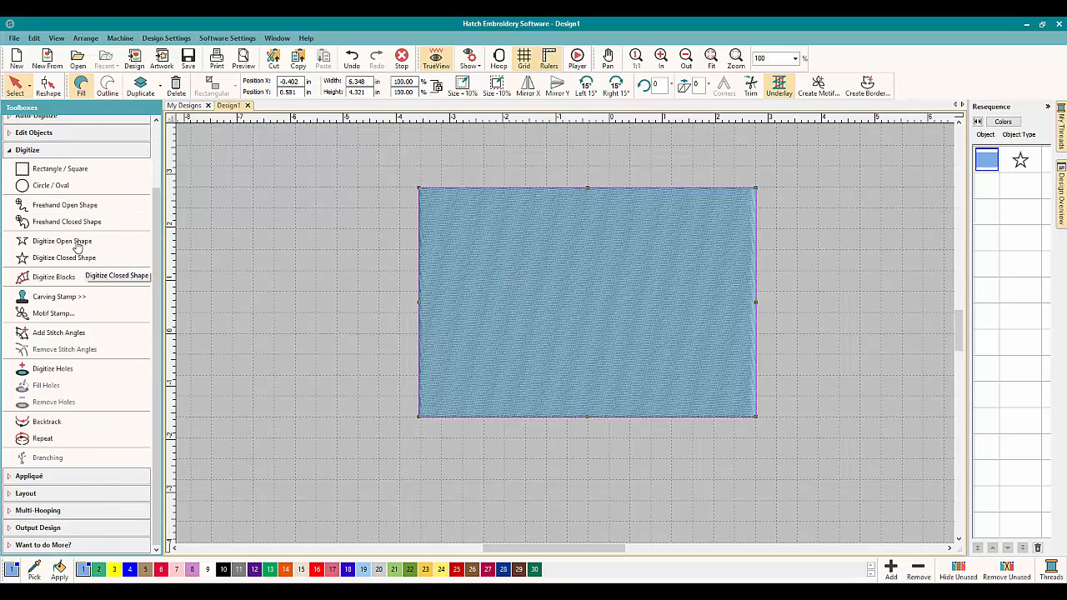
Cut the stitched rectangle down the middle with the Knife into separate fill pieces
left_click(35, 210)
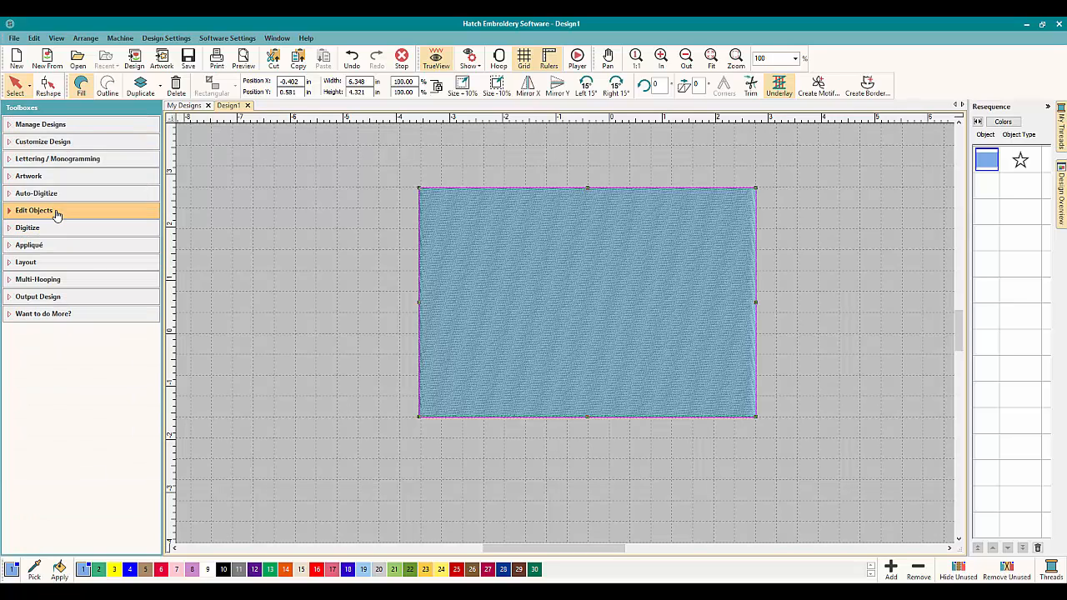
left_click(33, 210)
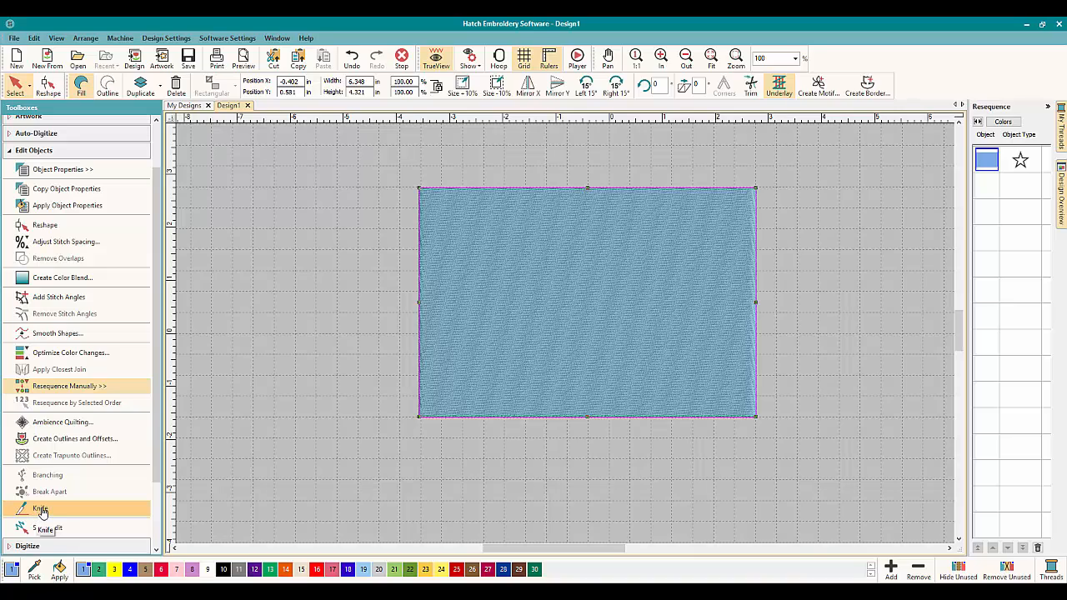
mouse_move(42, 510)
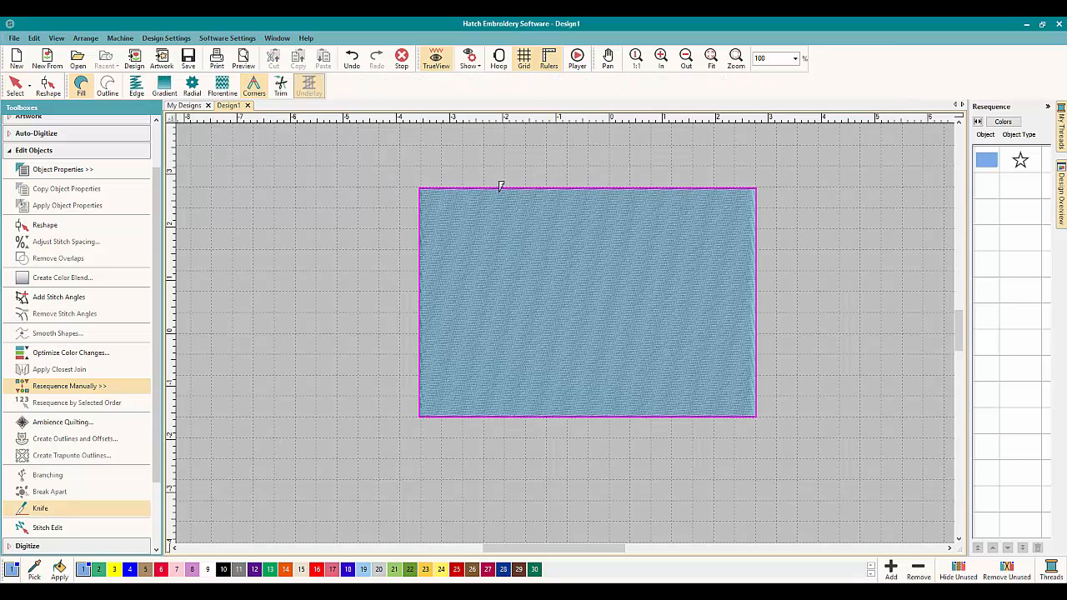
mouse_move(589, 159)
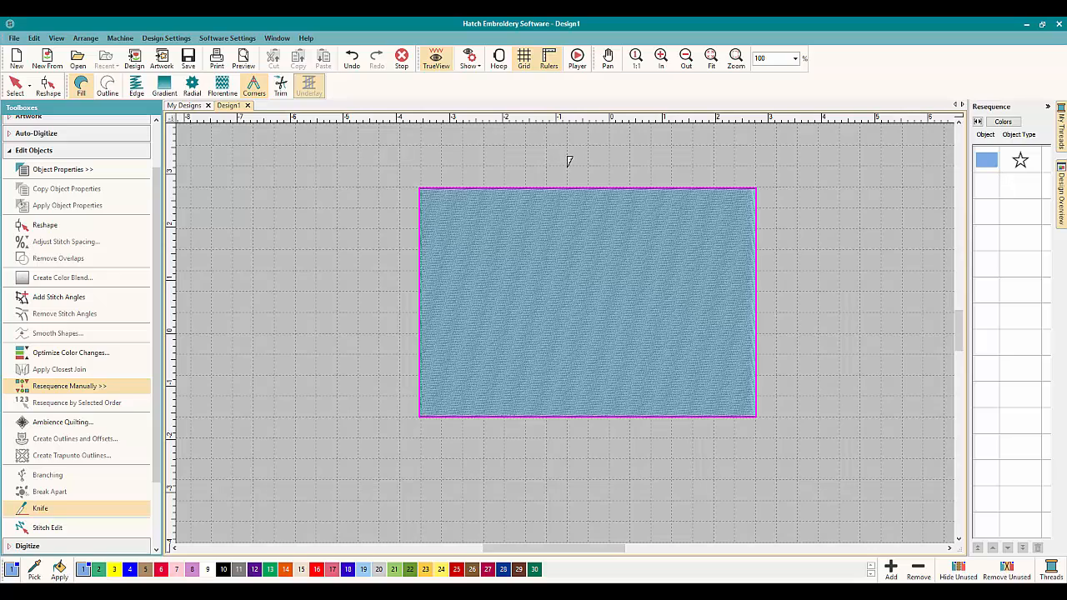
left_click_drag(566, 169, 574, 460)
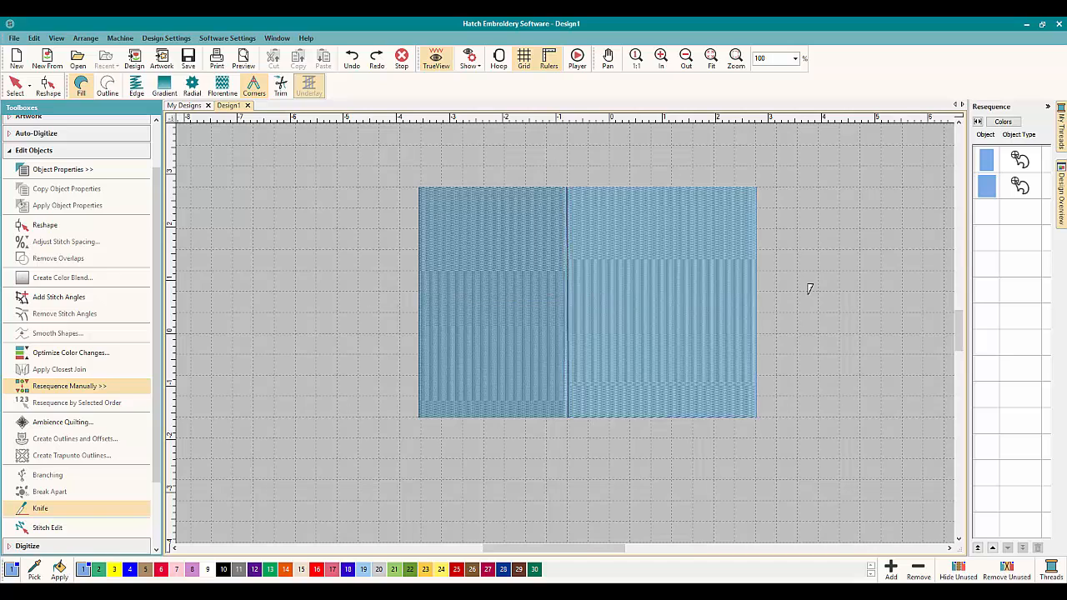
left_click(660, 300)
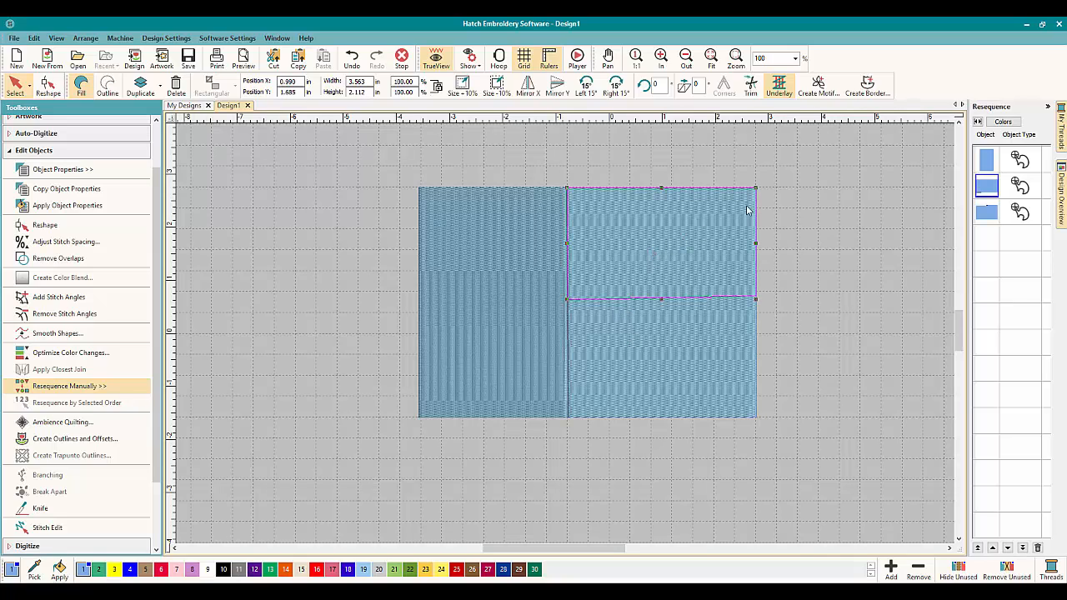
Give the top-right piece an embossed fill, the bottom-right a pattern fill, and the left piece a contour fill
left_click(63, 170)
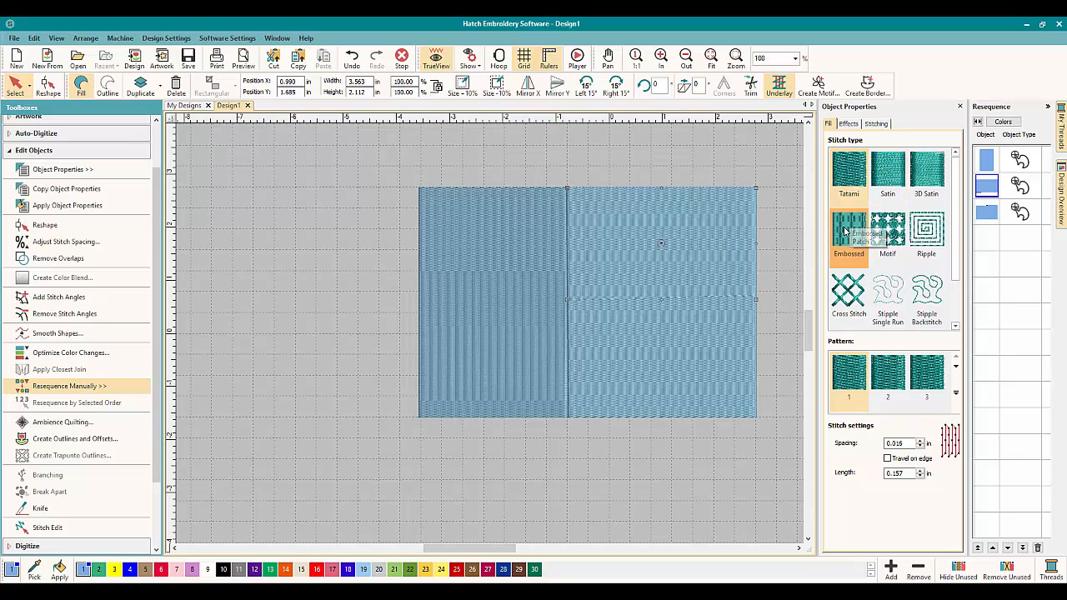
left_click(887, 233)
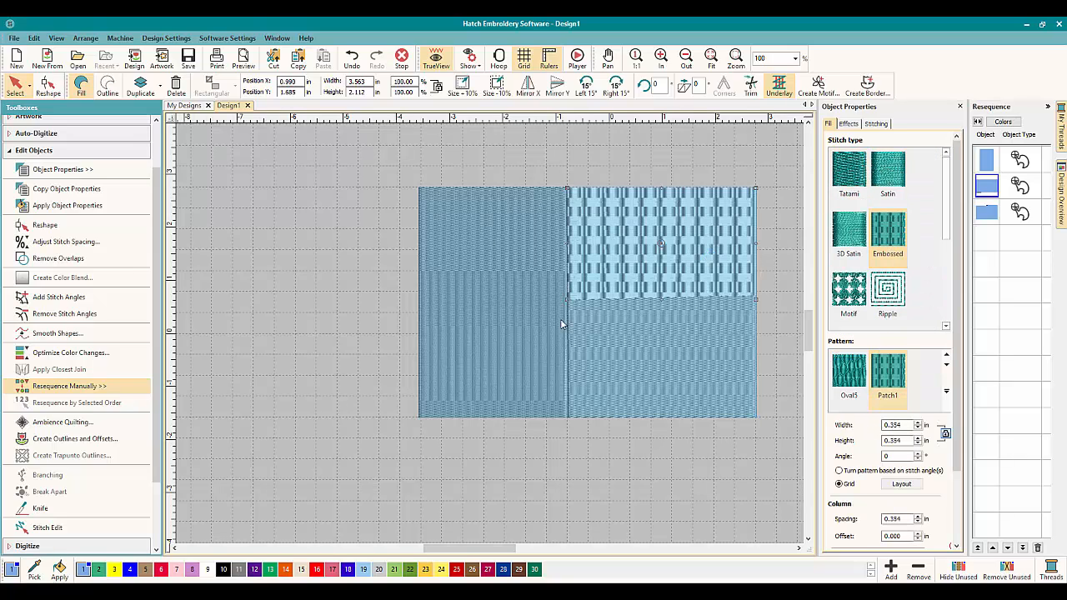
left_click(663, 358)
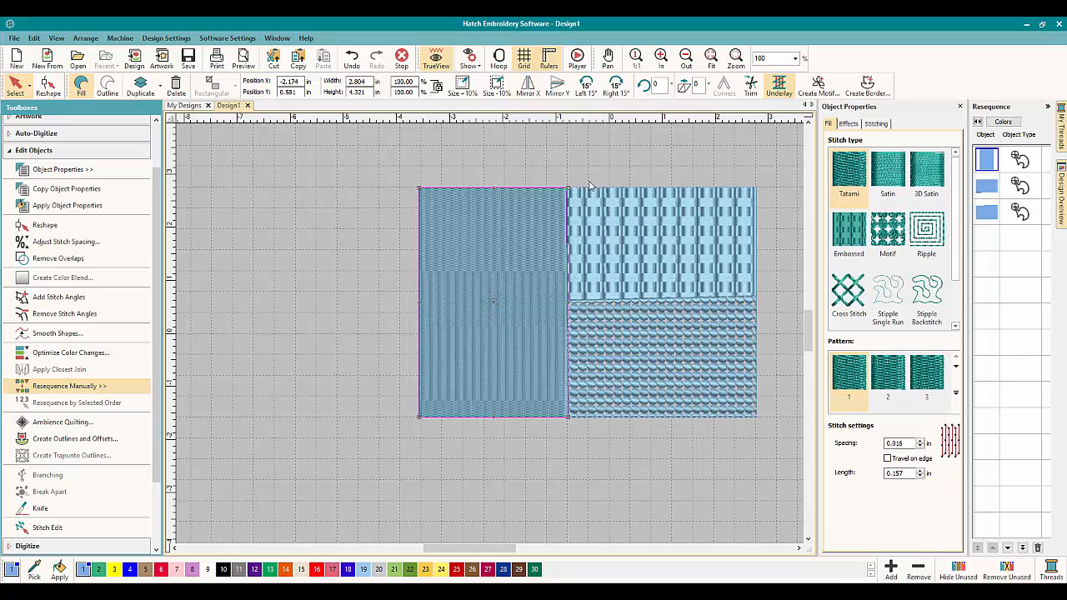
left_click(849, 234)
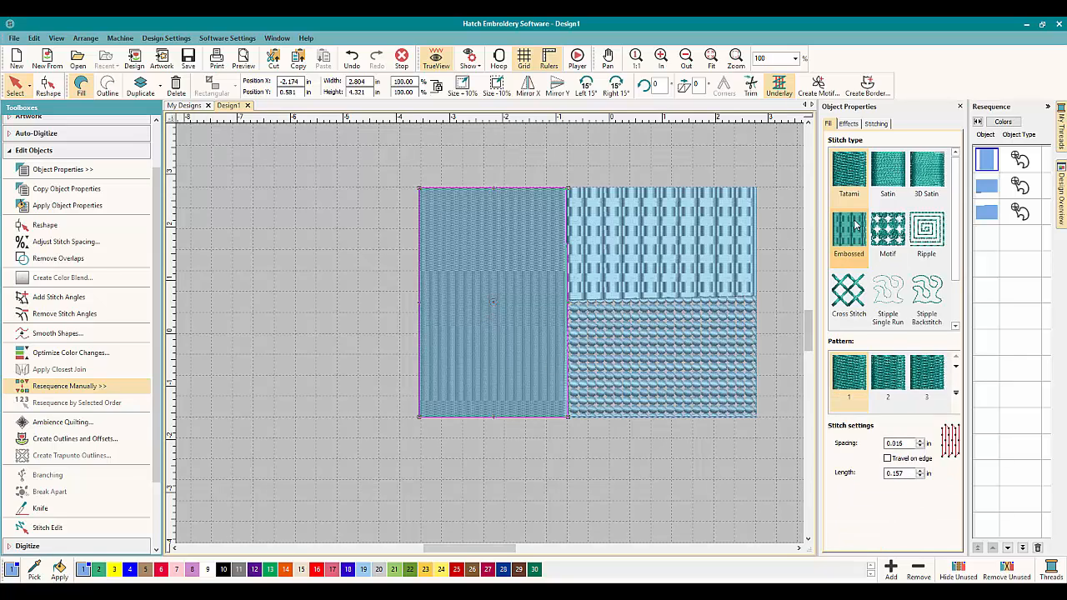
left_click(927, 234)
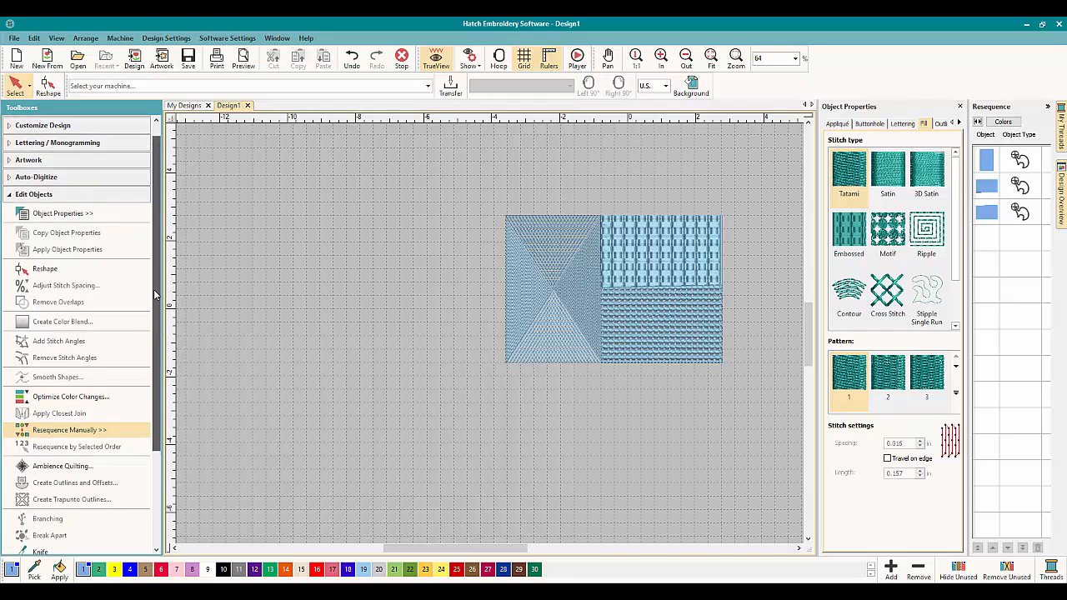
left_click(33, 194)
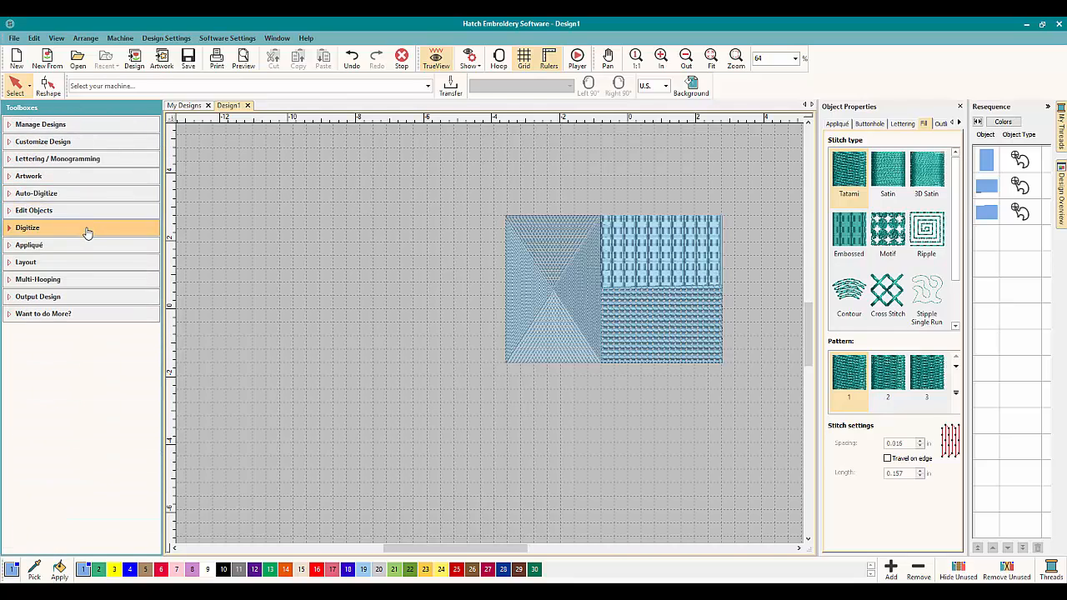
left_click(27, 227)
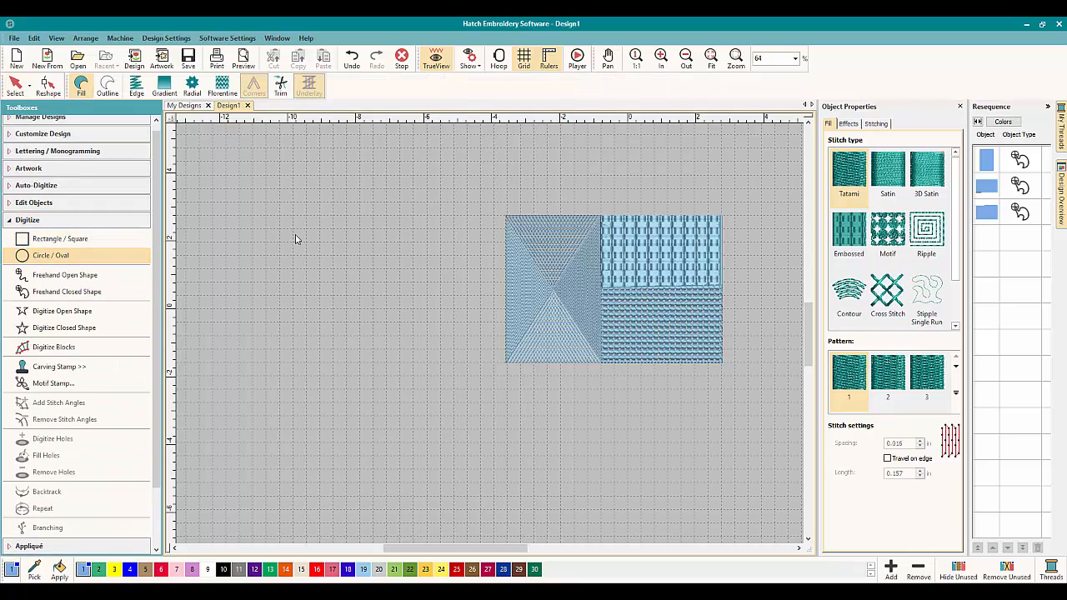
left_click_drag(297, 240, 350, 283)
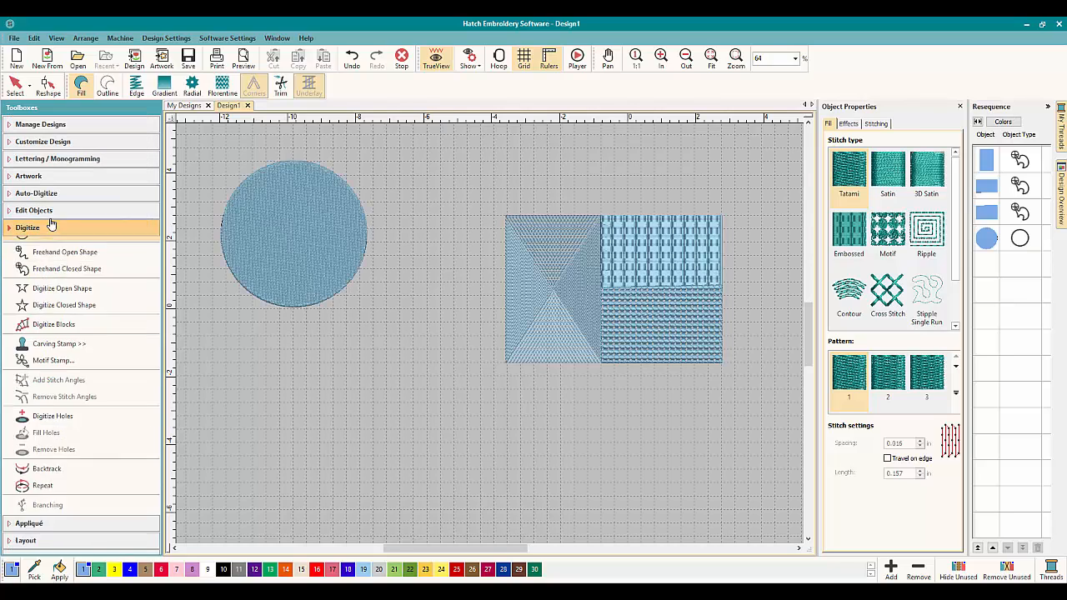
left_click(33, 210)
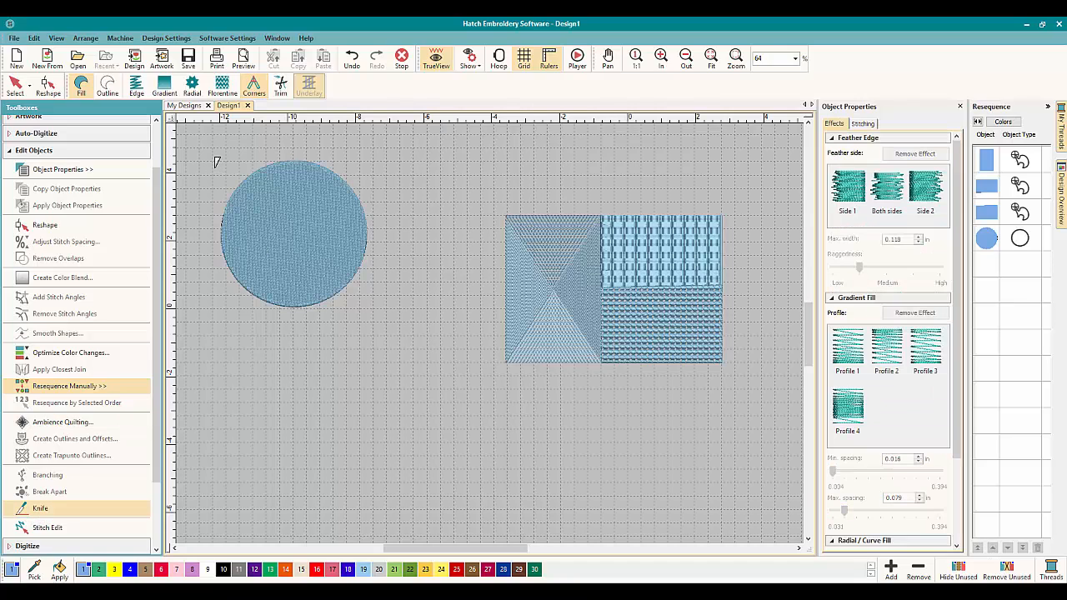
left_click_drag(214, 166, 382, 325)
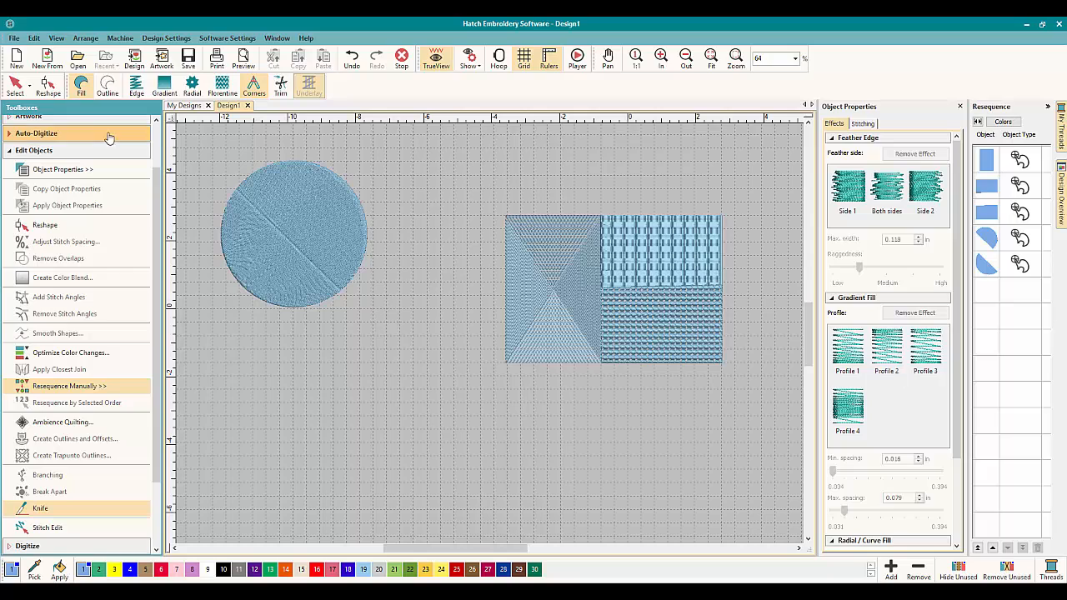
left_click(291, 234)
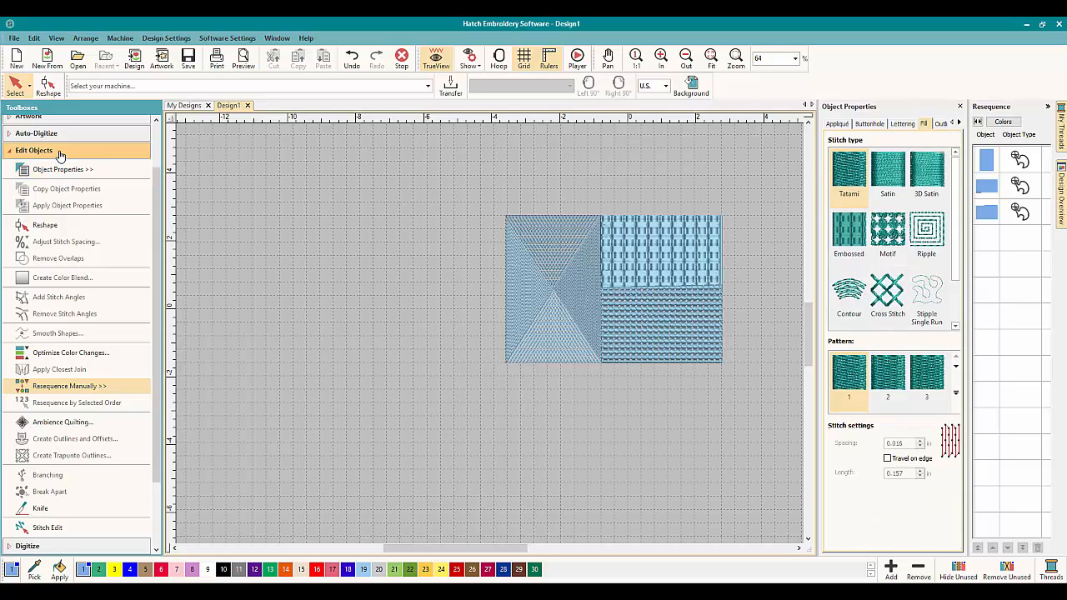
Draw a new larger circle and cut it horizontally with the Knife into upper and lower halves
left_click(26, 220)
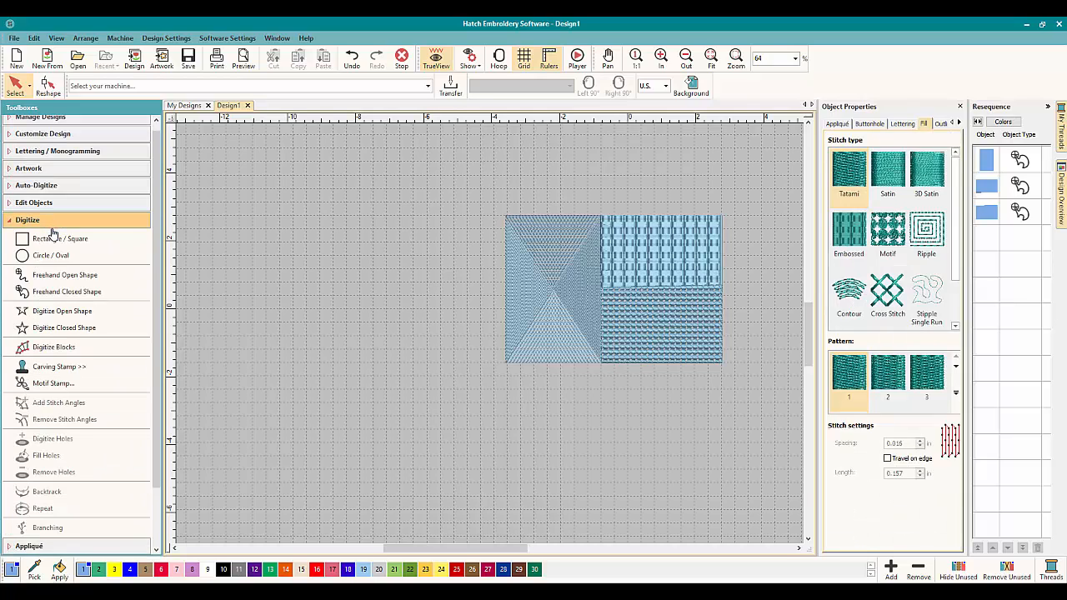
left_click(50, 255)
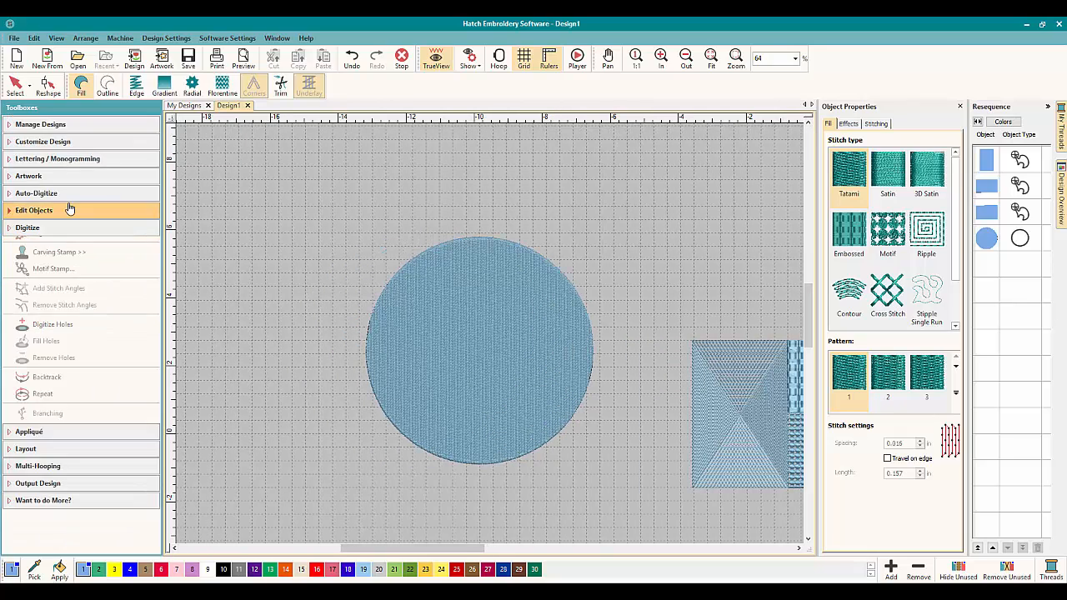
left_click(33, 210)
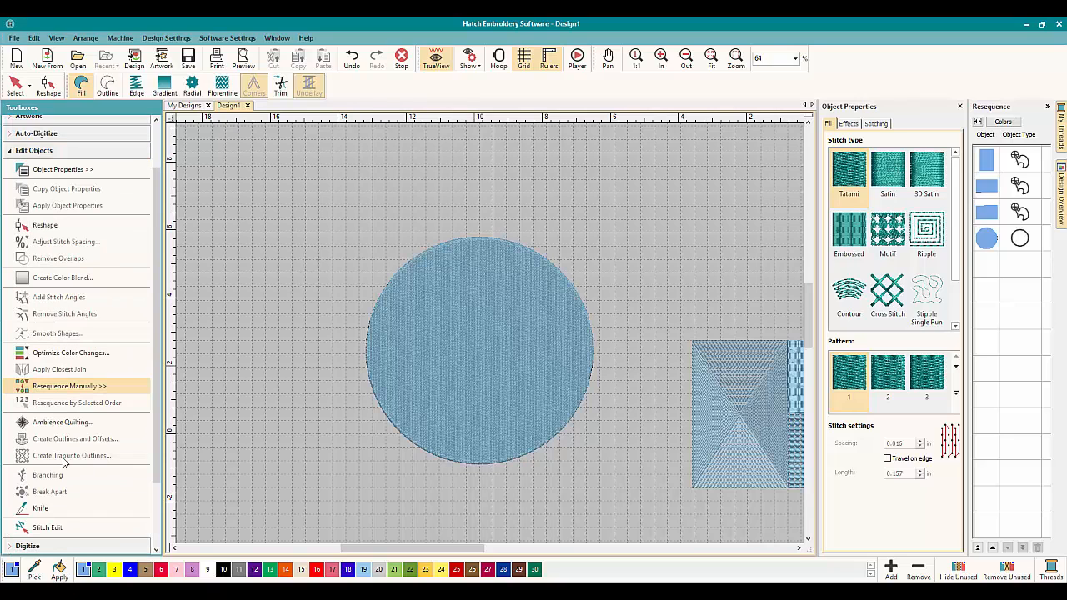
left_click(833, 123)
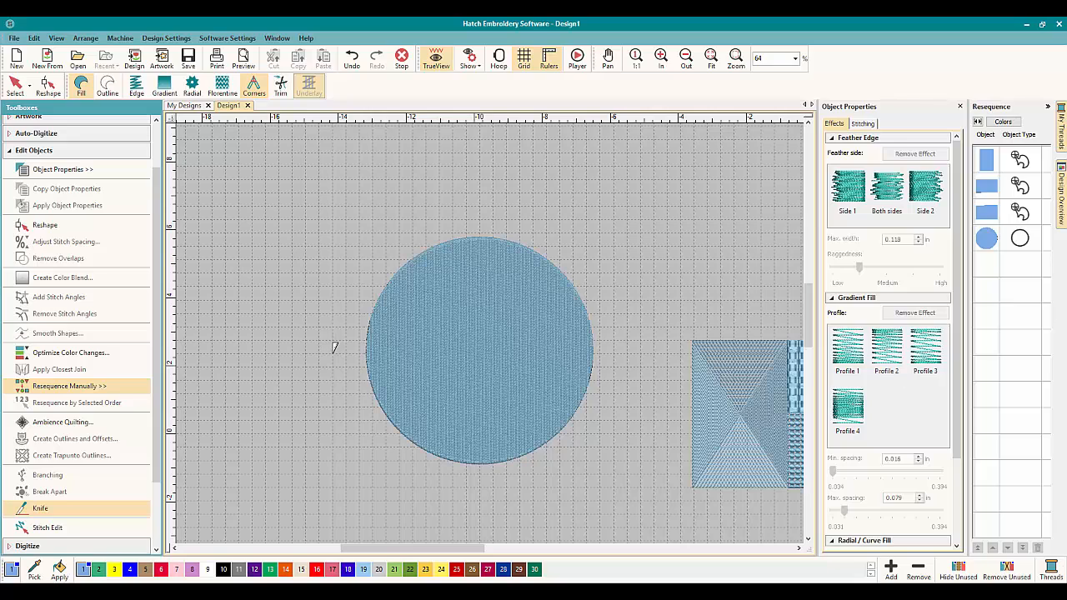
left_click_drag(332, 353, 616, 349)
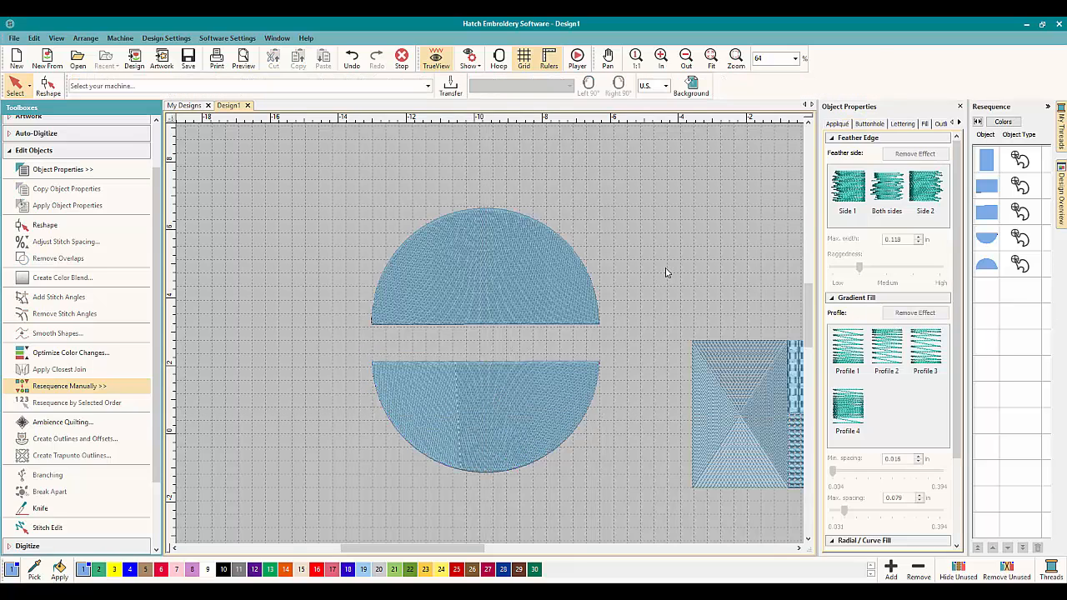
mouse_move(490, 328)
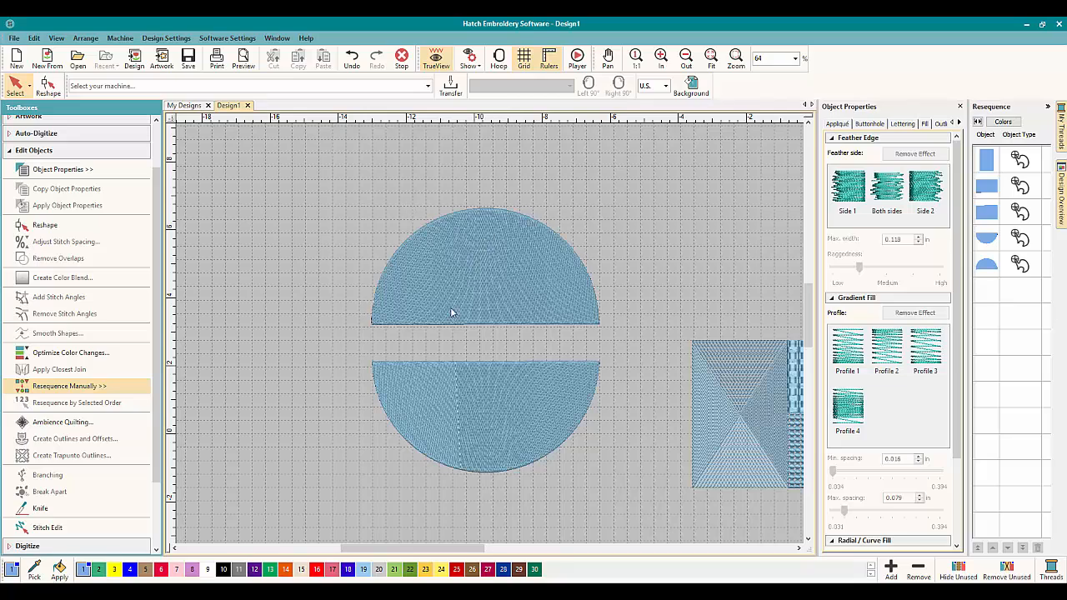
mouse_move(393, 433)
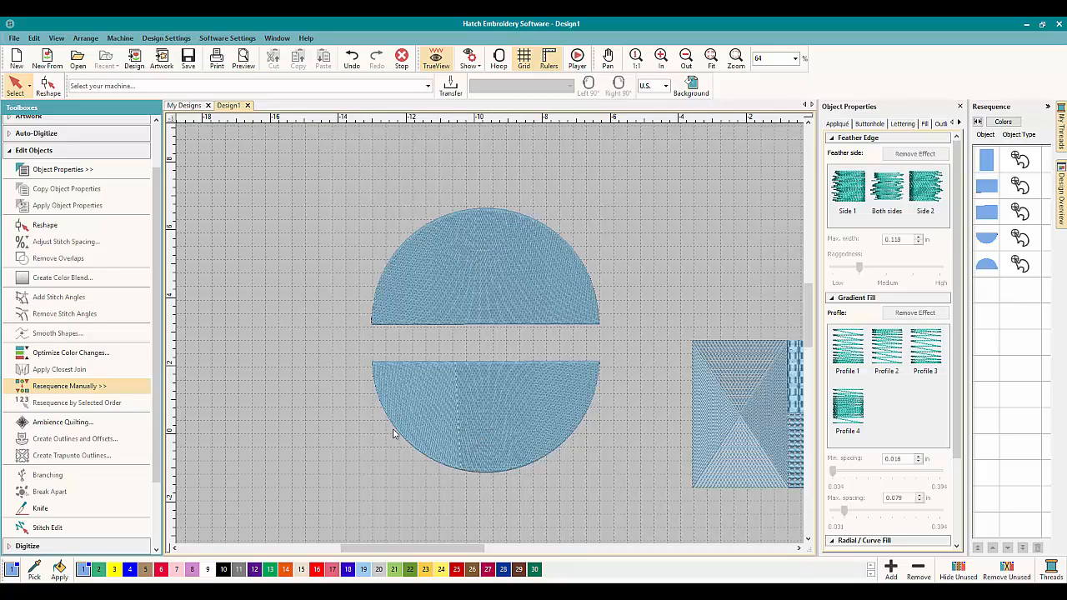
mouse_move(105, 237)
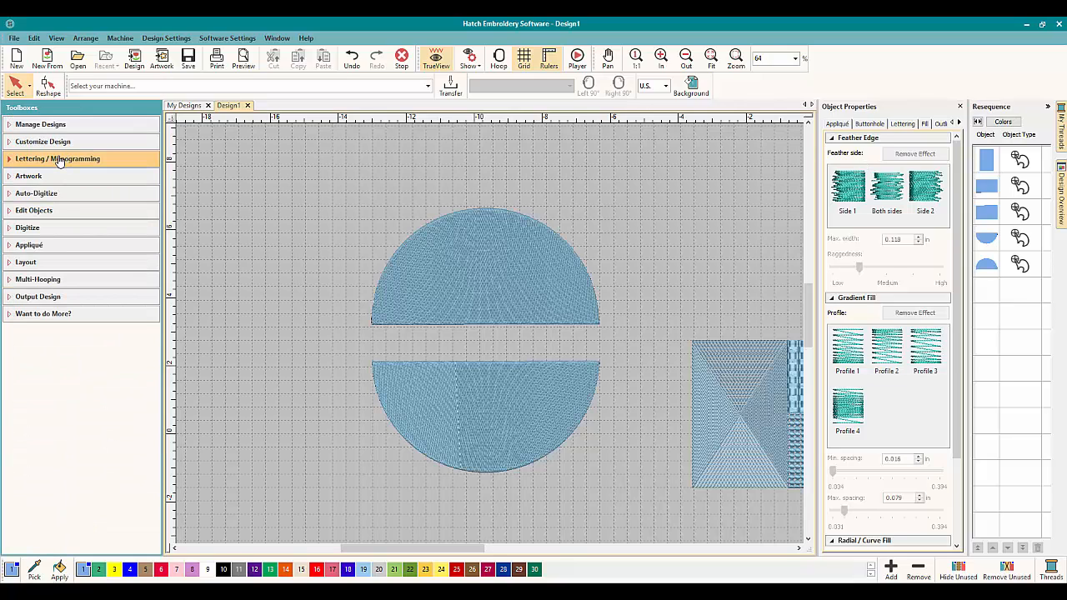
Create lettering reading 'OML Loves Hatch' in the gap between the circle halves
left_click(57, 159)
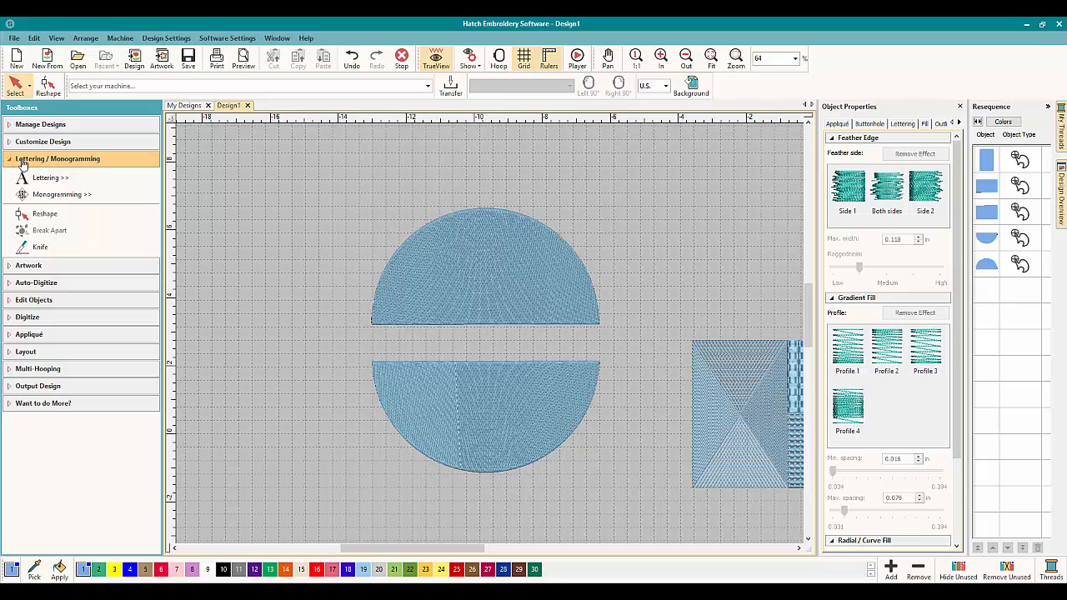
mouse_move(40, 247)
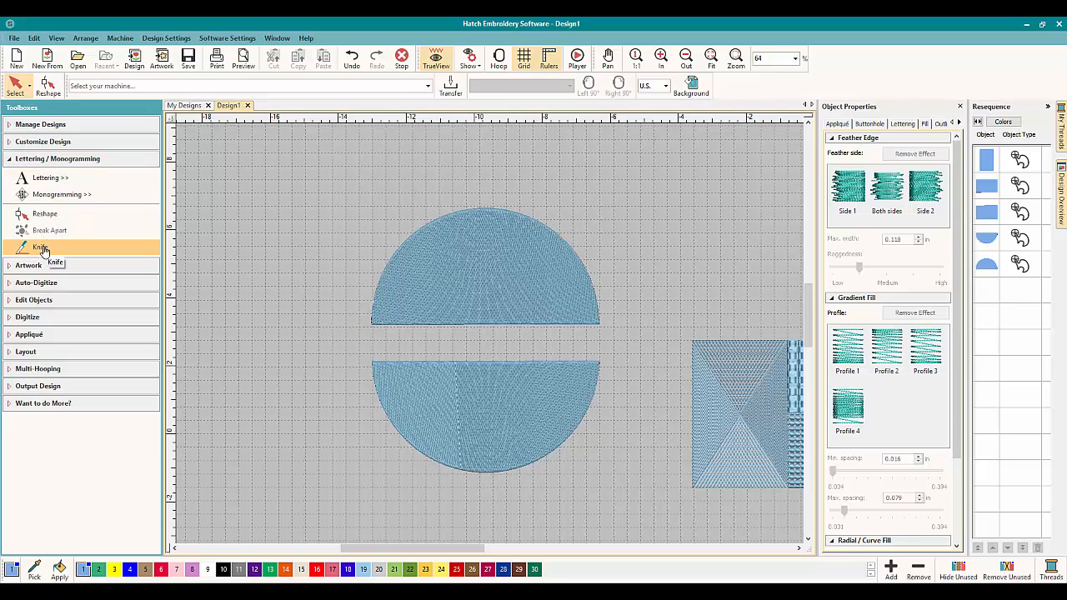
mouse_move(87, 160)
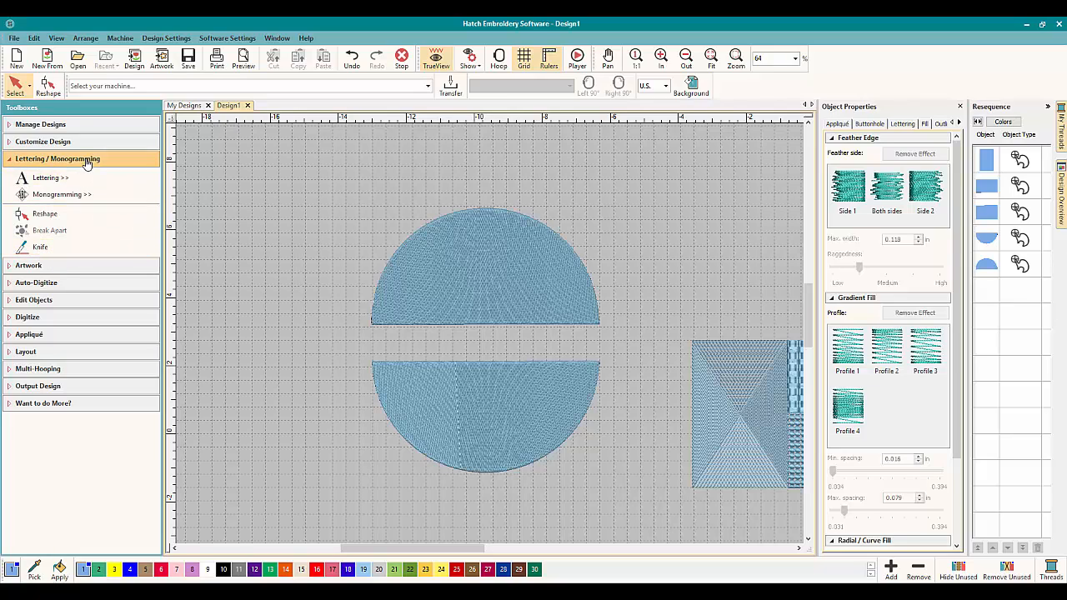
mouse_move(41, 247)
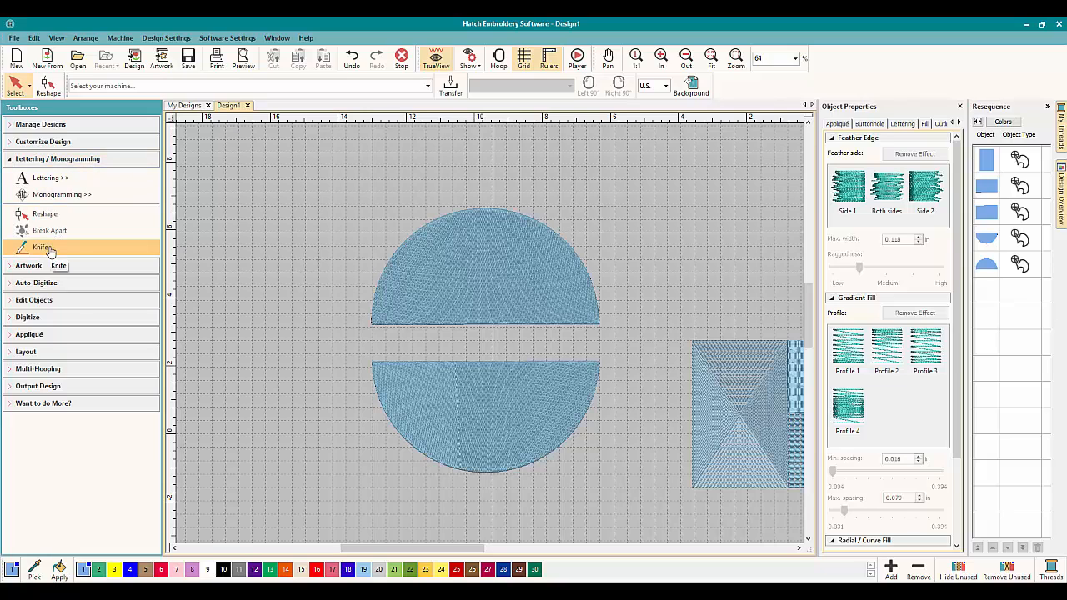
left_click(50, 177)
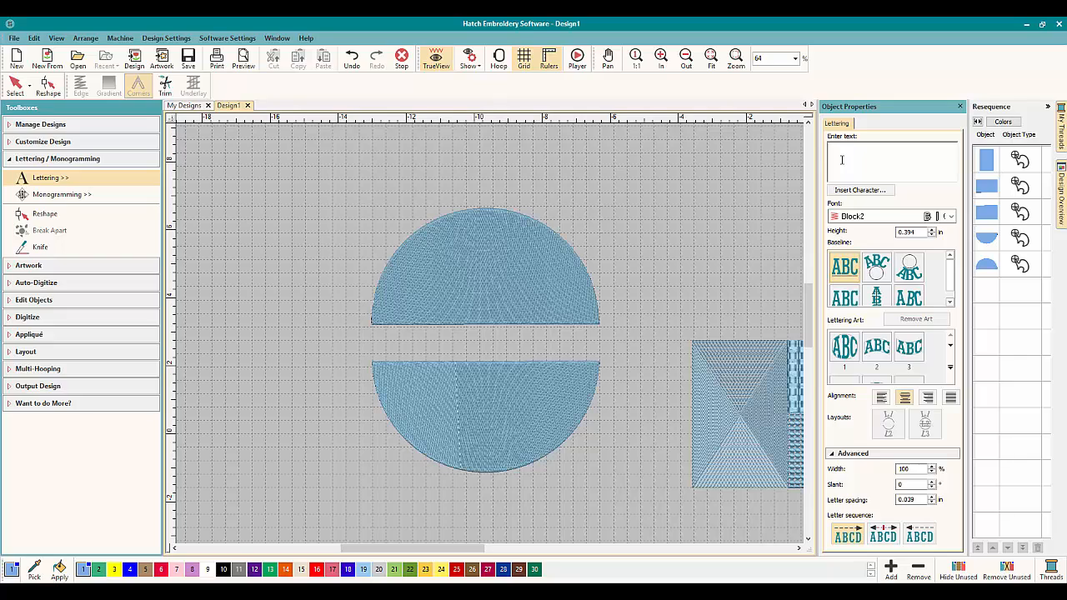
type("OML Loves Hatch")
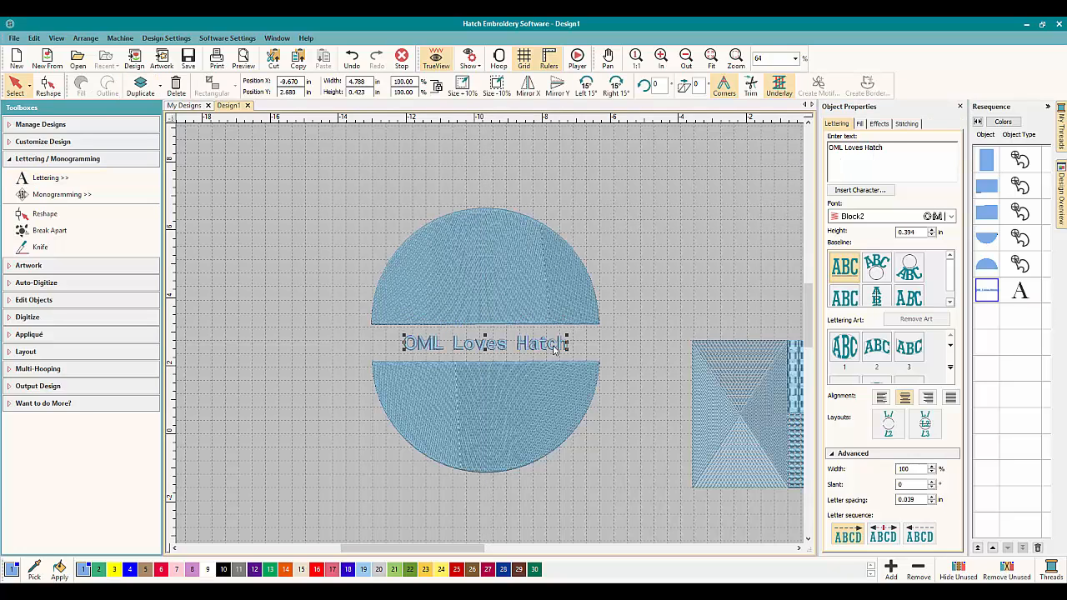
mouse_move(566, 344)
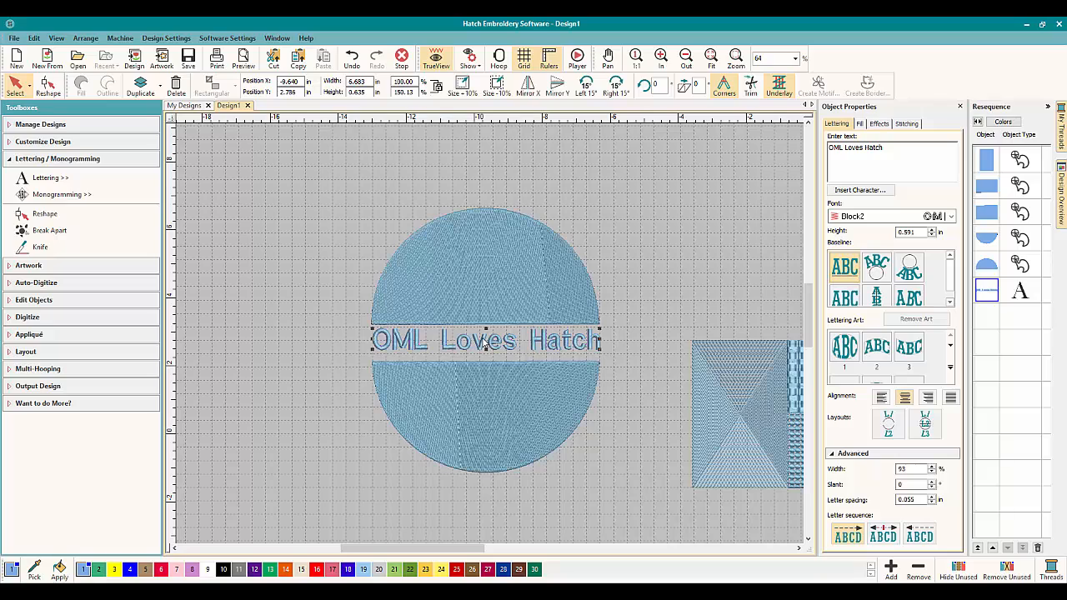
mouse_move(485, 343)
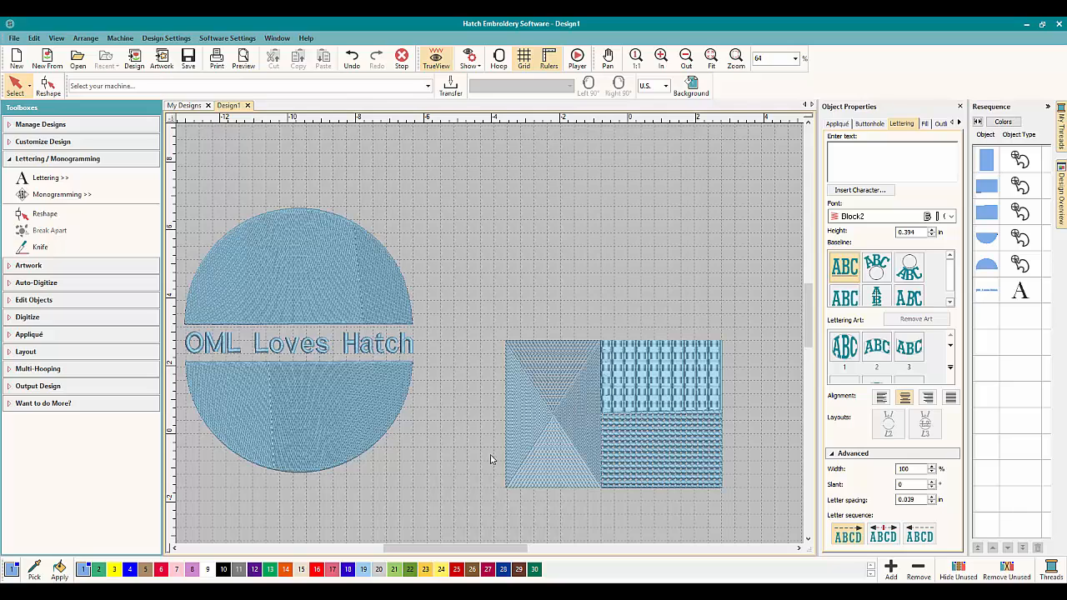
Select the lower circle piece and give it a patterned stitch fill
left_click(660, 450)
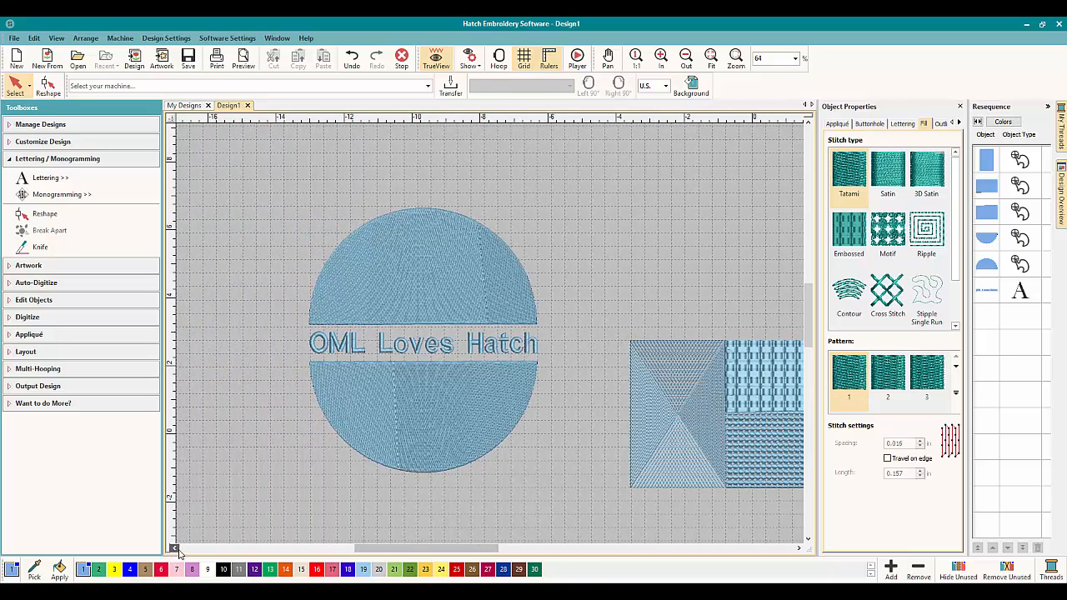
left_click(417, 408)
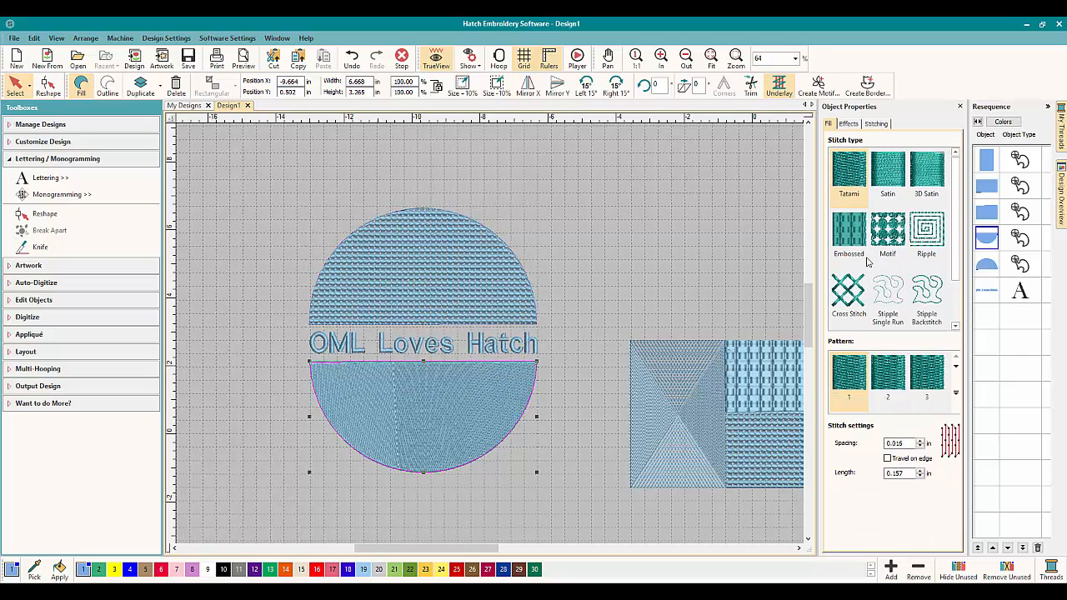
left_click(886, 233)
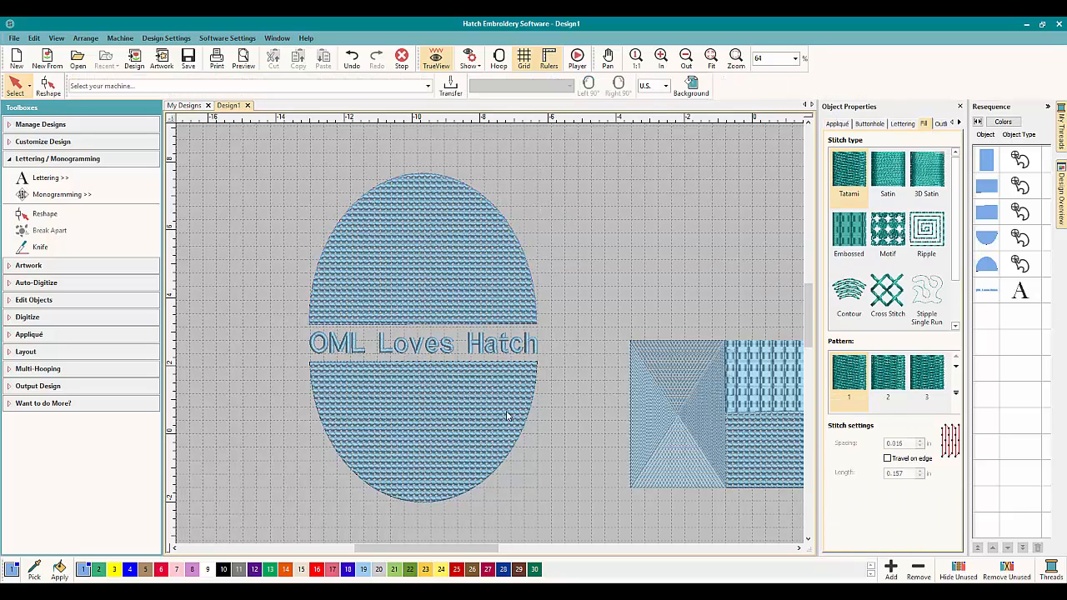
mouse_move(510, 417)
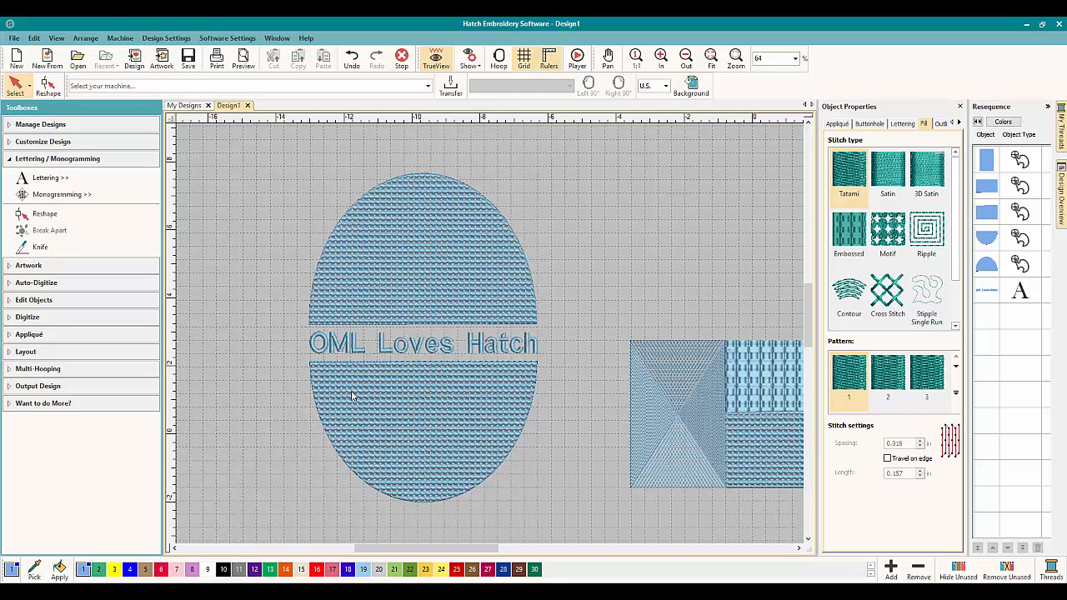
mouse_move(40, 247)
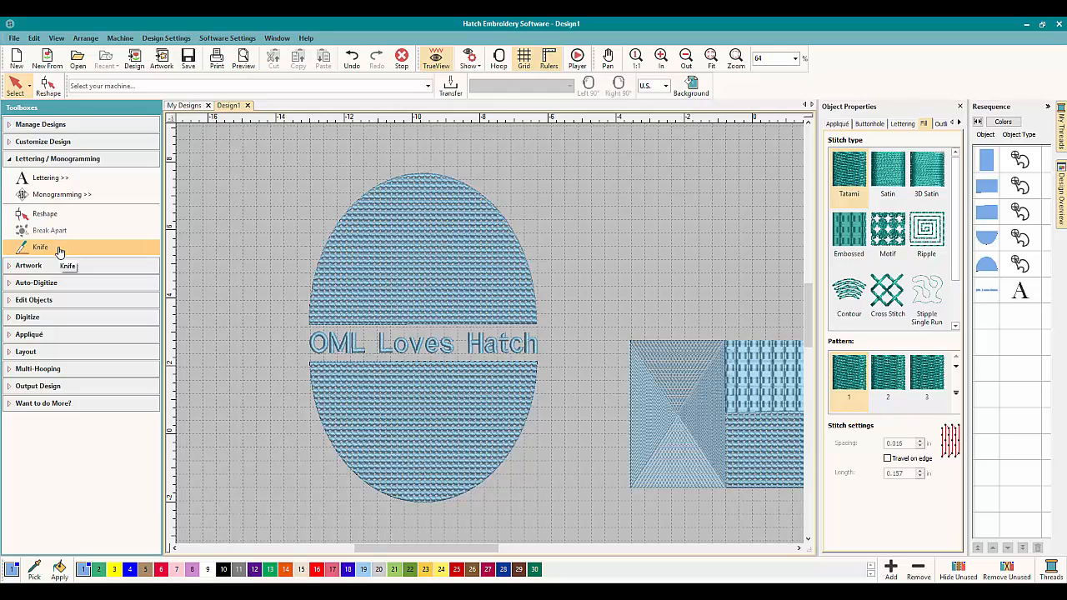
mouse_move(53, 250)
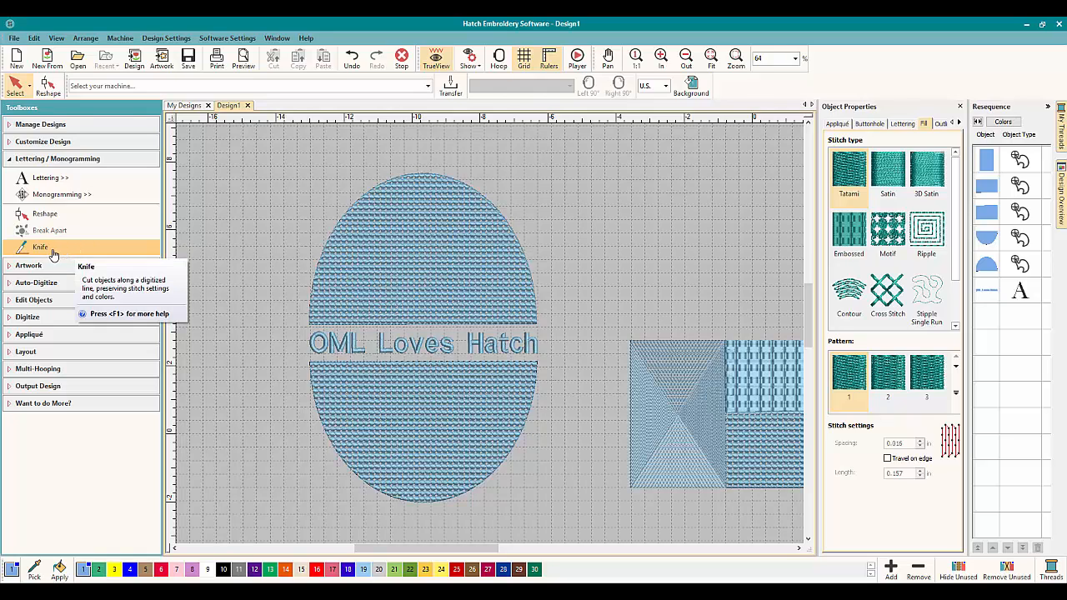
mouse_move(337, 171)
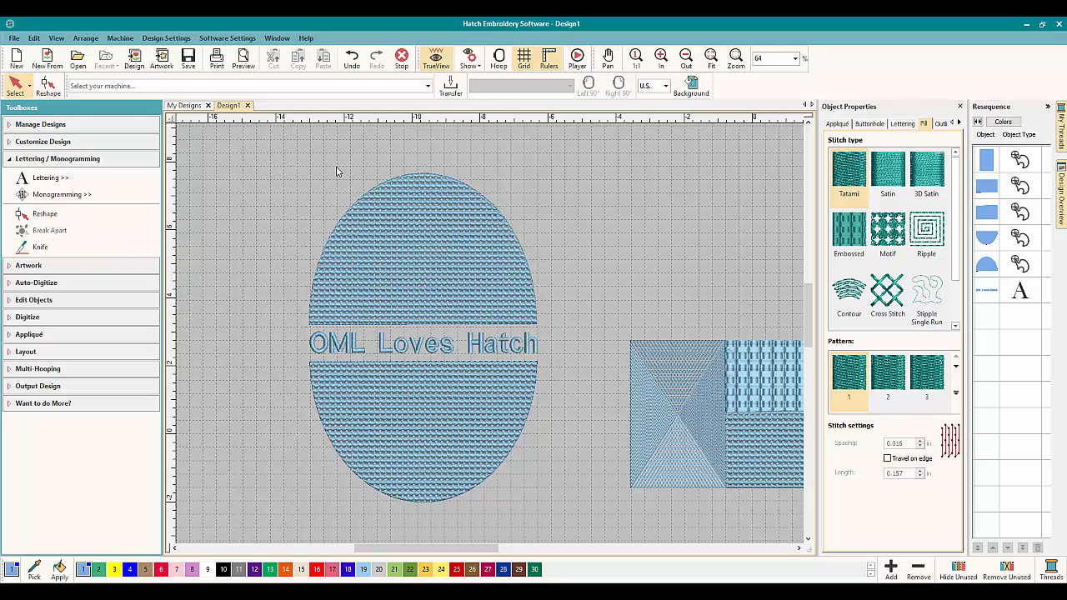
mouse_move(573, 290)
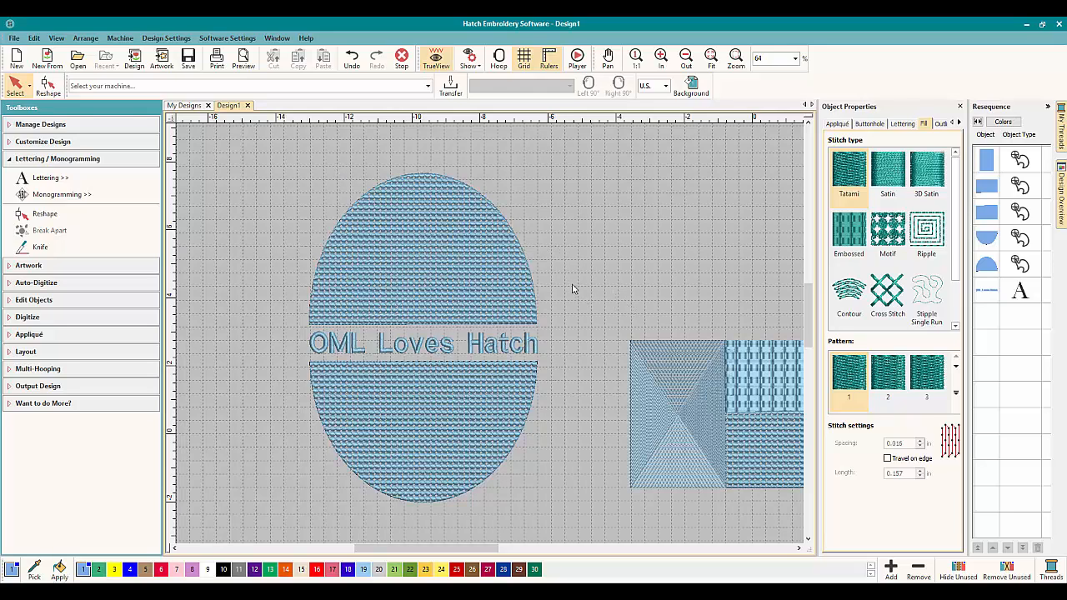
mouse_move(557, 268)
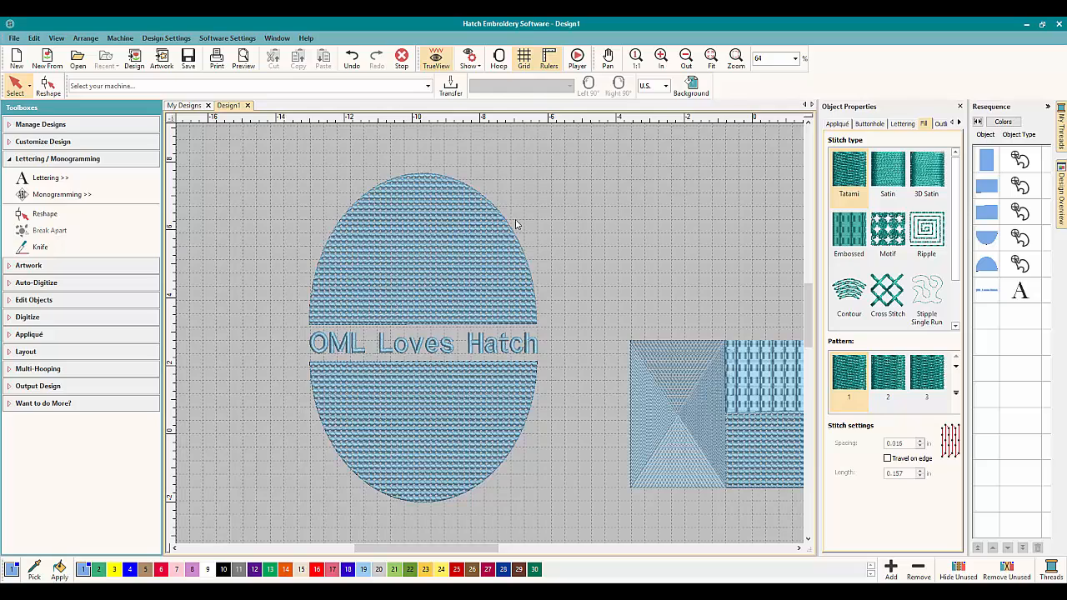
mouse_move(183, 286)
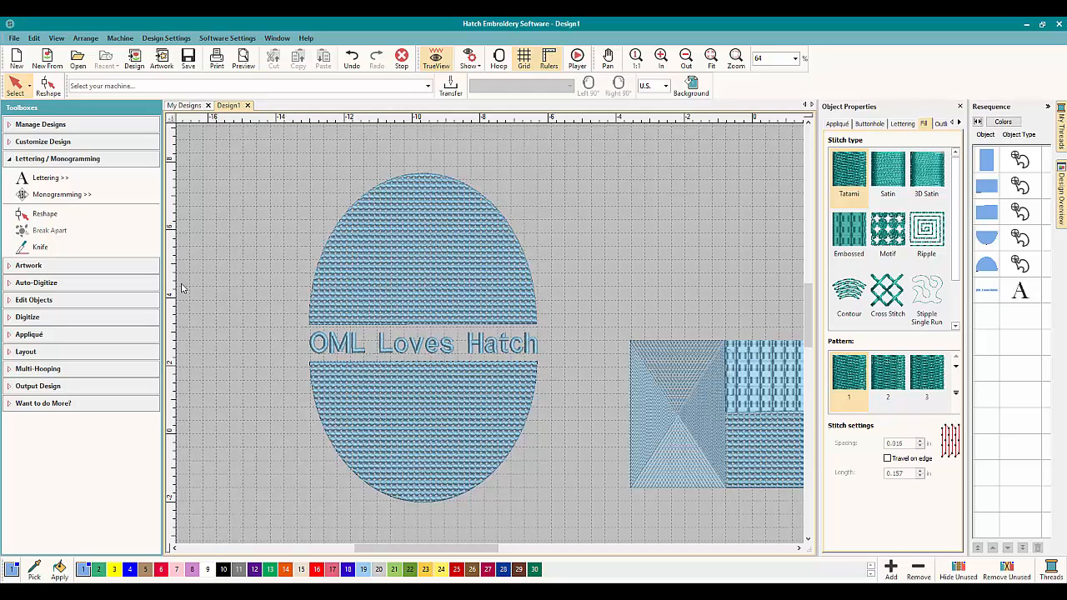
mouse_move(315, 231)
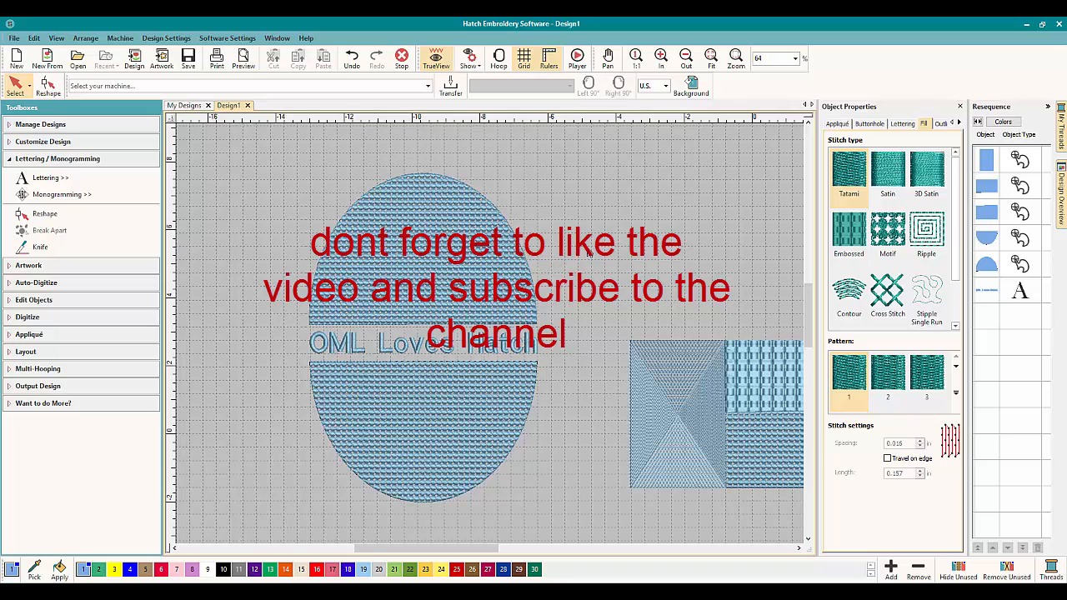
mouse_move(432, 219)
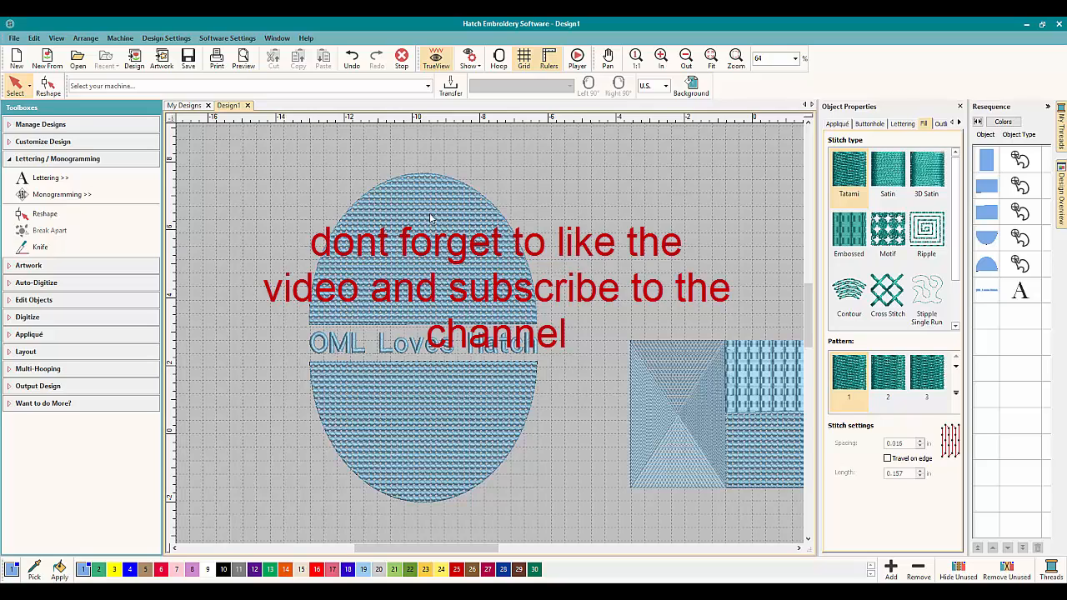